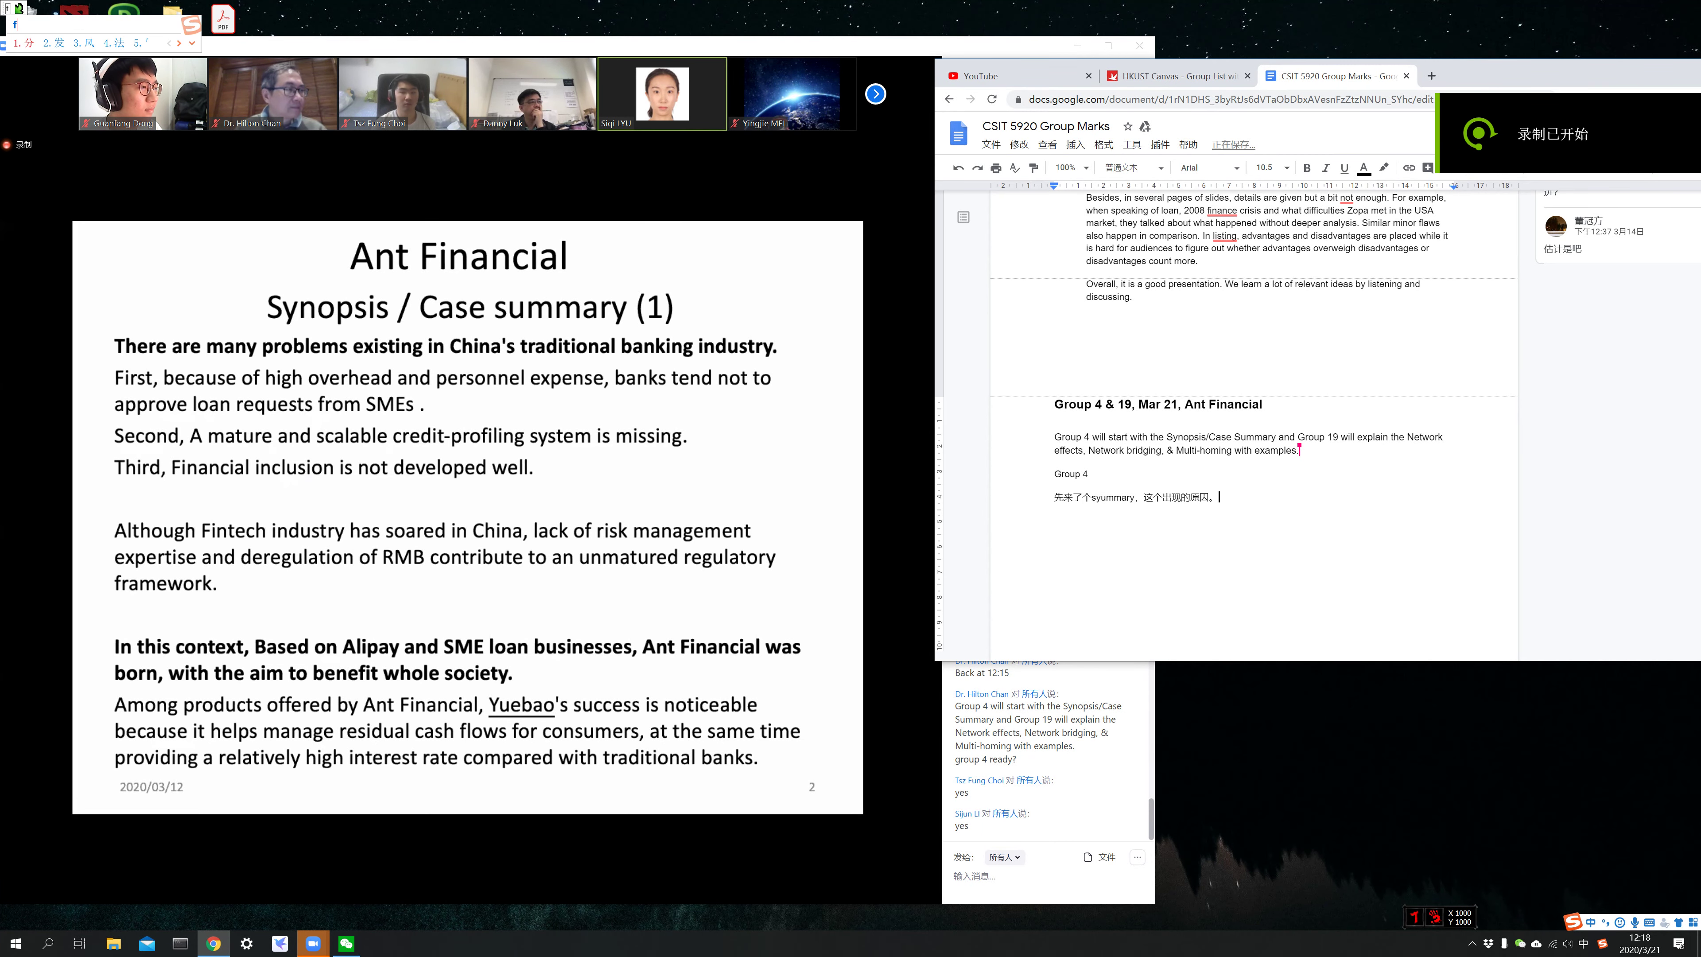
- Append to the Group 4 note that the summary and advantages were fine but slides went by too fast
{"action": "left_click", "coordinate": [412, 883]}
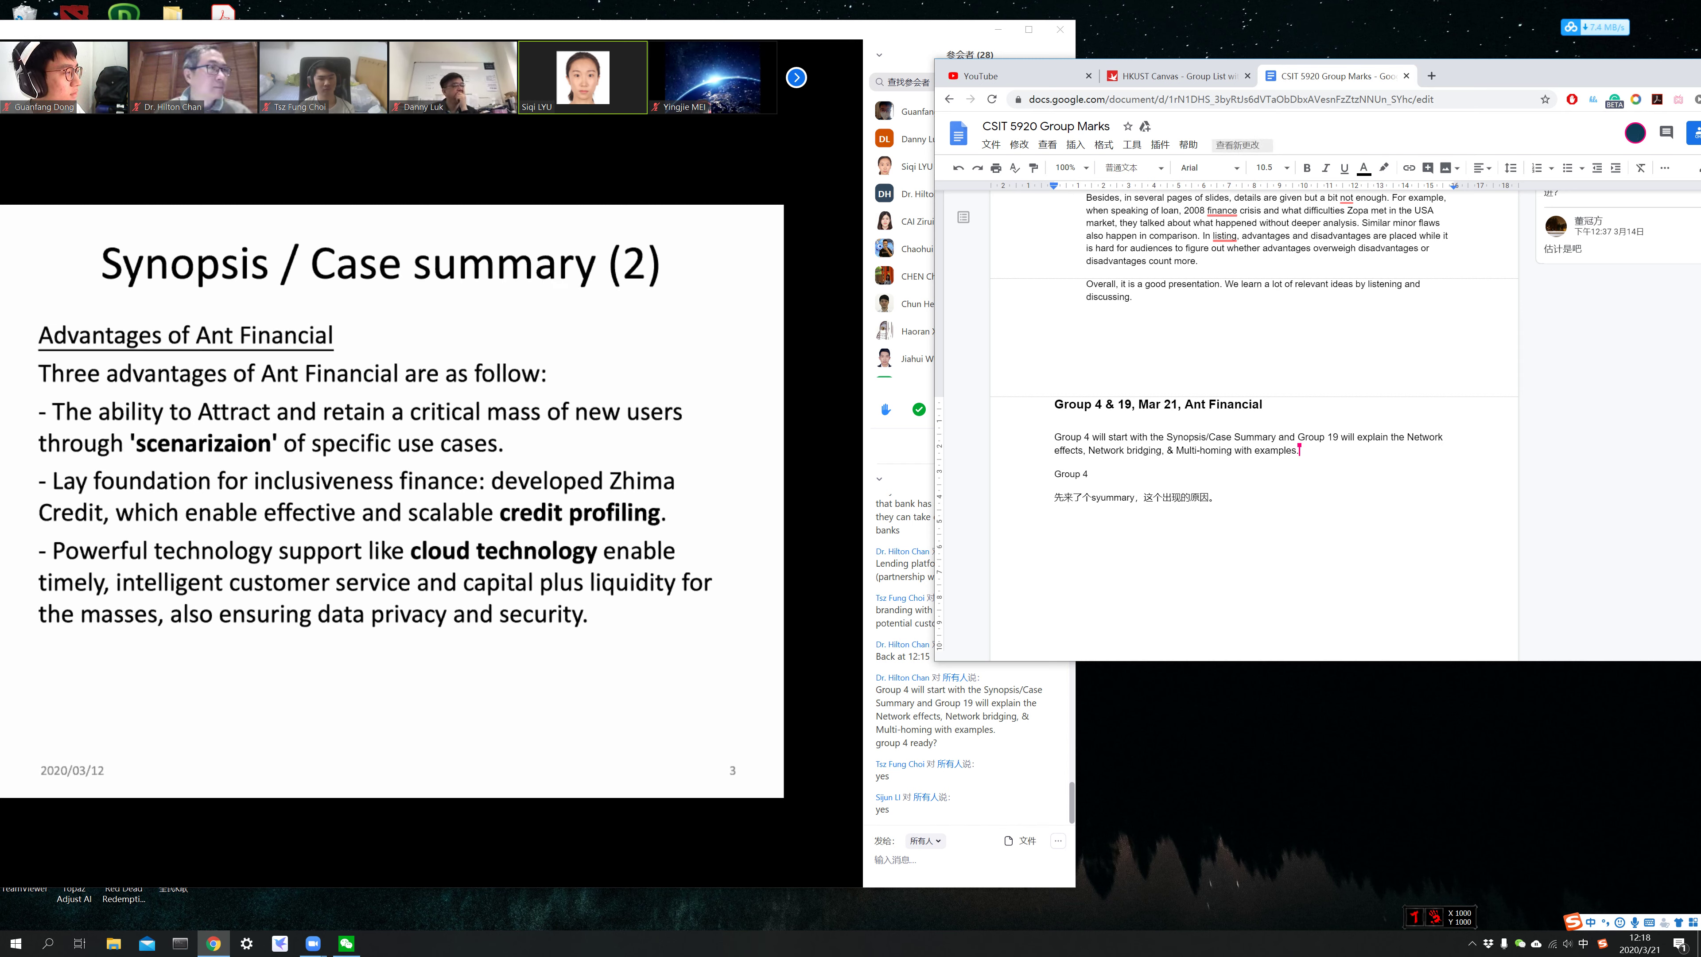
{"action": "type", "text": "ra"}
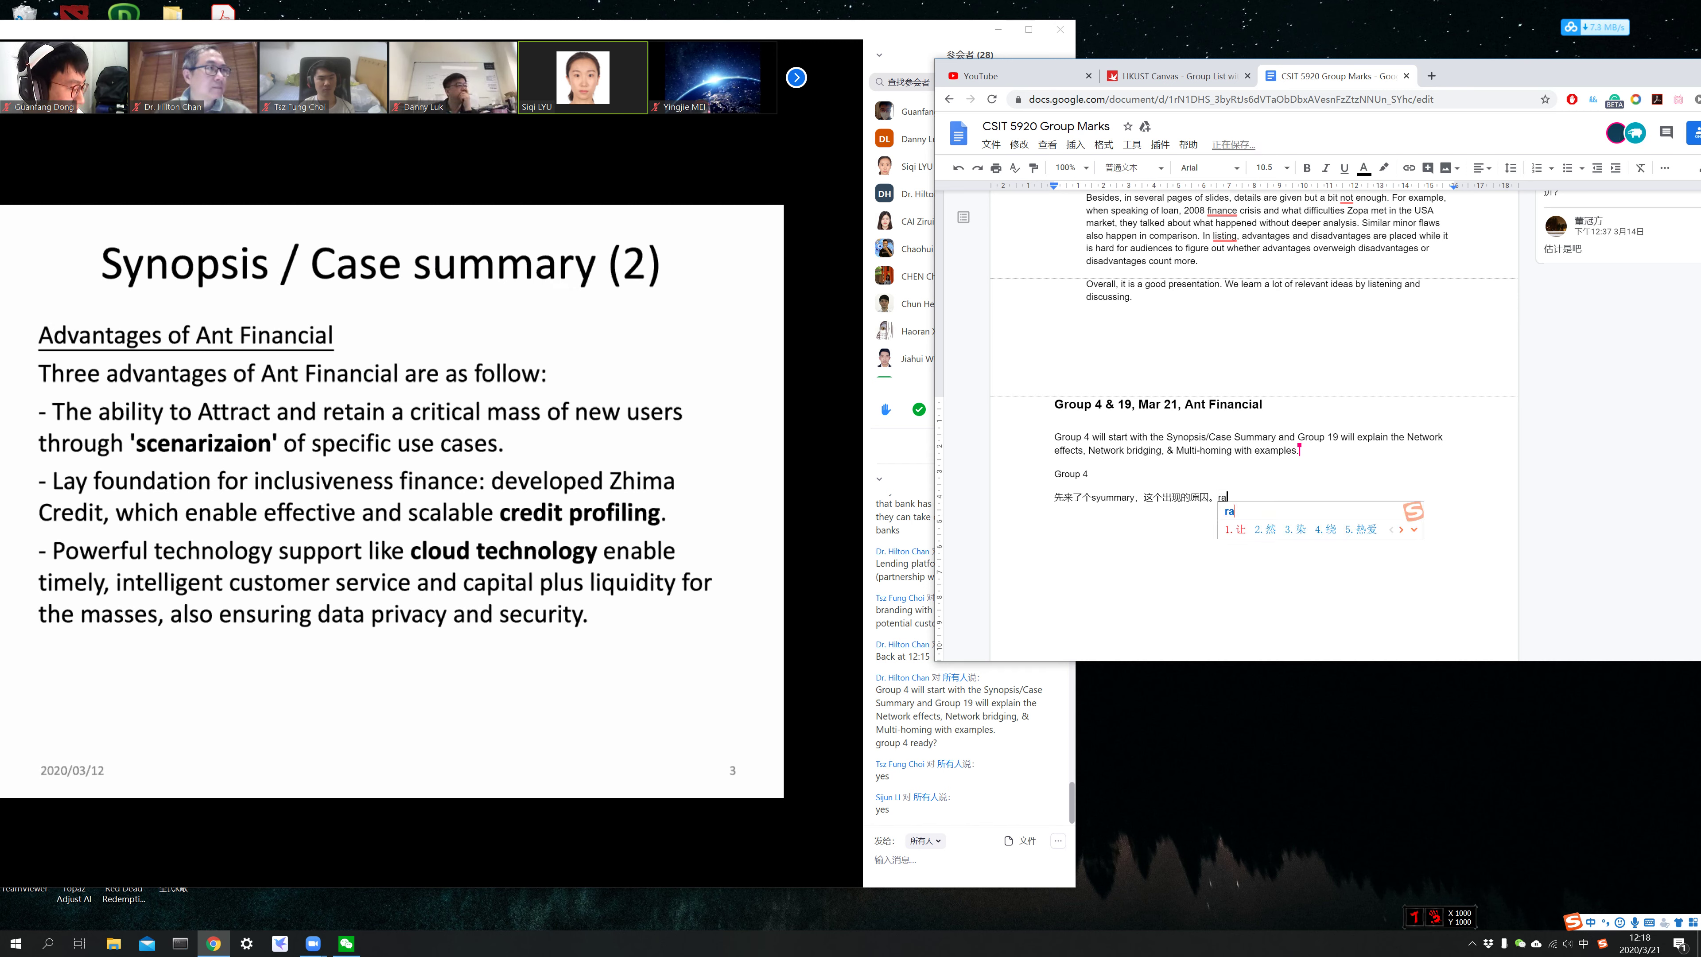
{"action": "type", "text": "然后说了下这个的优势，"}
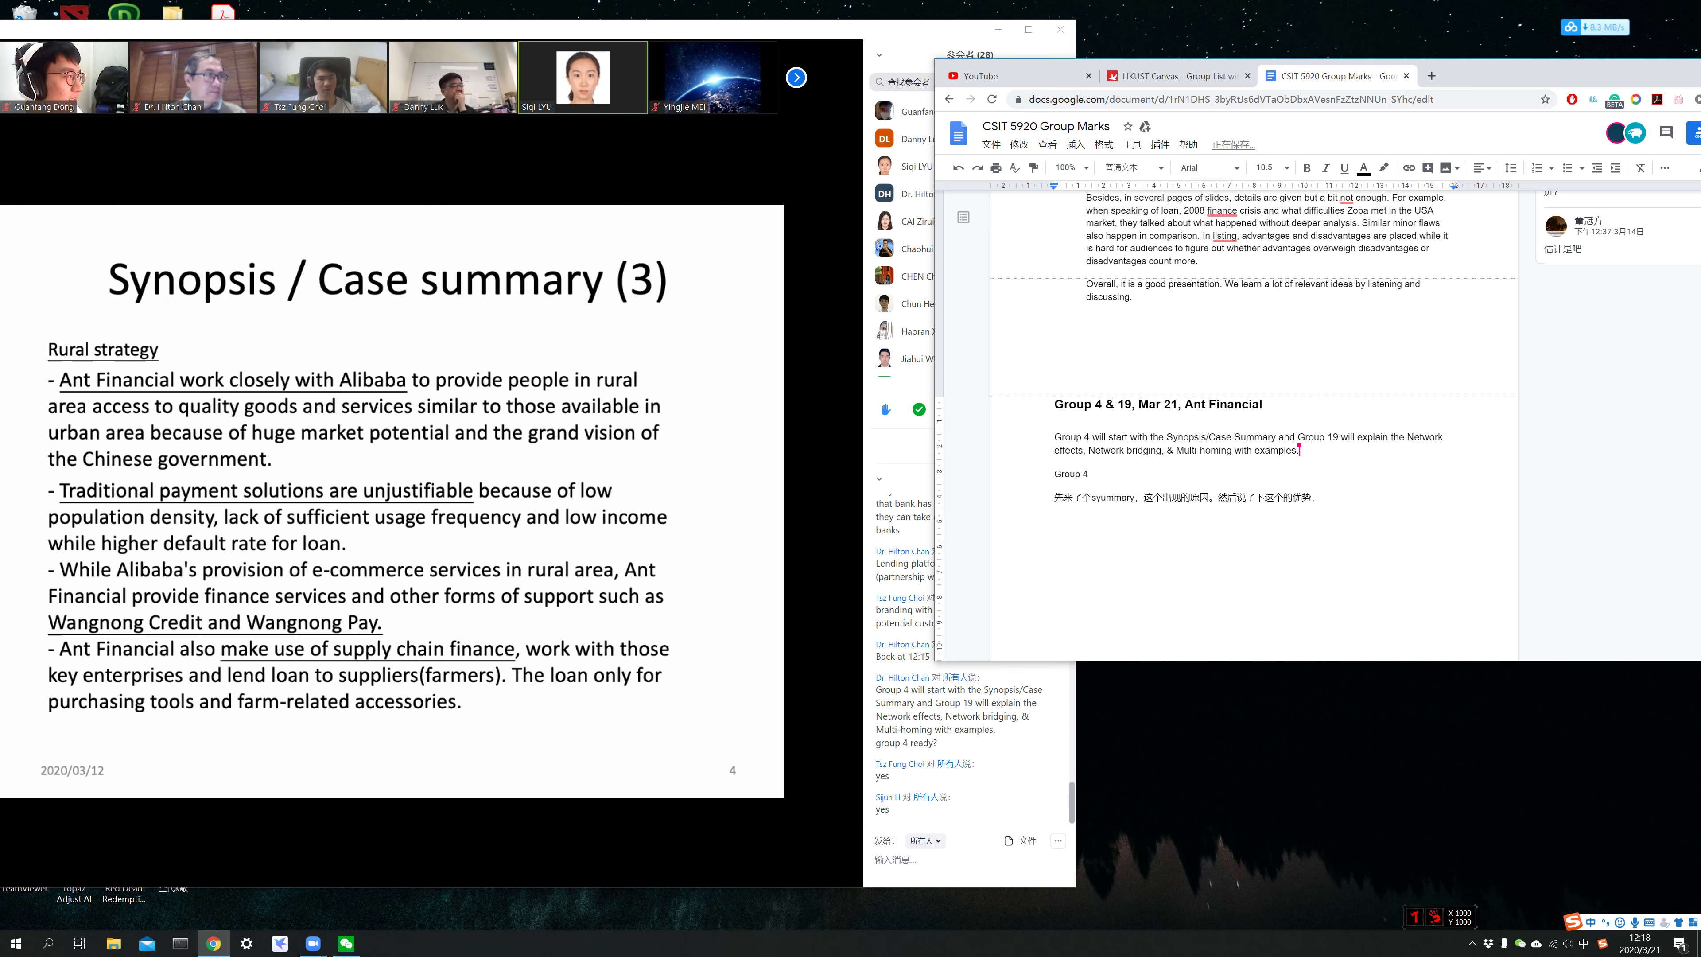
{"action": "type", "text": "嗯"}
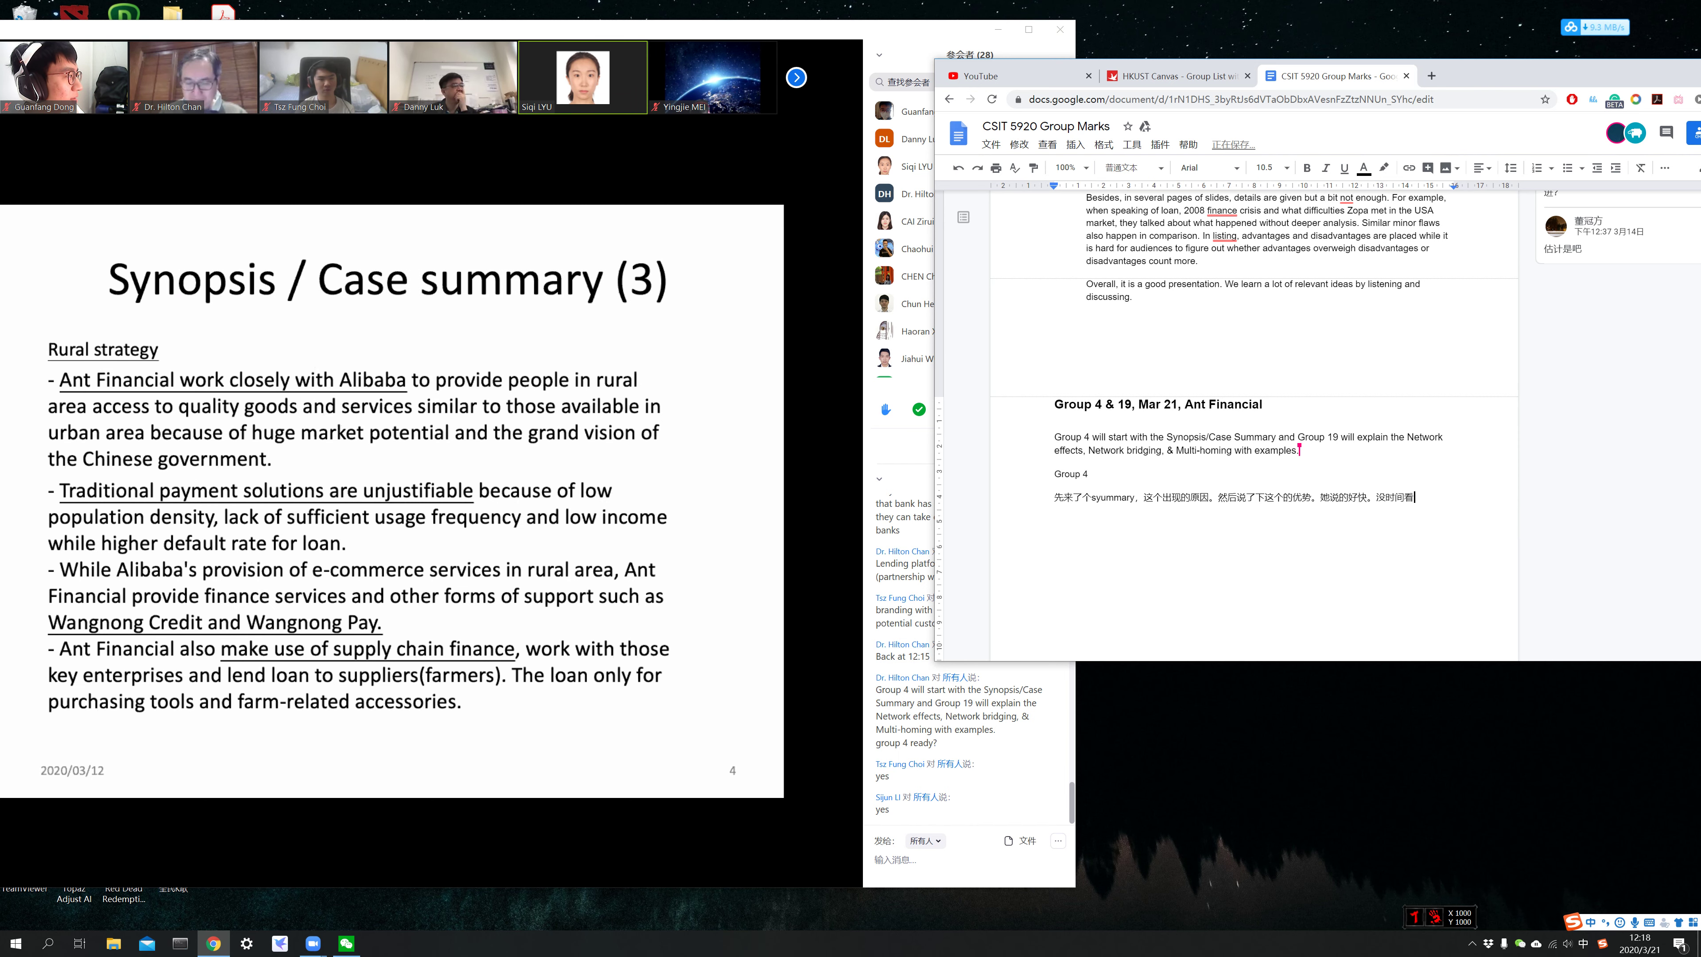
{"action": "type", "text": "ppt."}
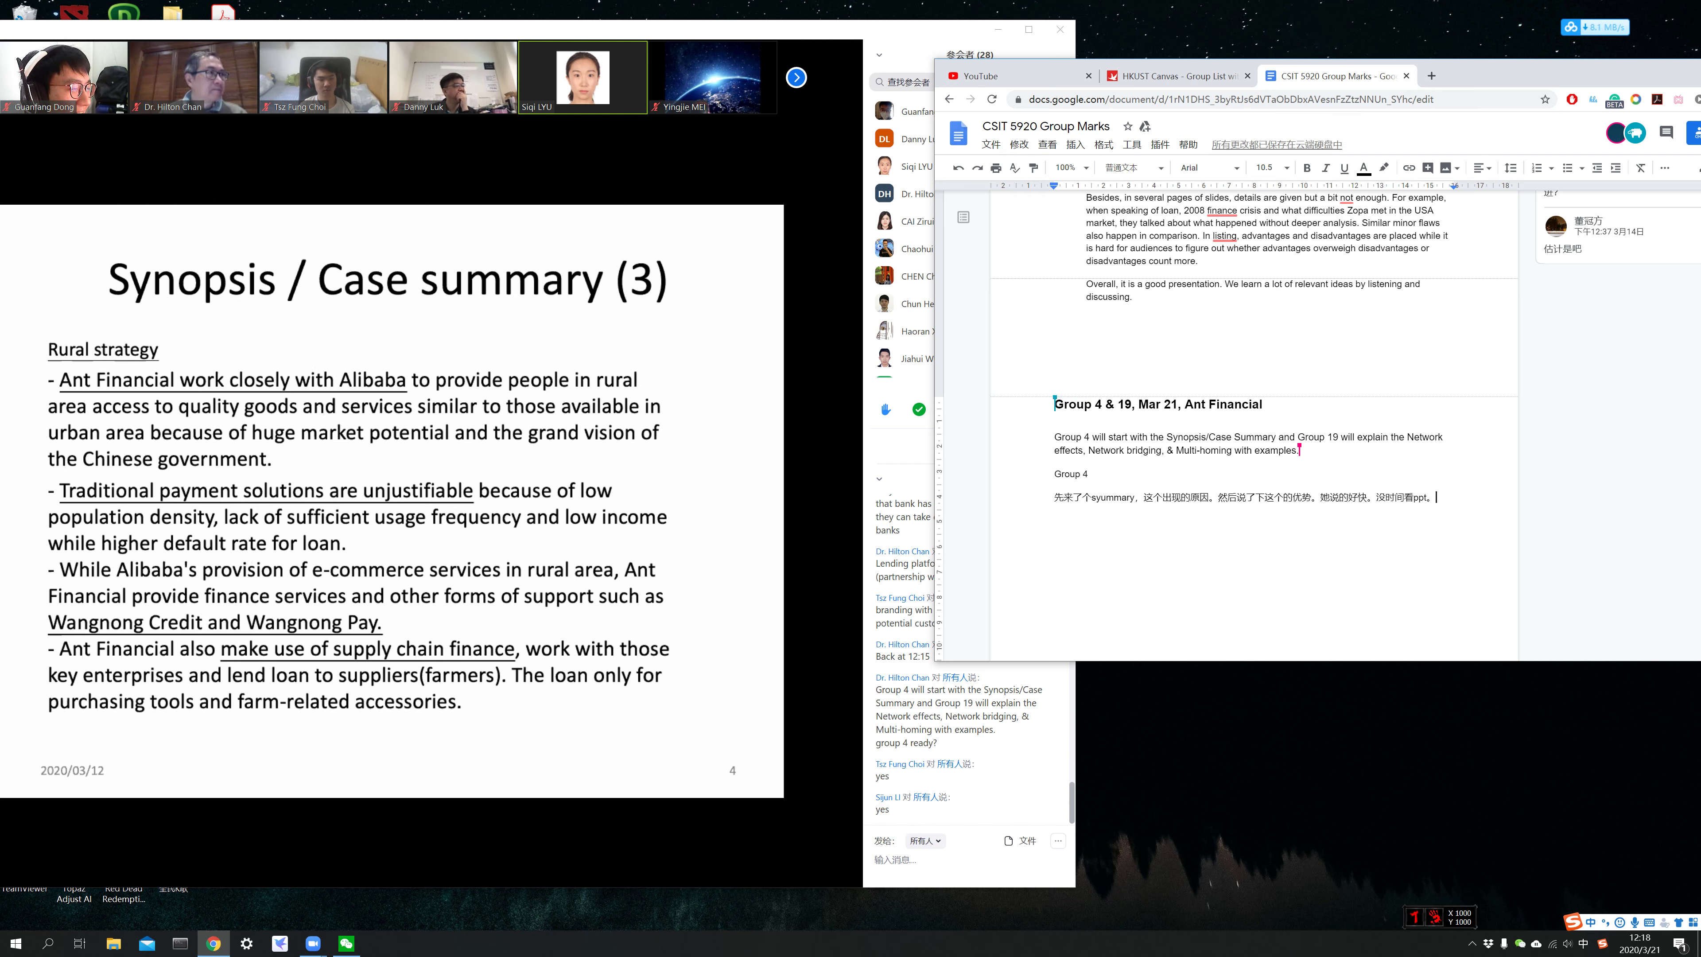
- Write that the rural analysis was brief, it jumped quickly to overseas (海外), then the conclusion
{"action": "type", "text": "d"}
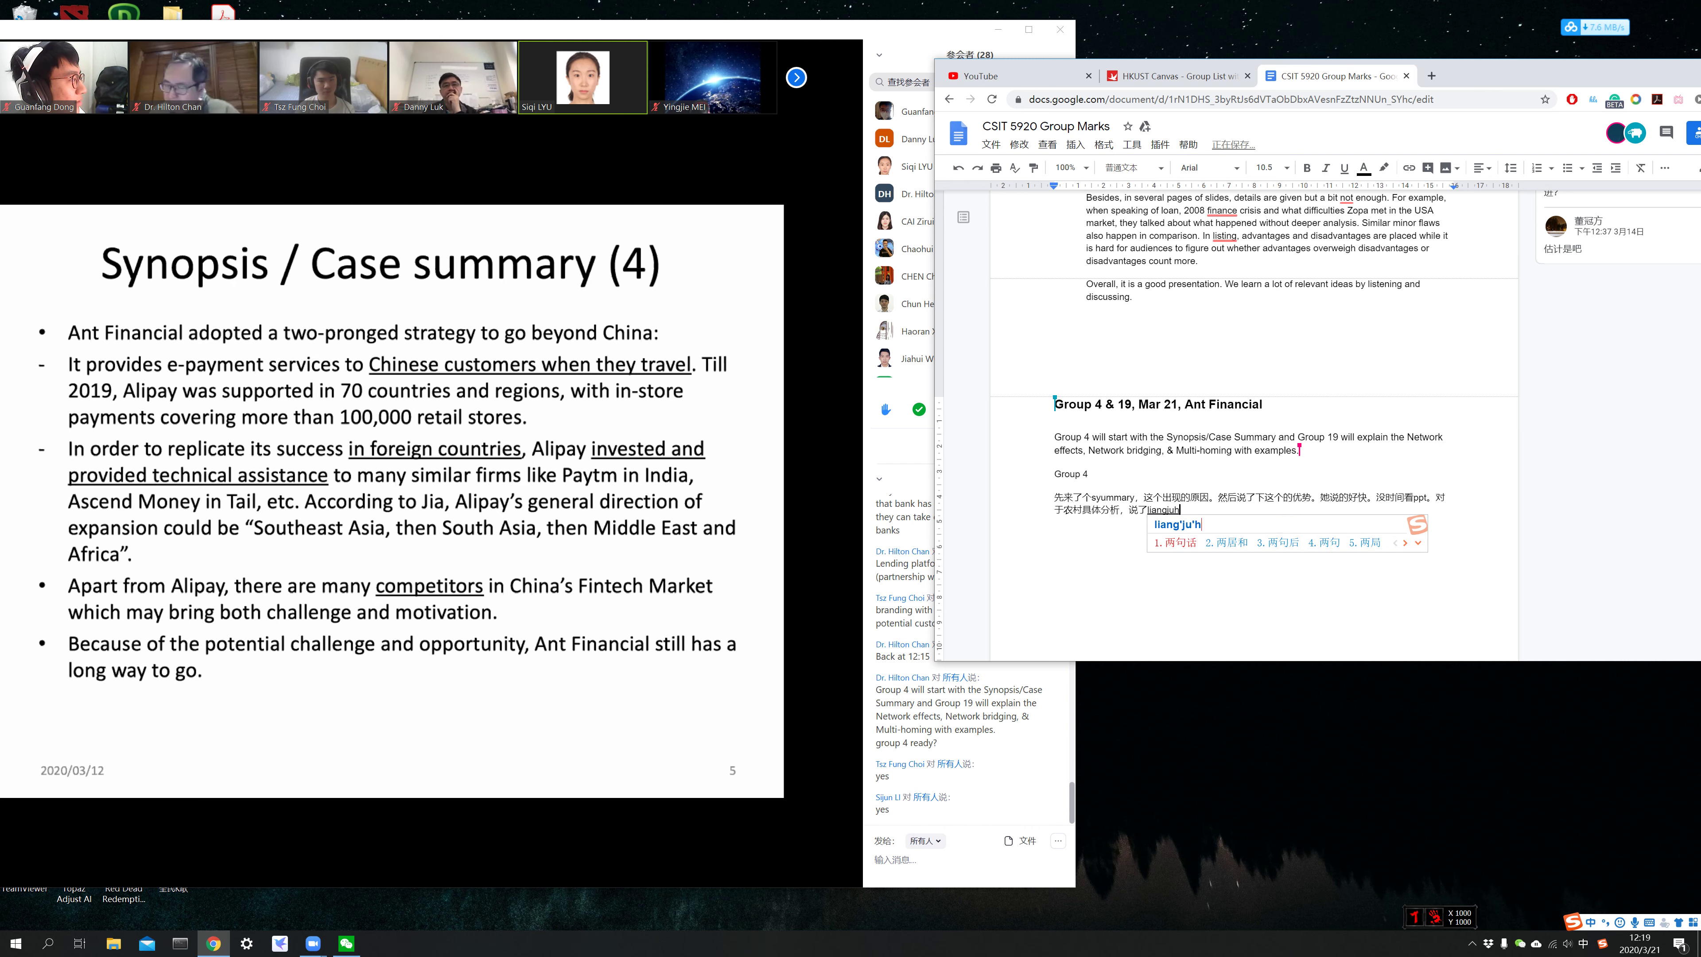
{"action": "type", "text": "ma"}
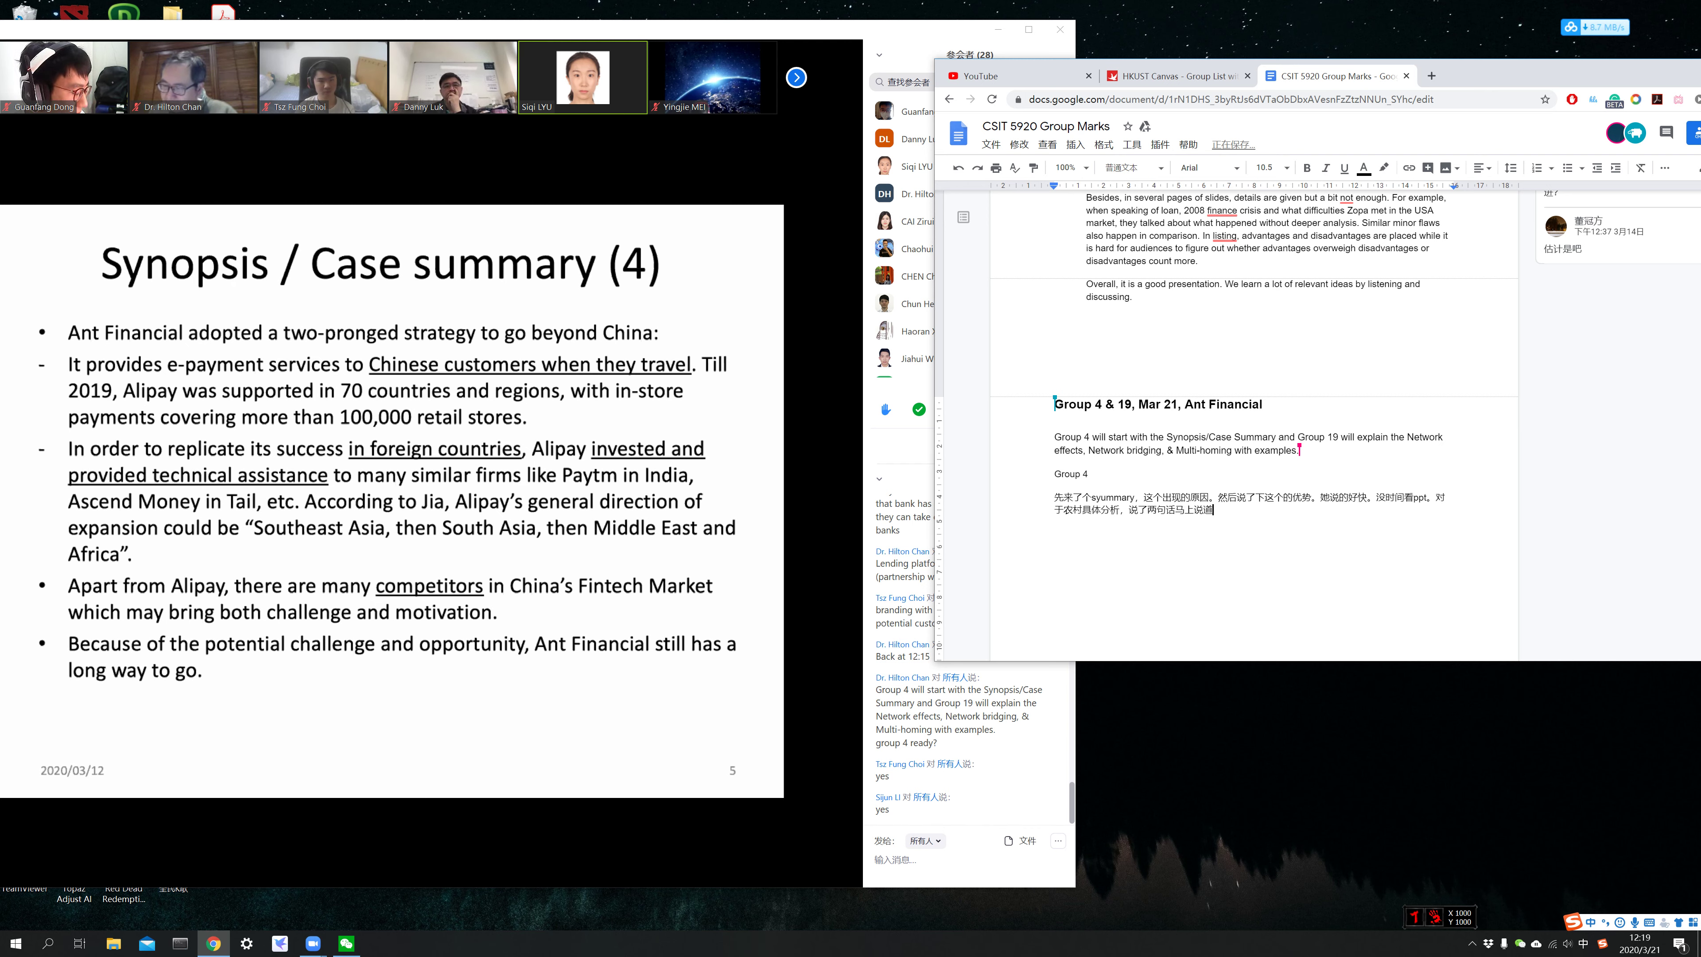
{"action": "type", "text": "海外的"}
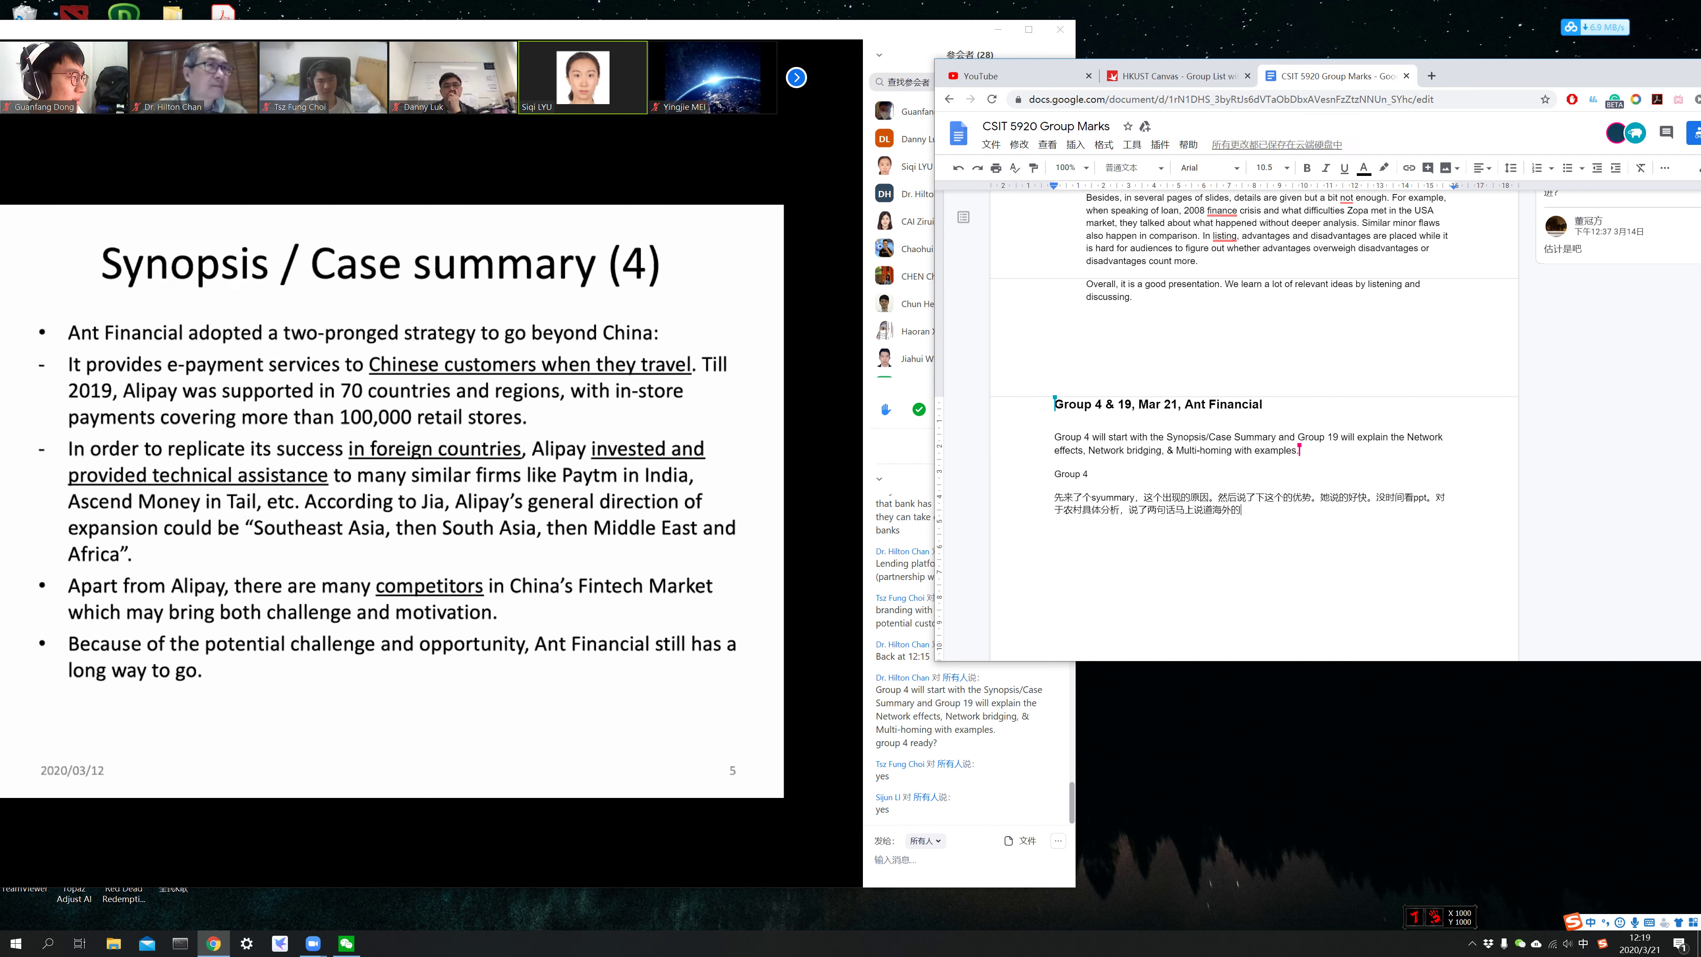
{"action": "type", "text": "z"}
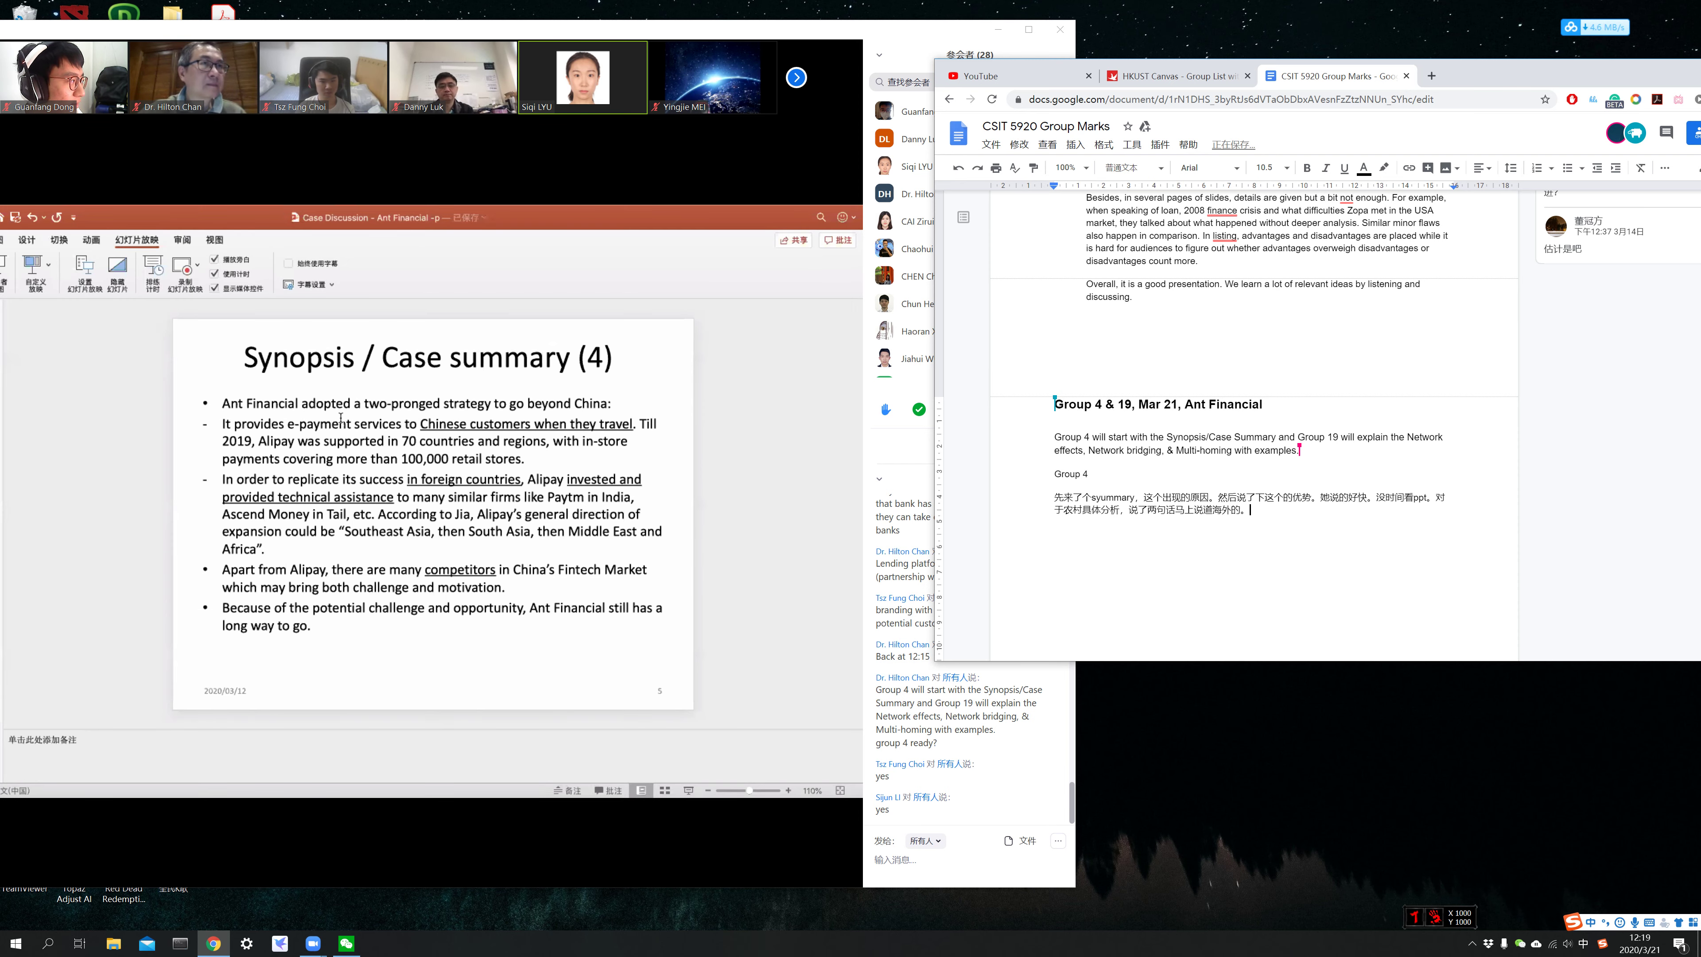
{"action": "type", "text": "zon"}
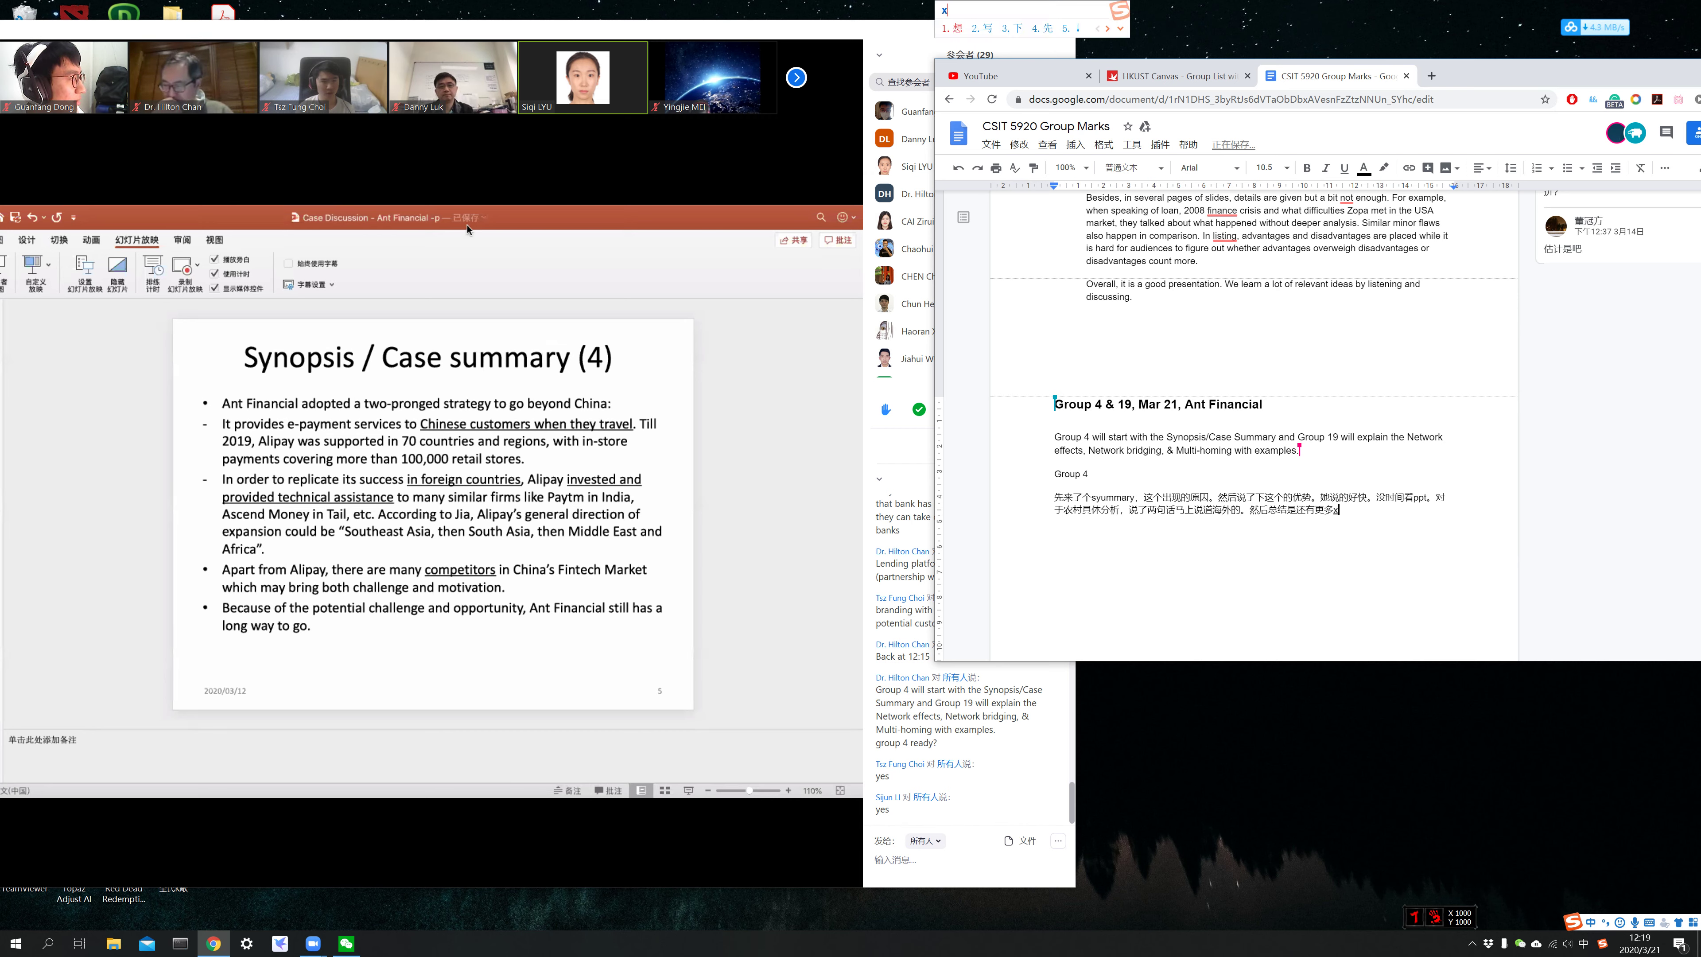
{"action": "type", "text": "jui"}
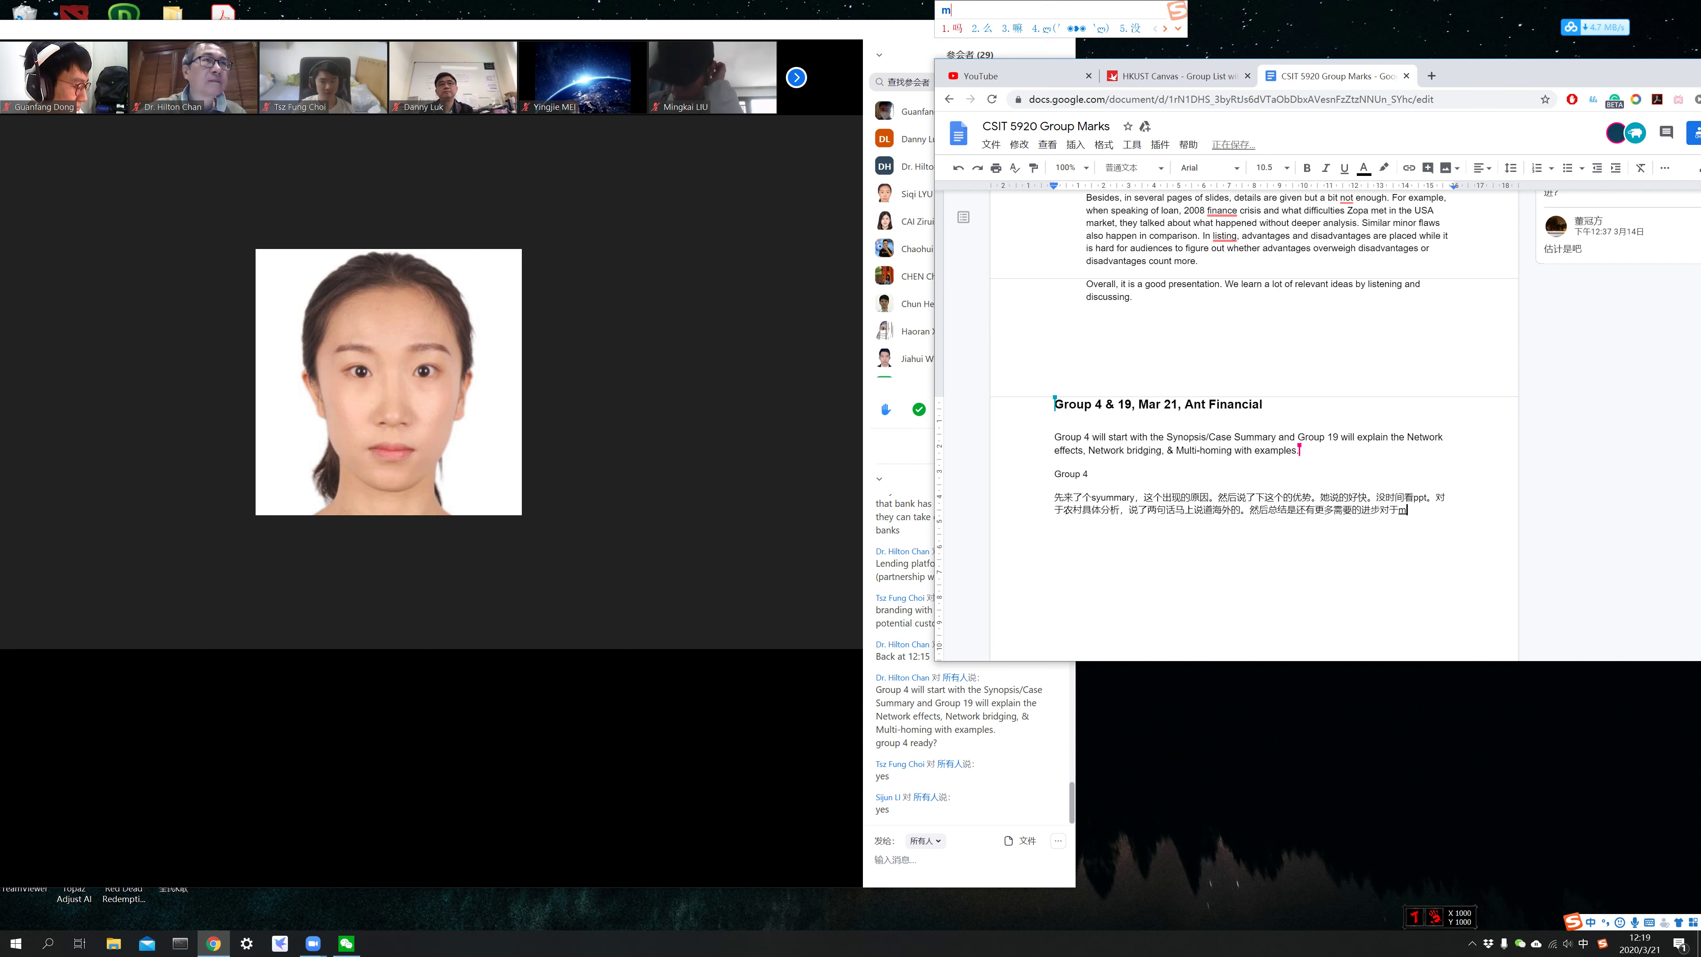
- Close the Group 4 note on her speaking too fast and start the next paragraph with '然后是S'
{"action": "type", "text": "jin"}
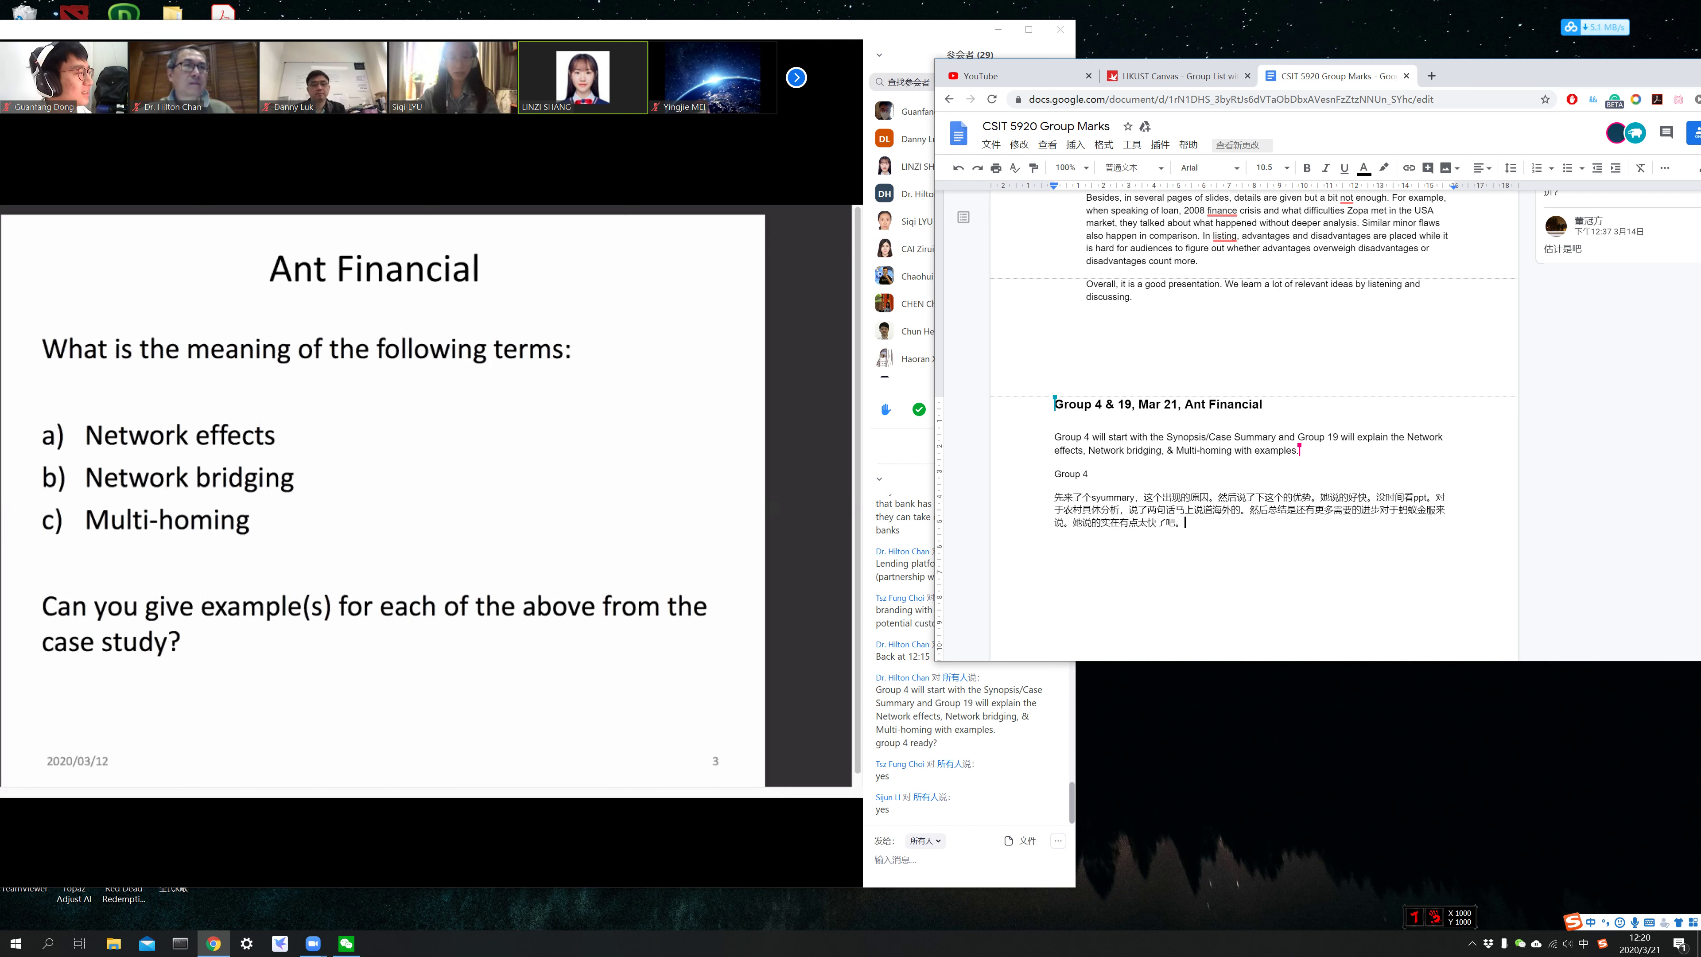
{"action": "mouse_move", "coordinate": [410, 209]}
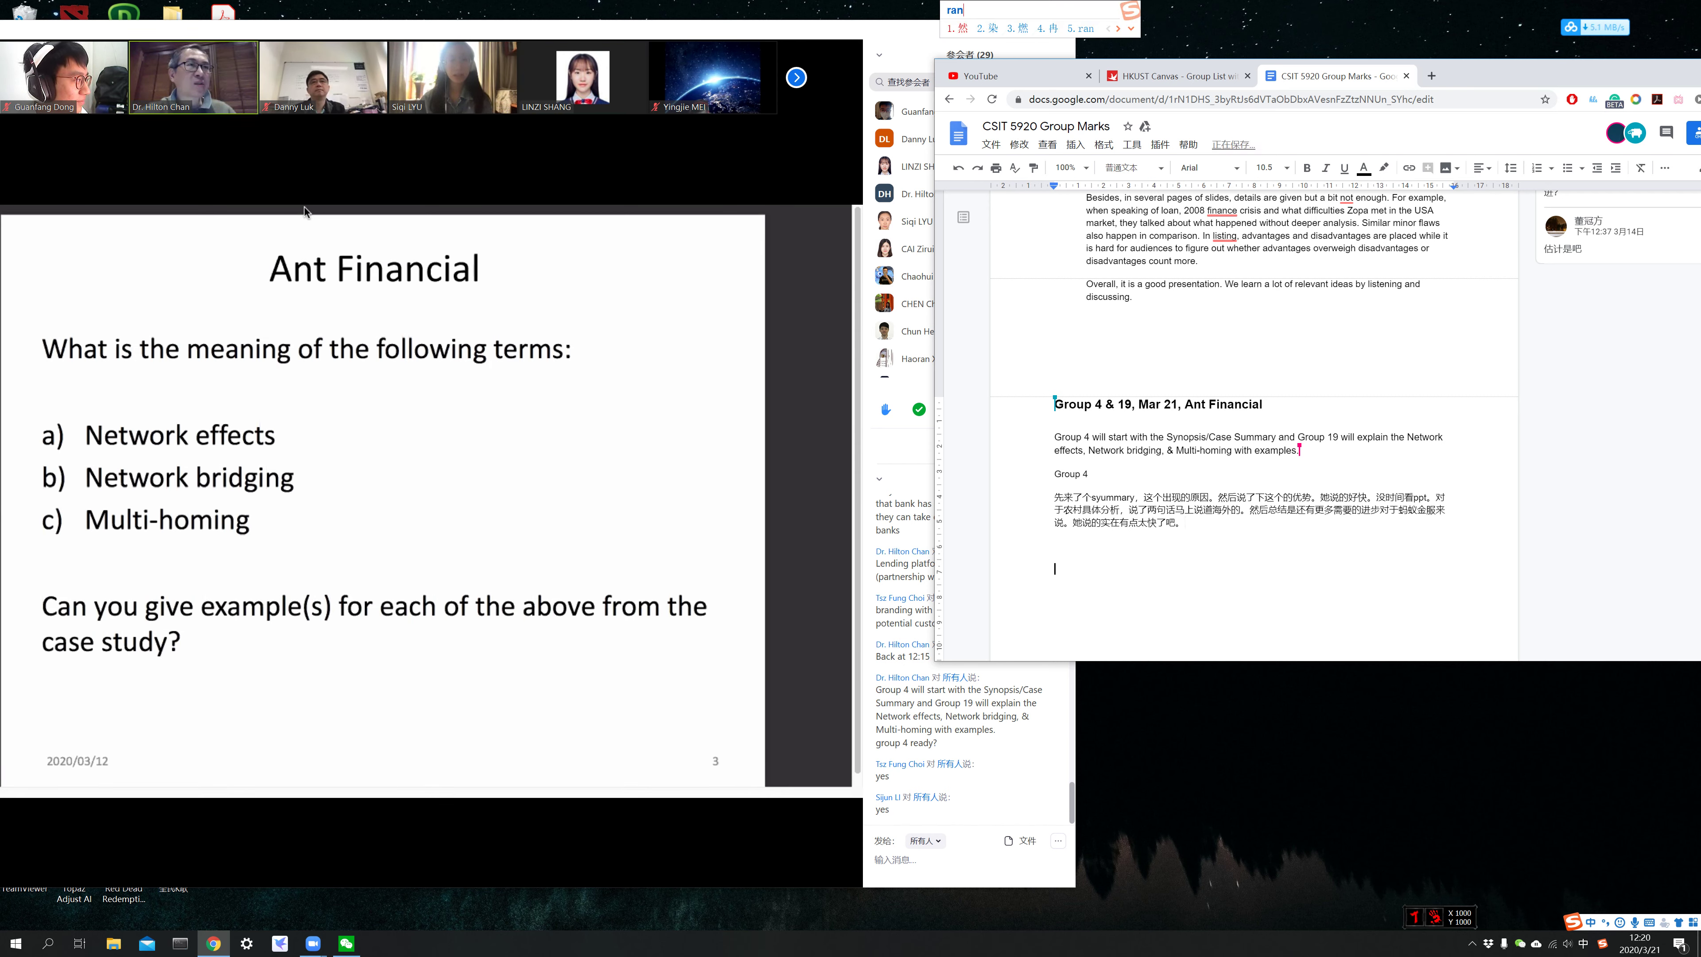
{"action": "type", "text": "然后是SLZ"}
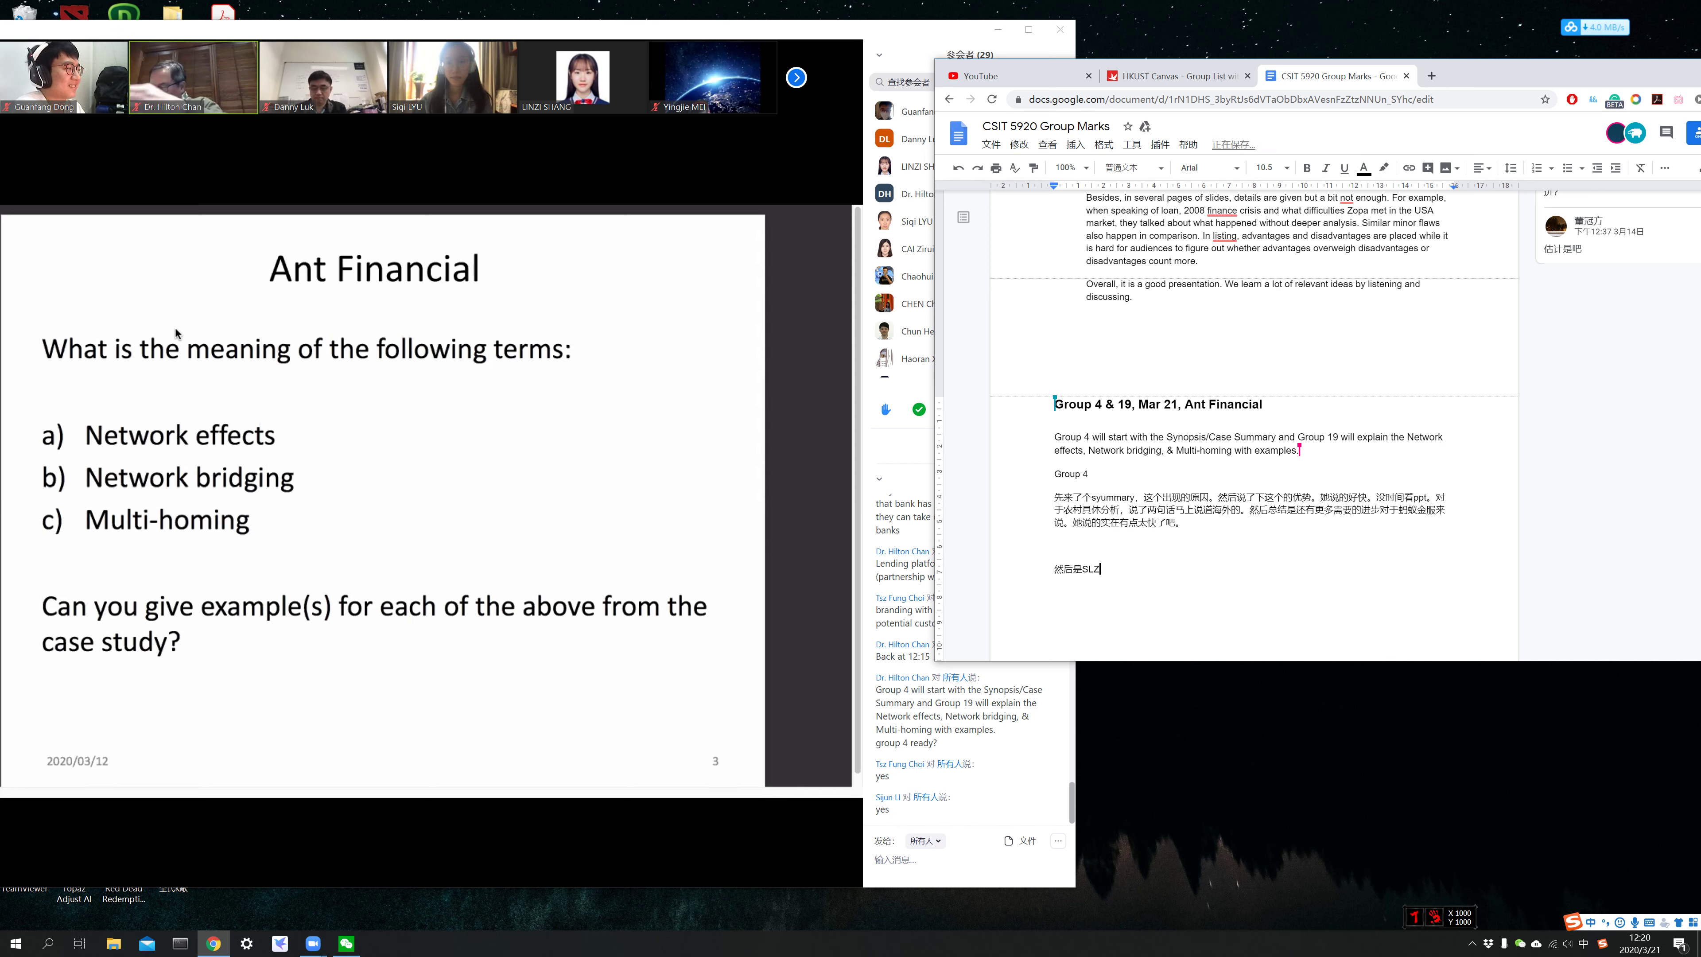
- Note the presenter covered network effects with a 'data driven' example, value analysis and network size
{"action": "type", "text": ","}
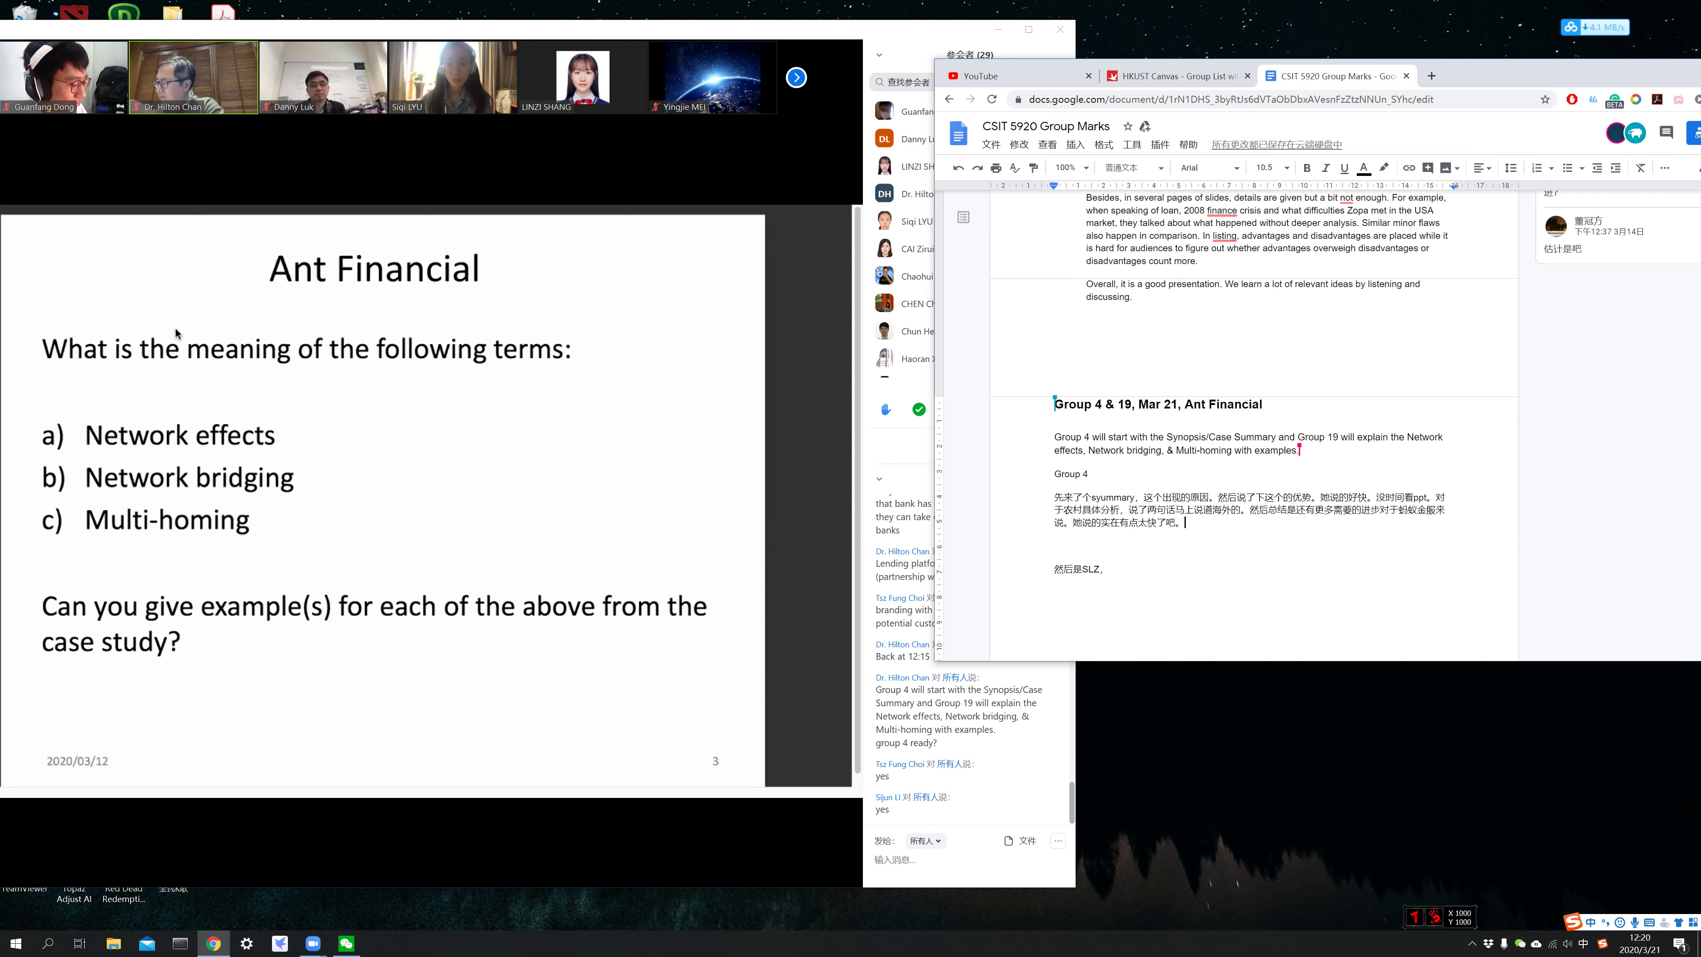
{"action": "type", "text": "作为一个tibf"}
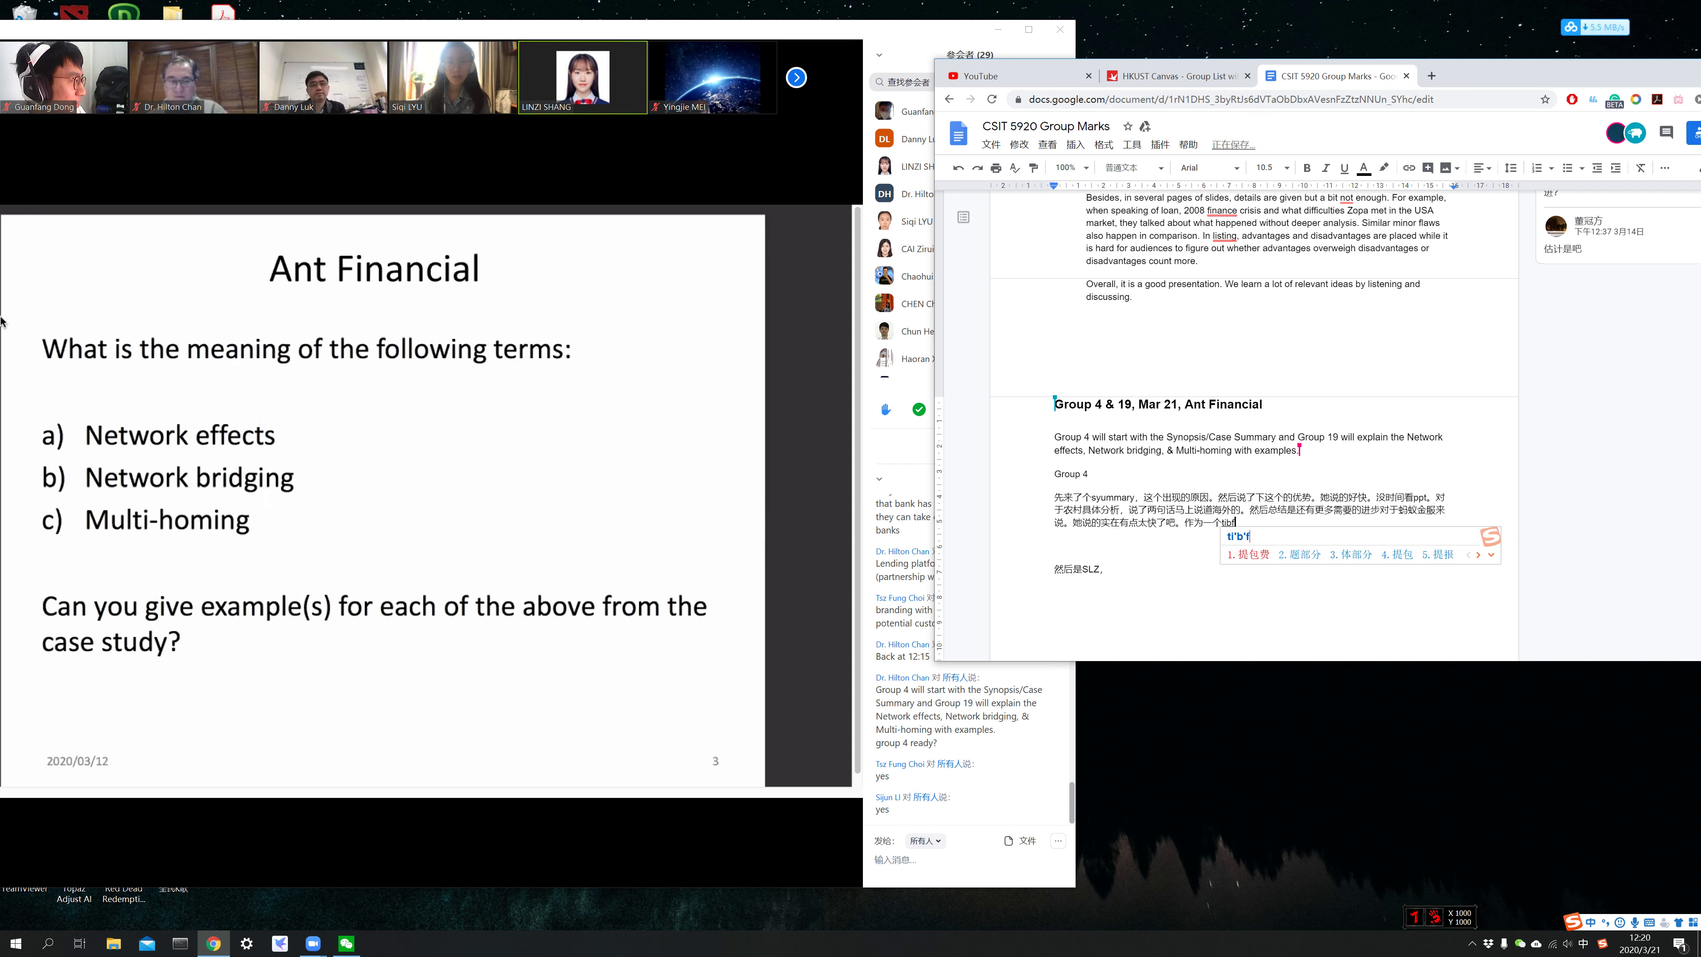
{"action": "type", "text": "mei"}
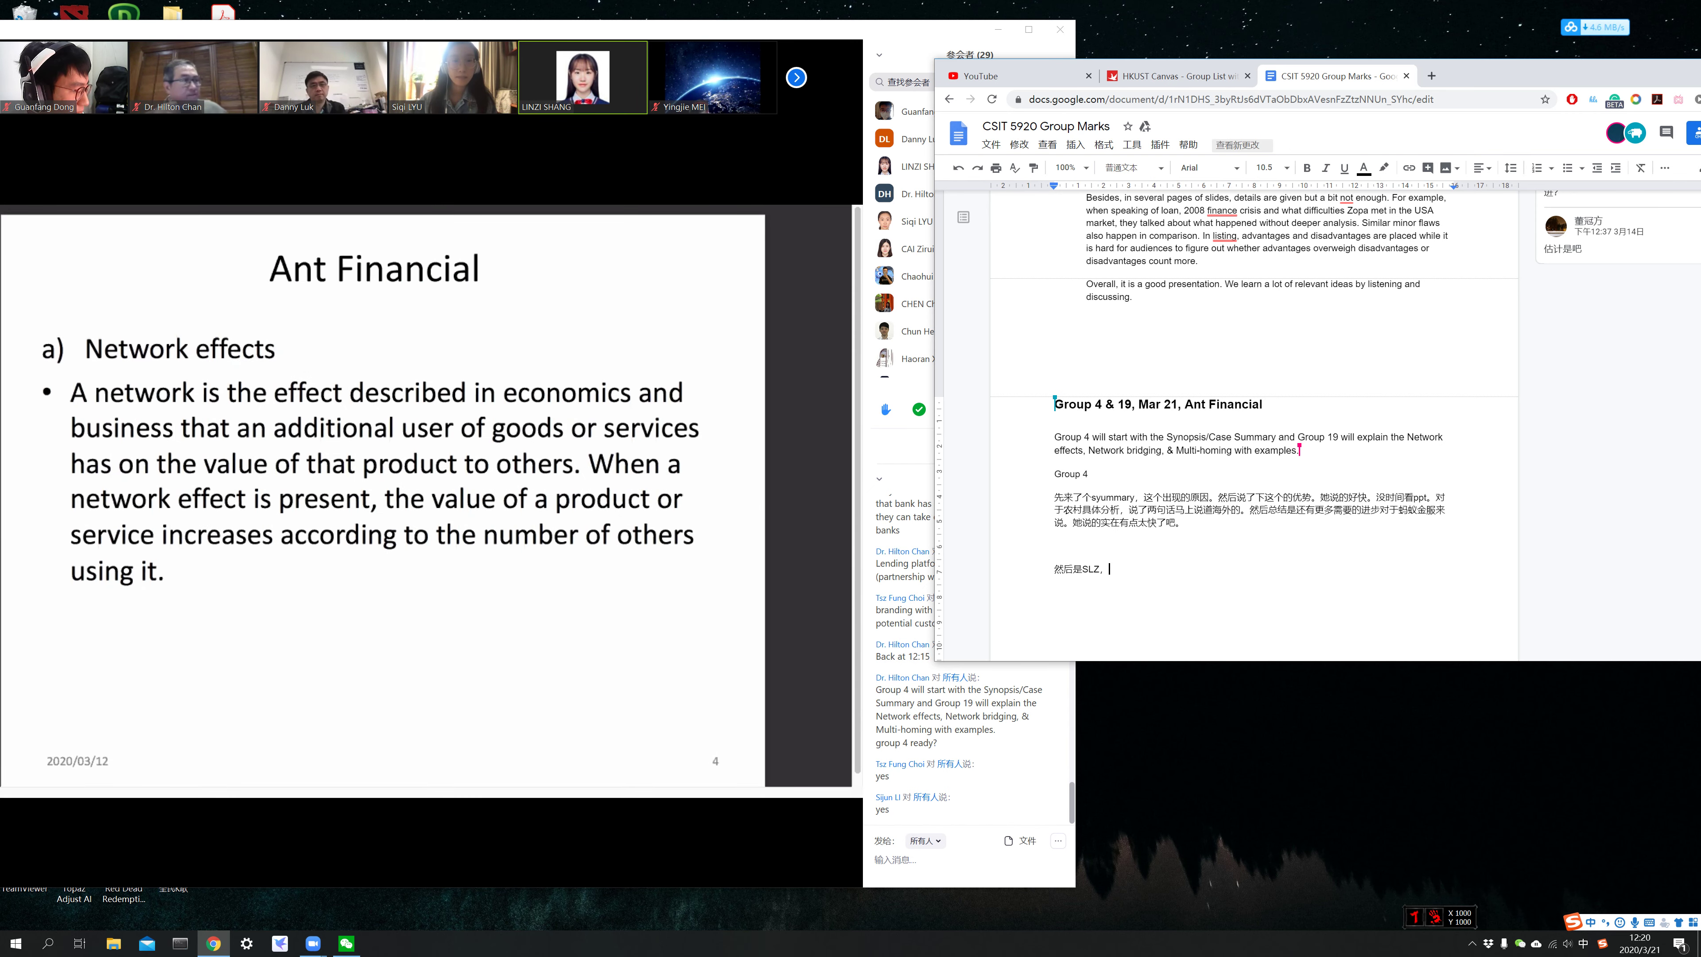
{"action": "type", "text": "说了网络"}
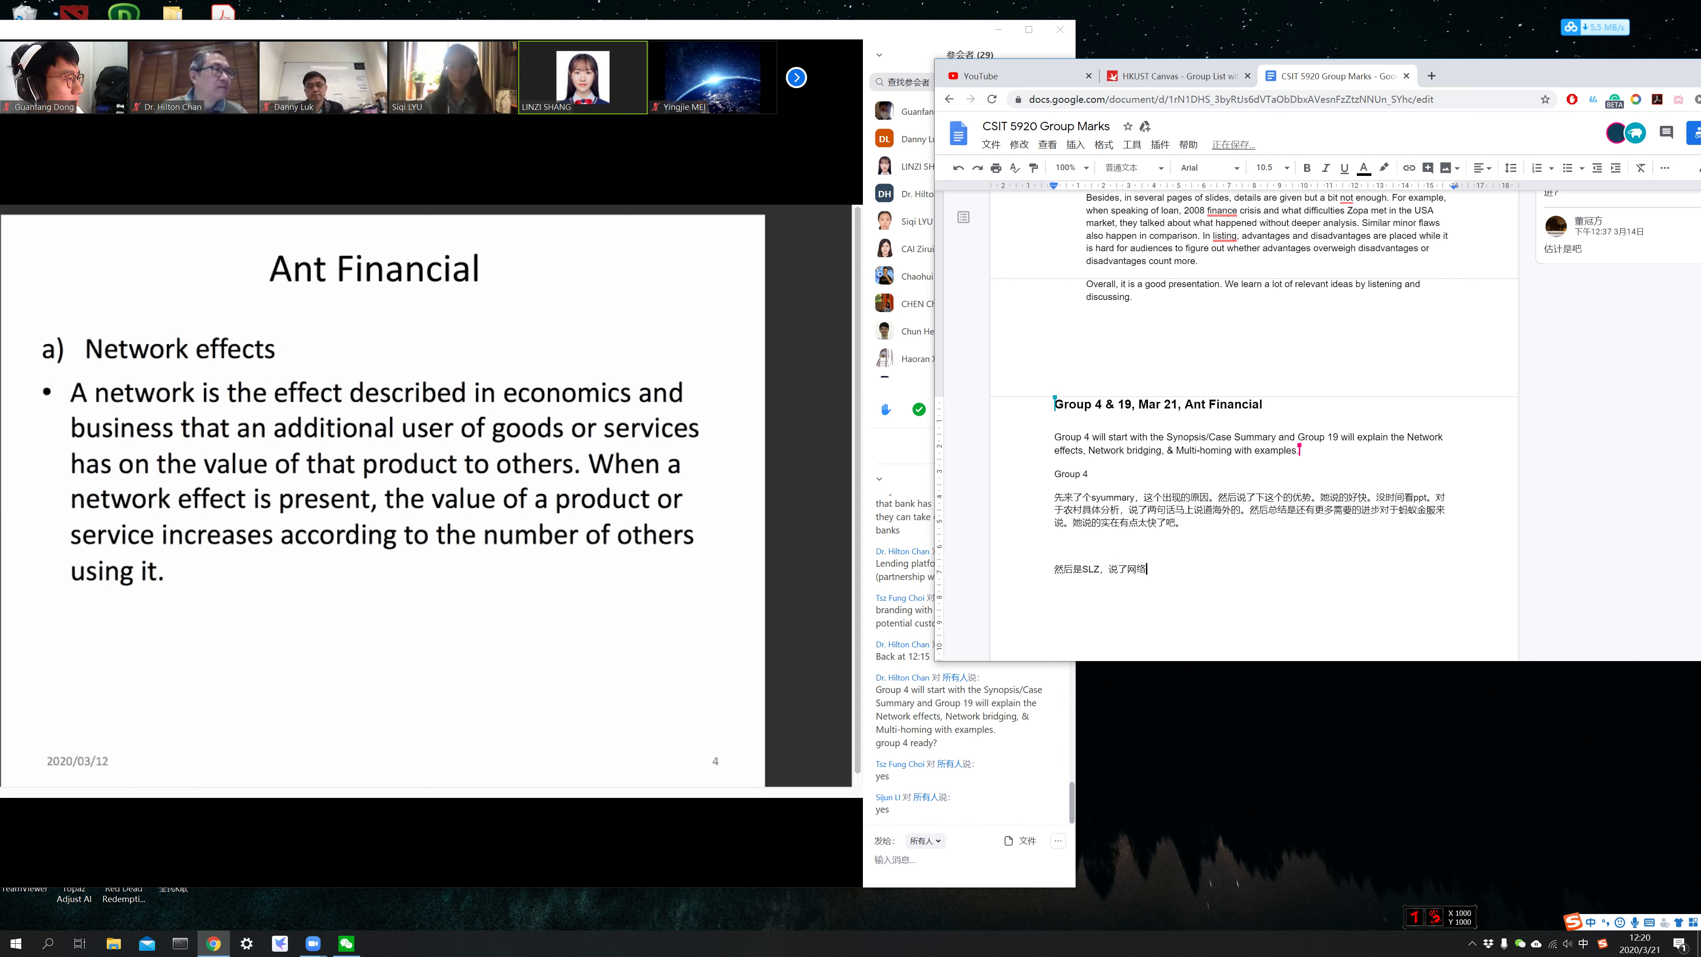
{"action": "type", "text": "的"}
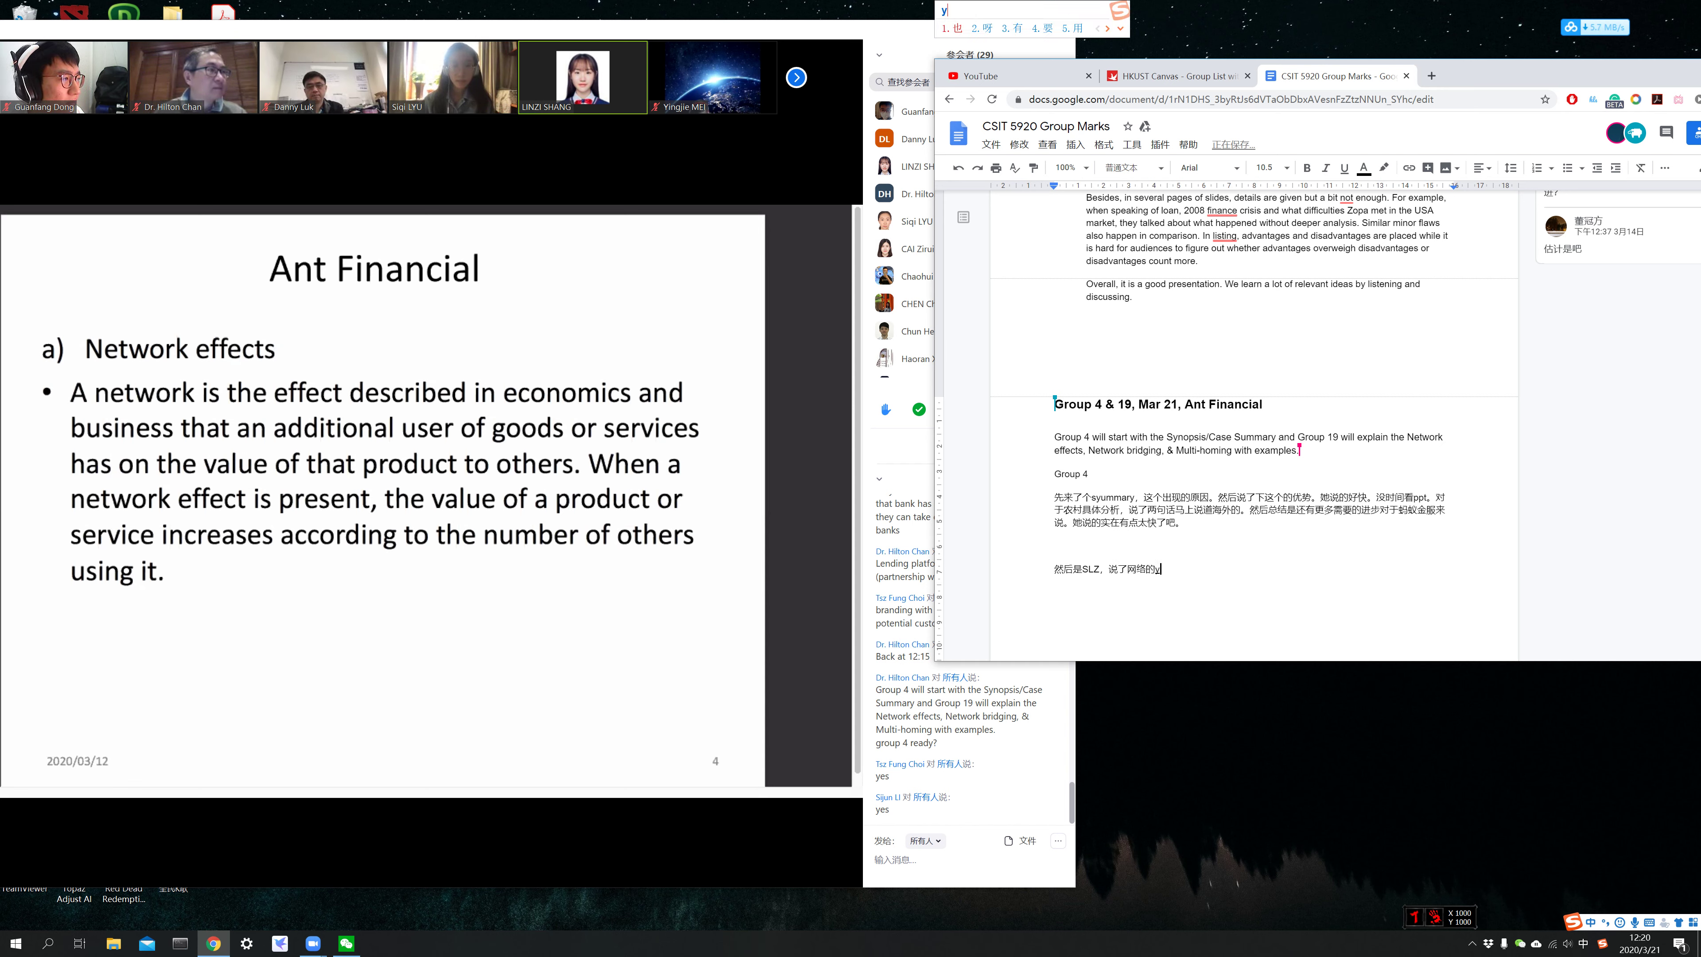
{"action": "type", "text": "ying"}
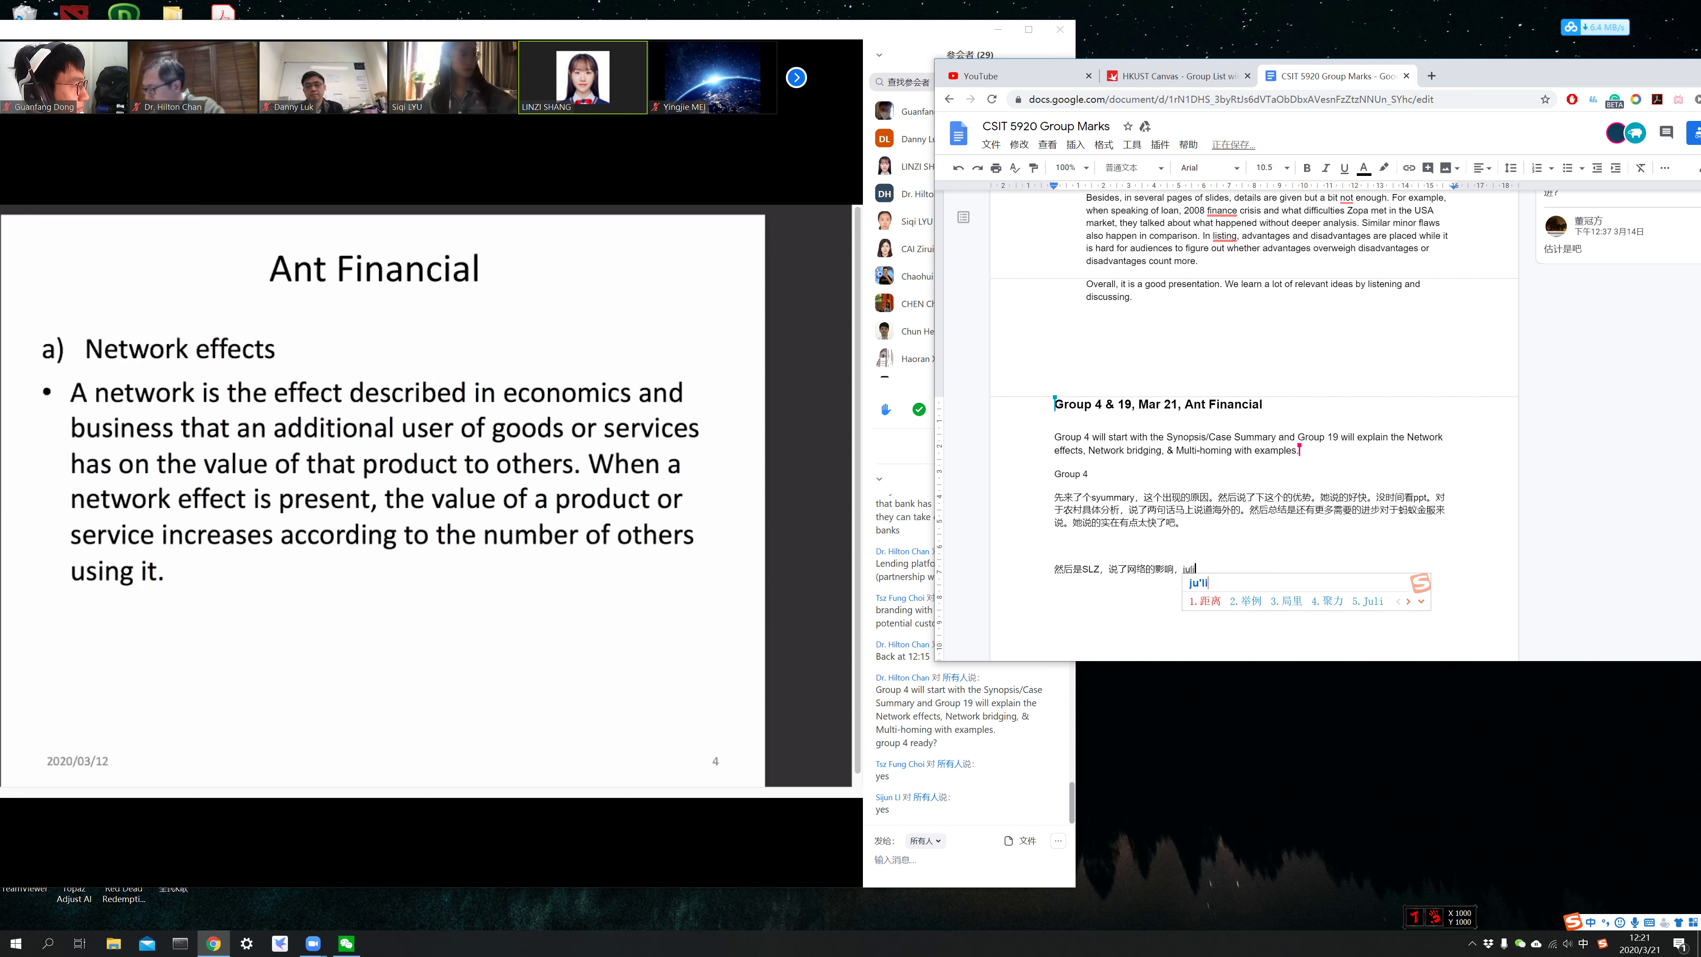
{"action": "type", "text": "举例"}
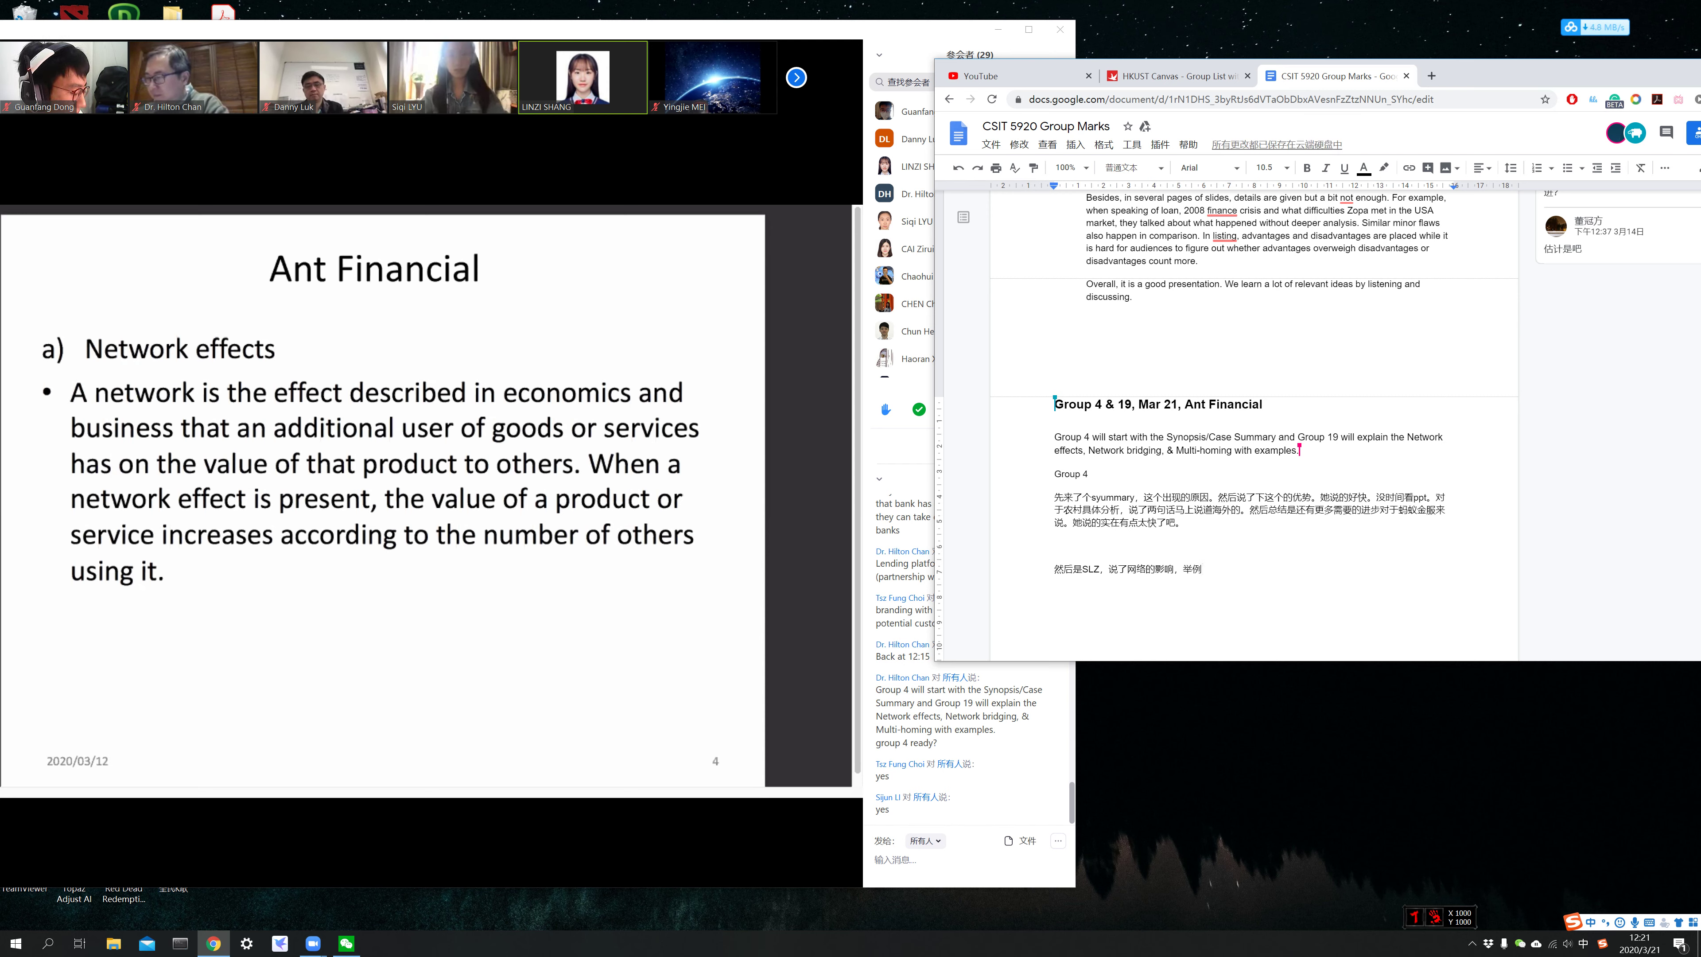
{"action": "type", "text": "data driven。然后对于价值做出了分析，网络的size一定程度上影响了这个ant 的发挥。"}
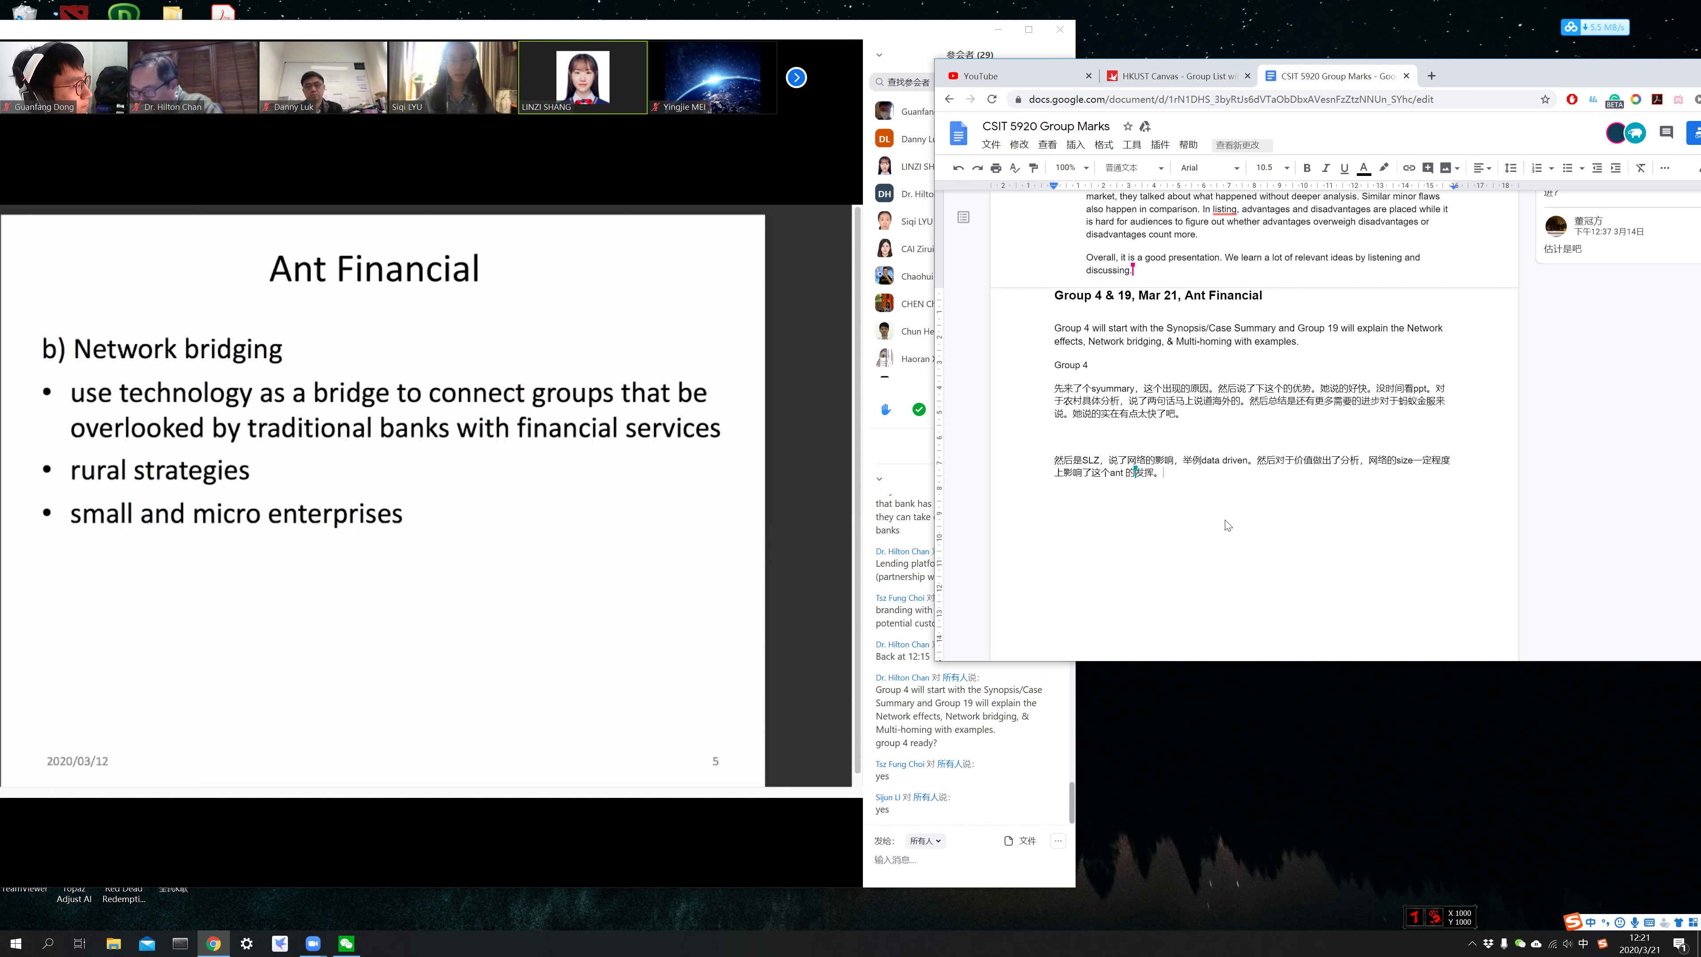
- Add that network building was compared with banks (对比) to explain replacement to some degree (一定程度上)
{"action": "type", "text": "wang"}
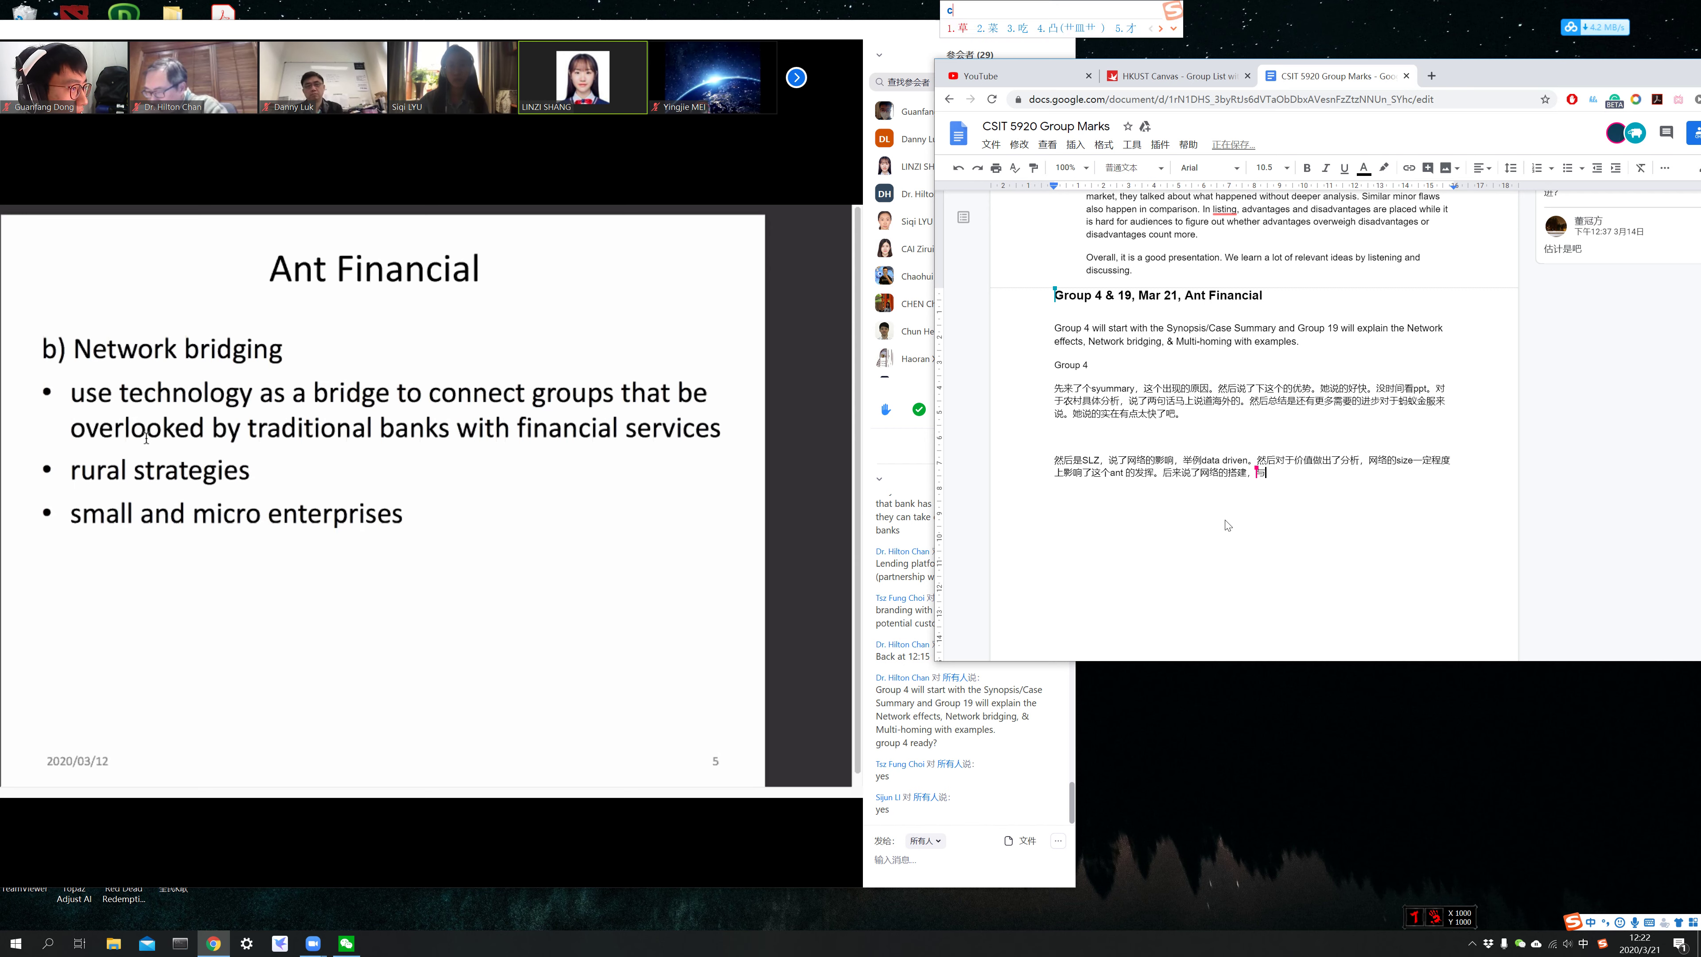
{"action": "type", "text": "hua"}
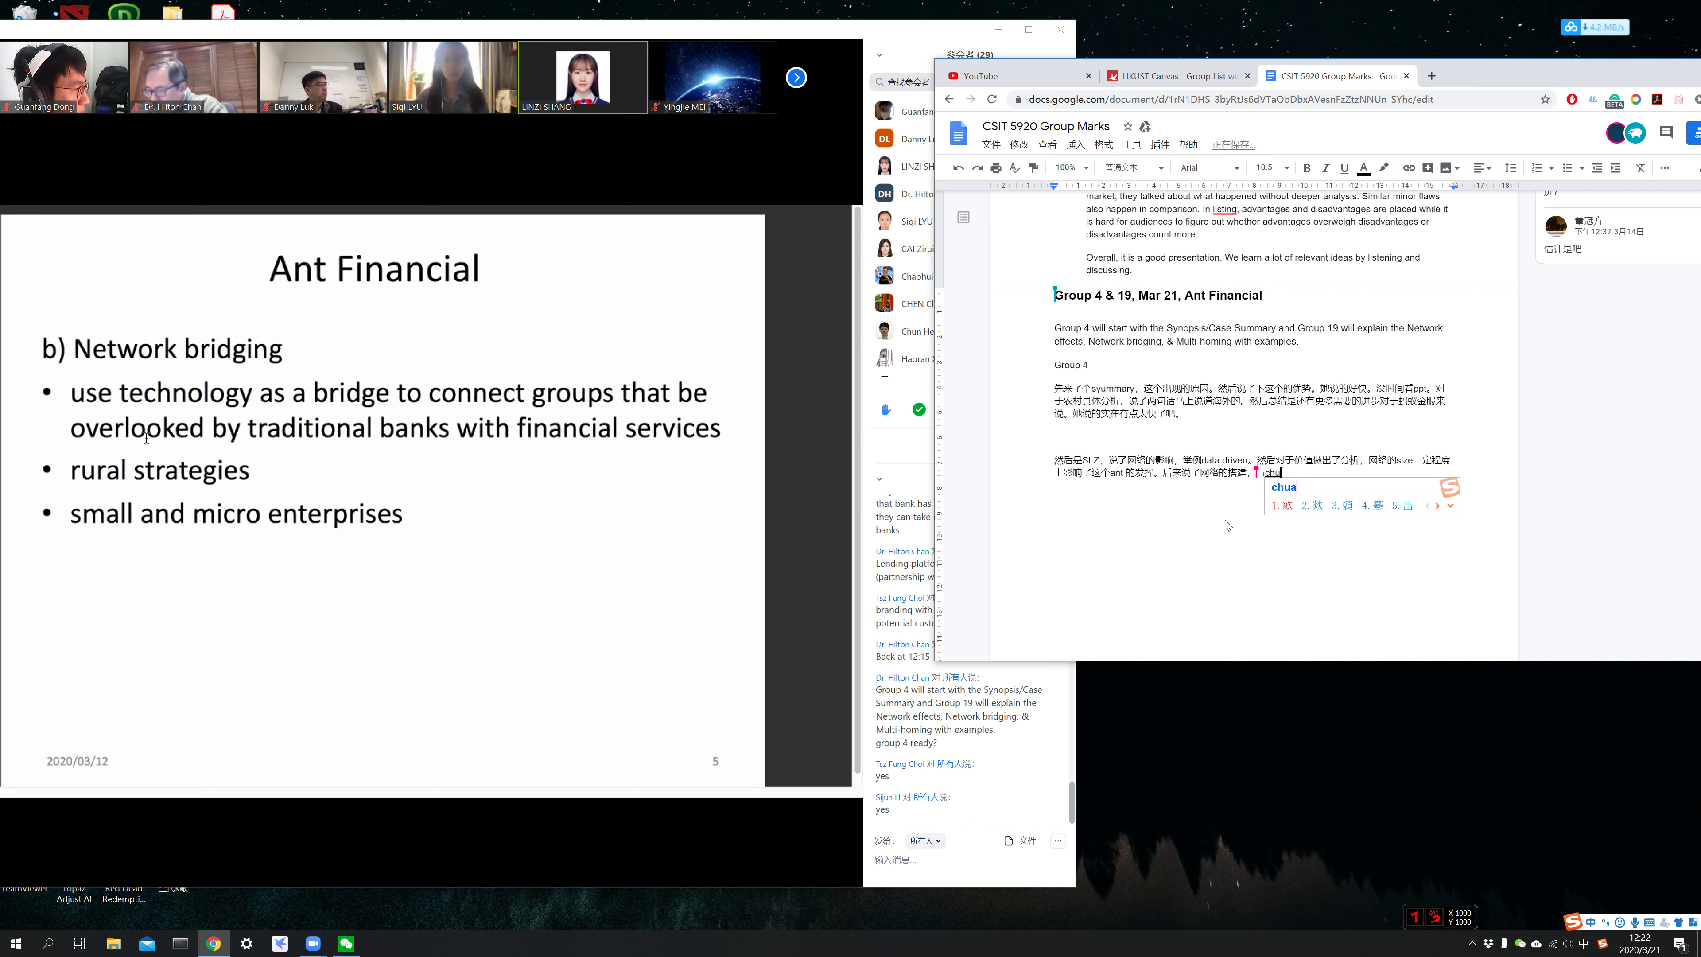
{"action": "type", "text": "yin"}
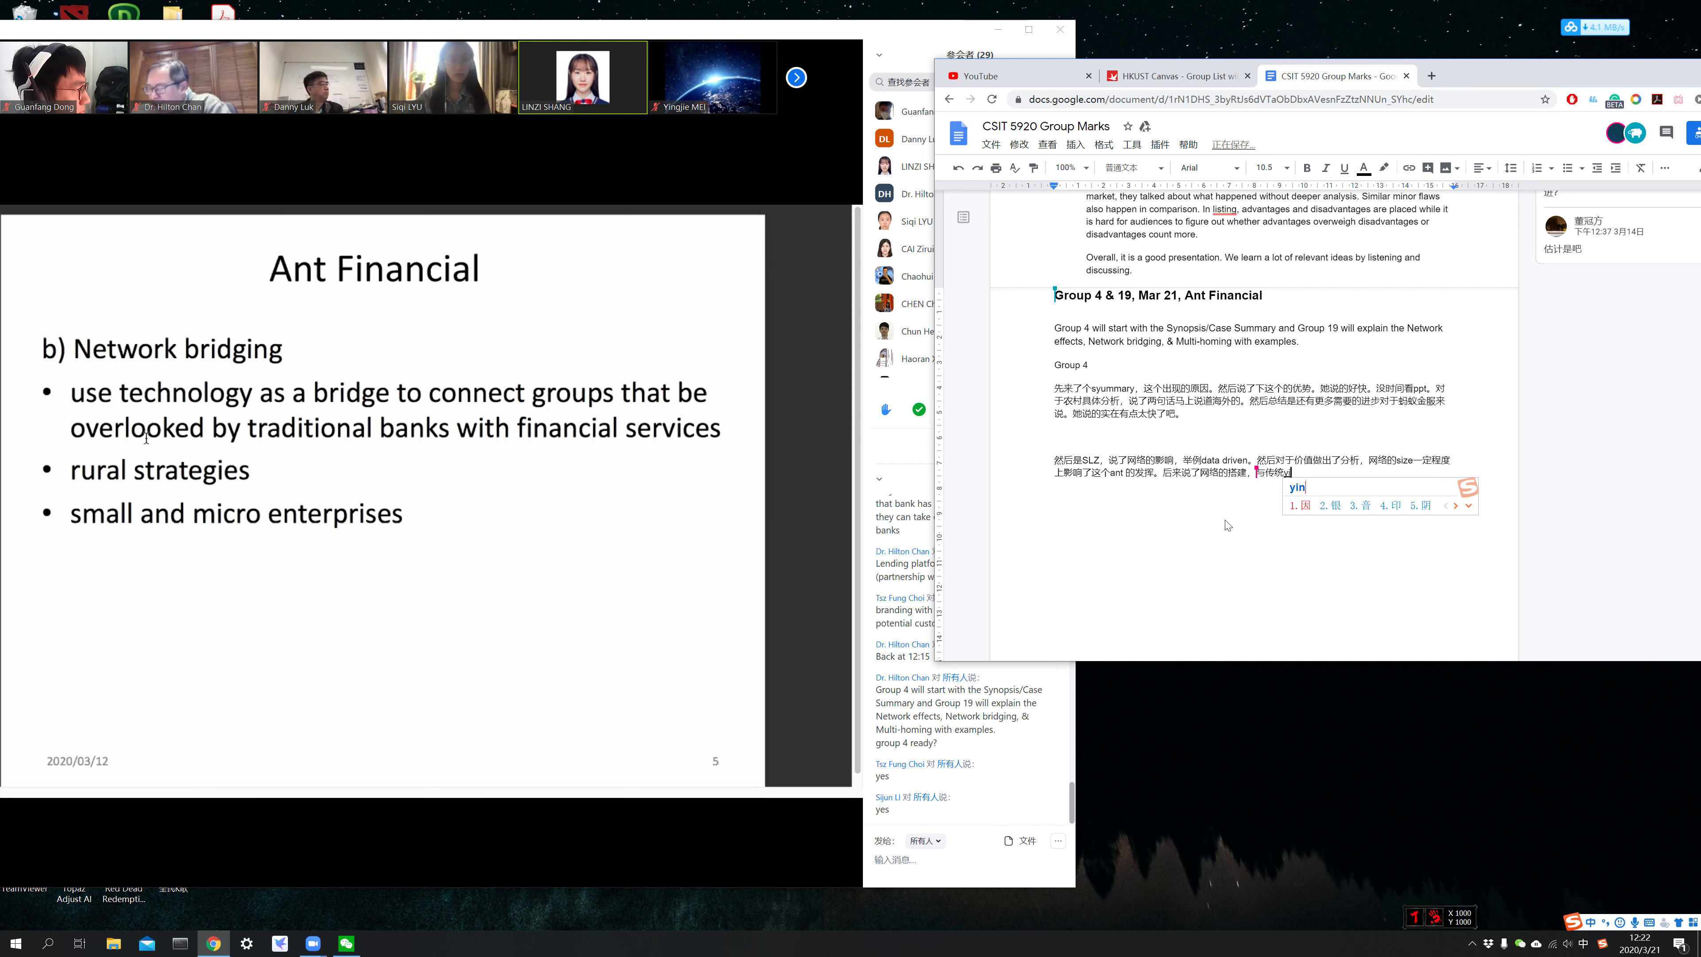
{"action": "type", "text": "dui'bi"}
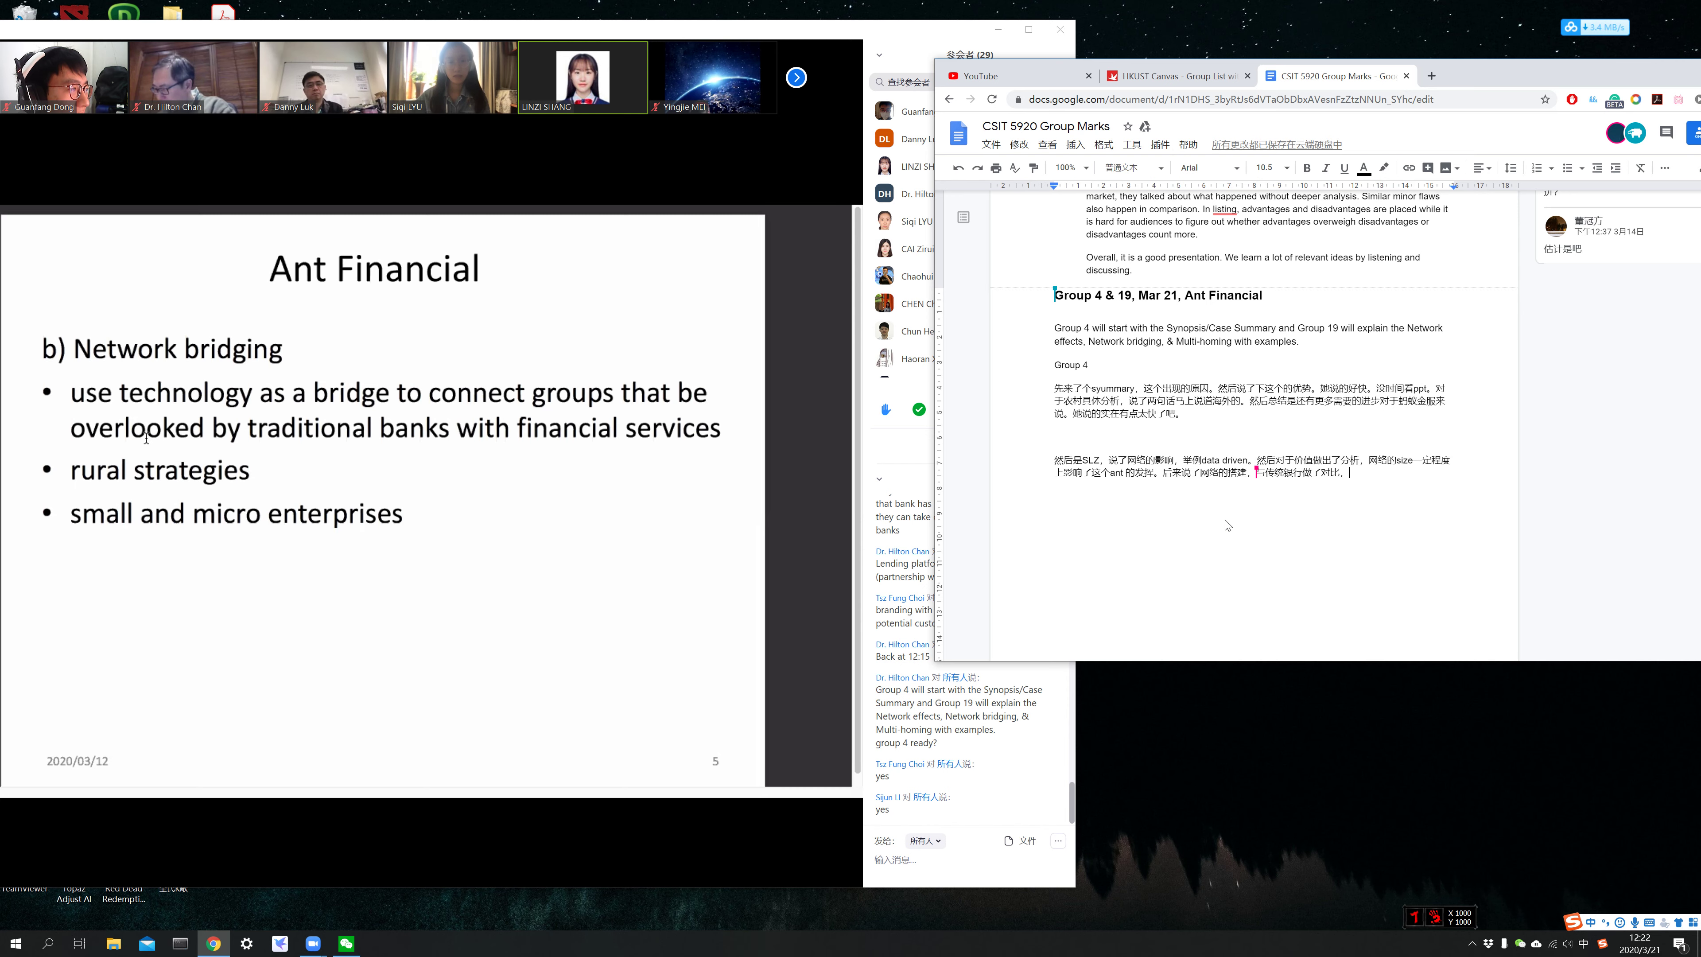
{"action": "type", "text": "为了"}
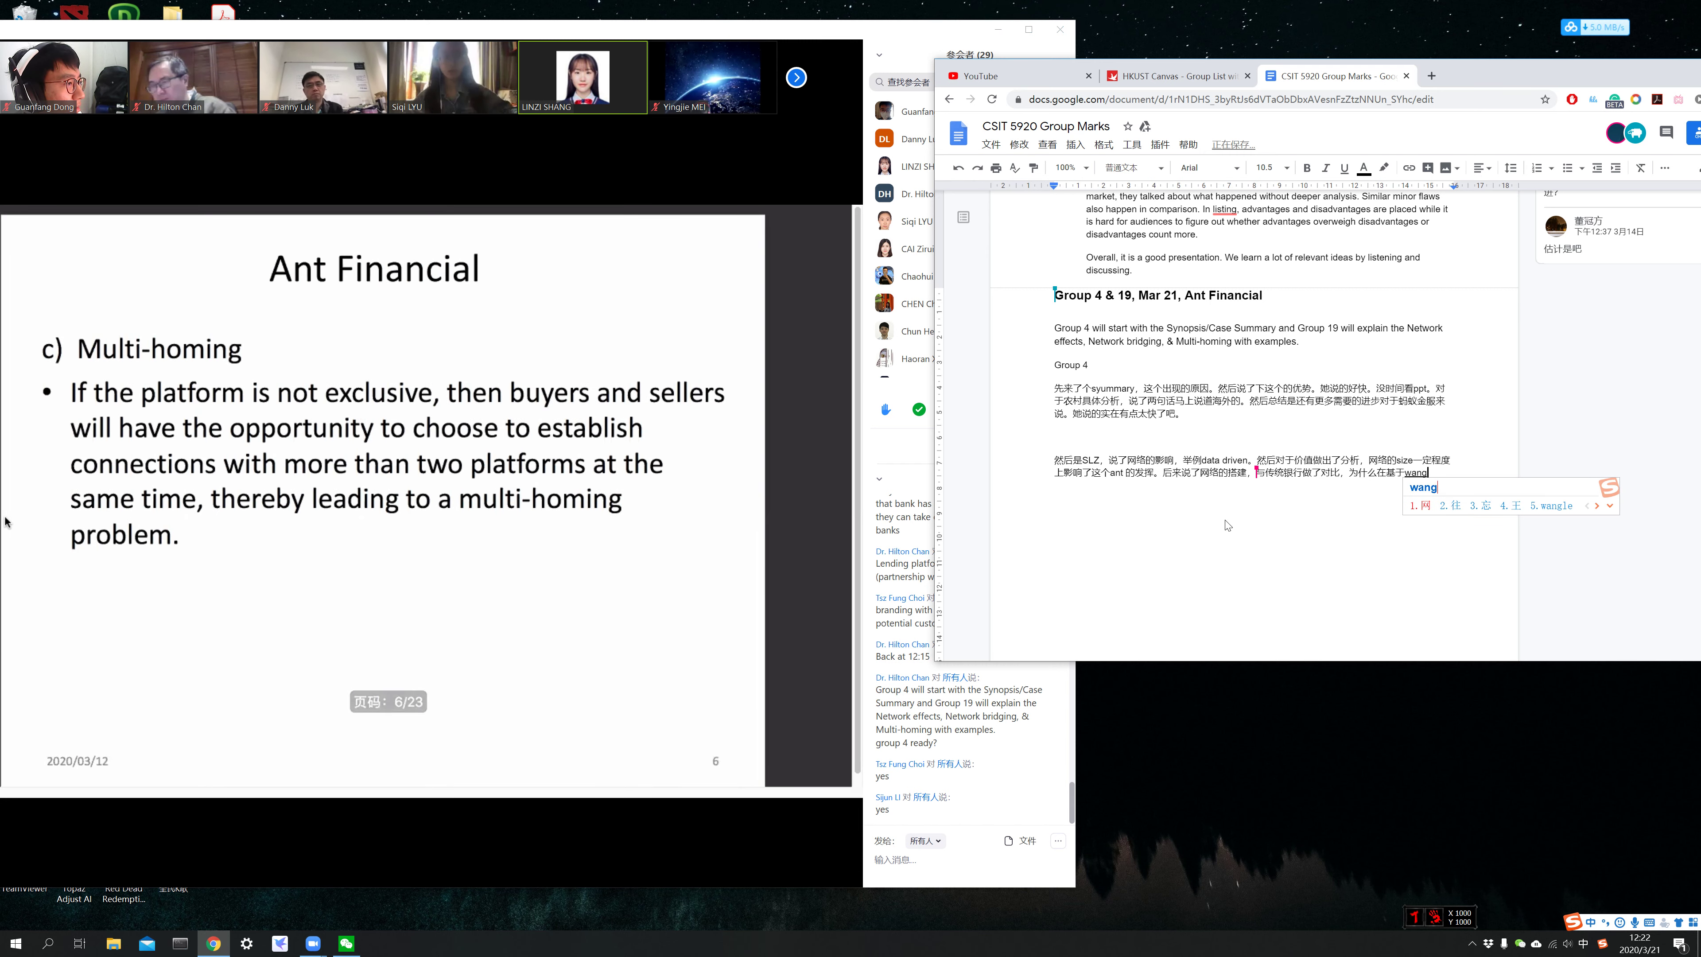
{"action": "type", "text": "yi"}
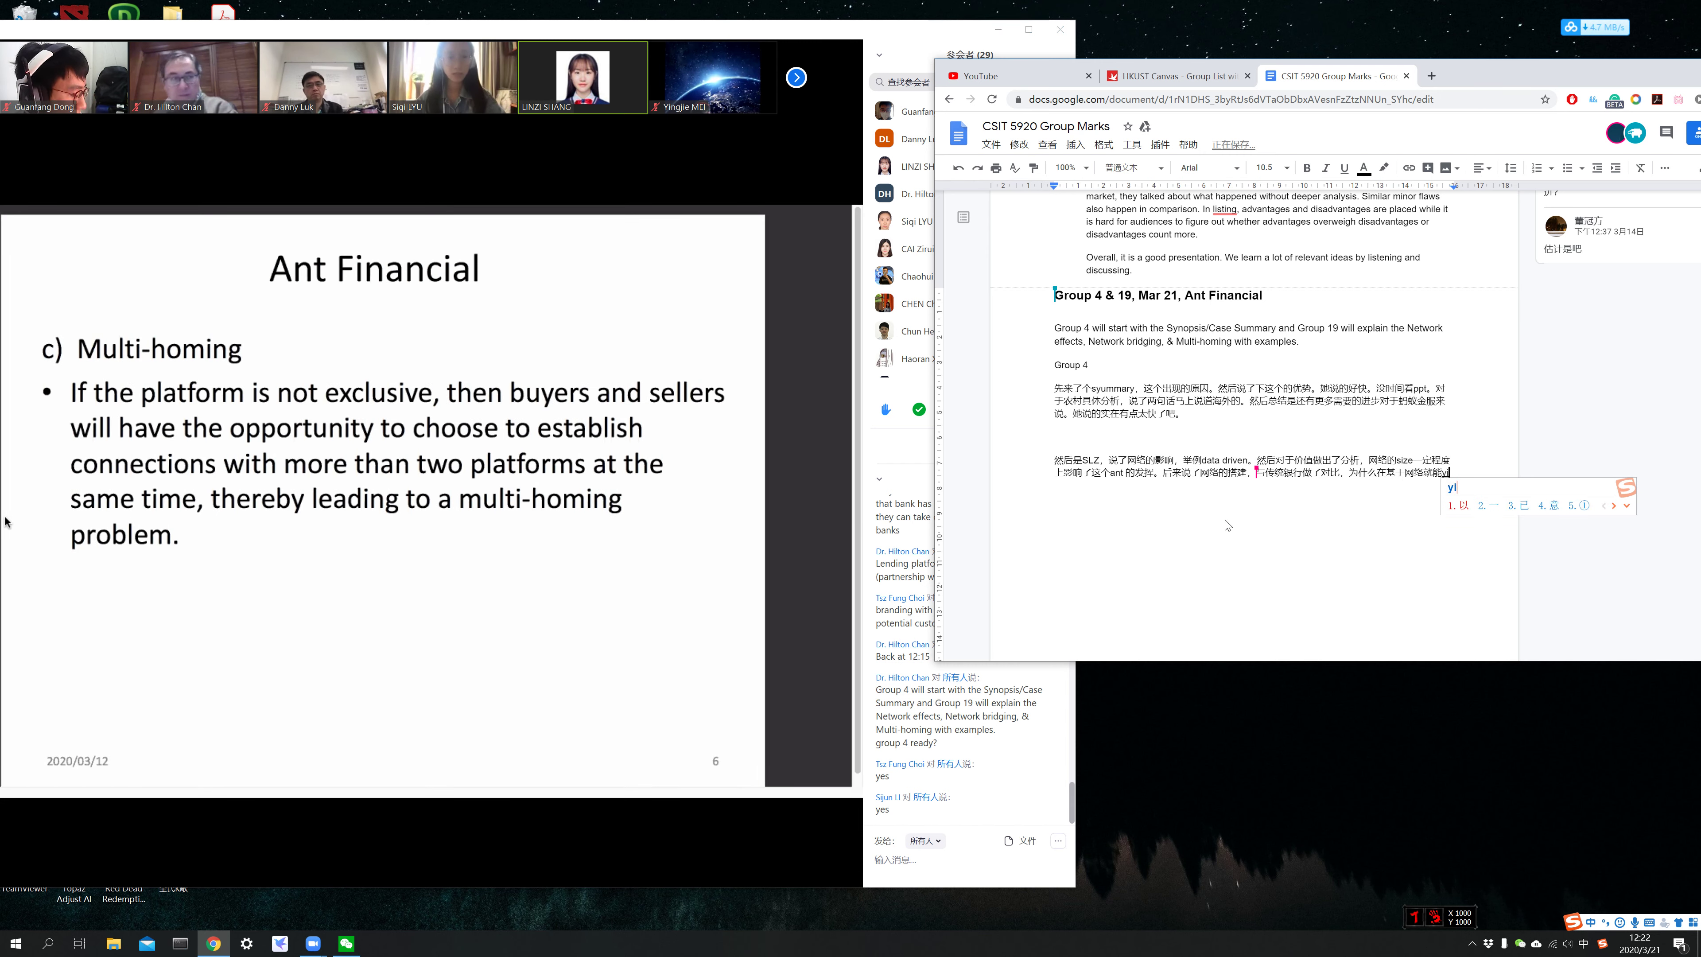
{"action": "type", "text": "定程度上替代"}
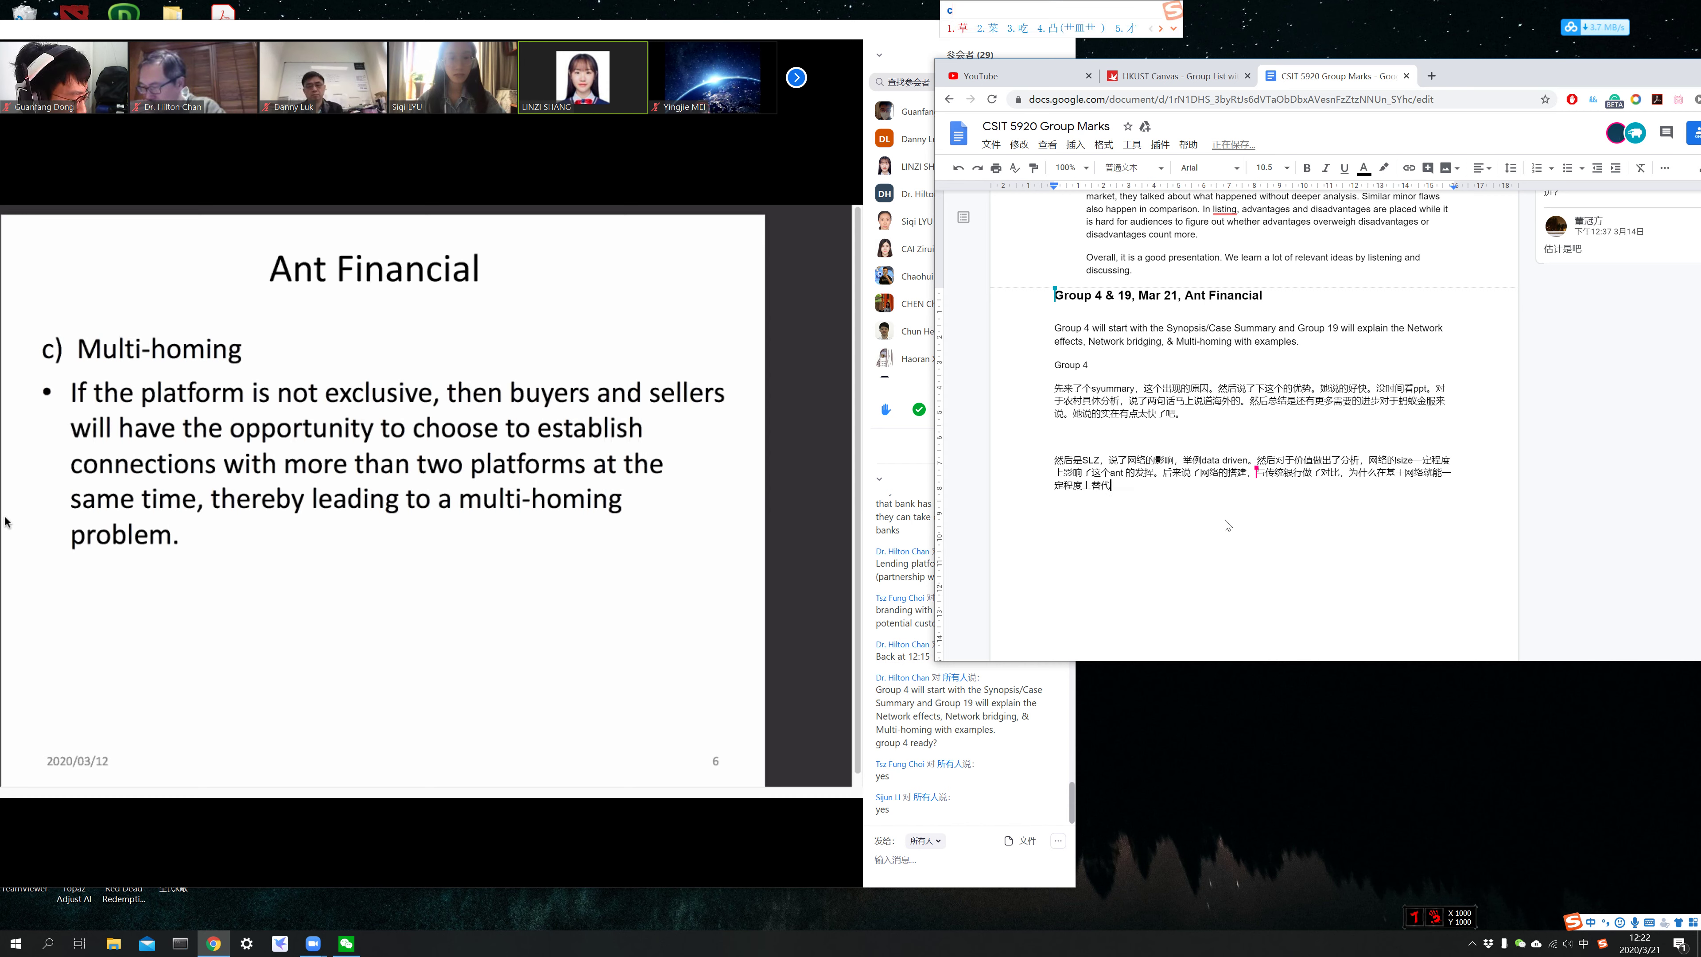
- Add a third point that the platform (这个平台) connects buyers and sellers
{"action": "type", "text": "yi"}
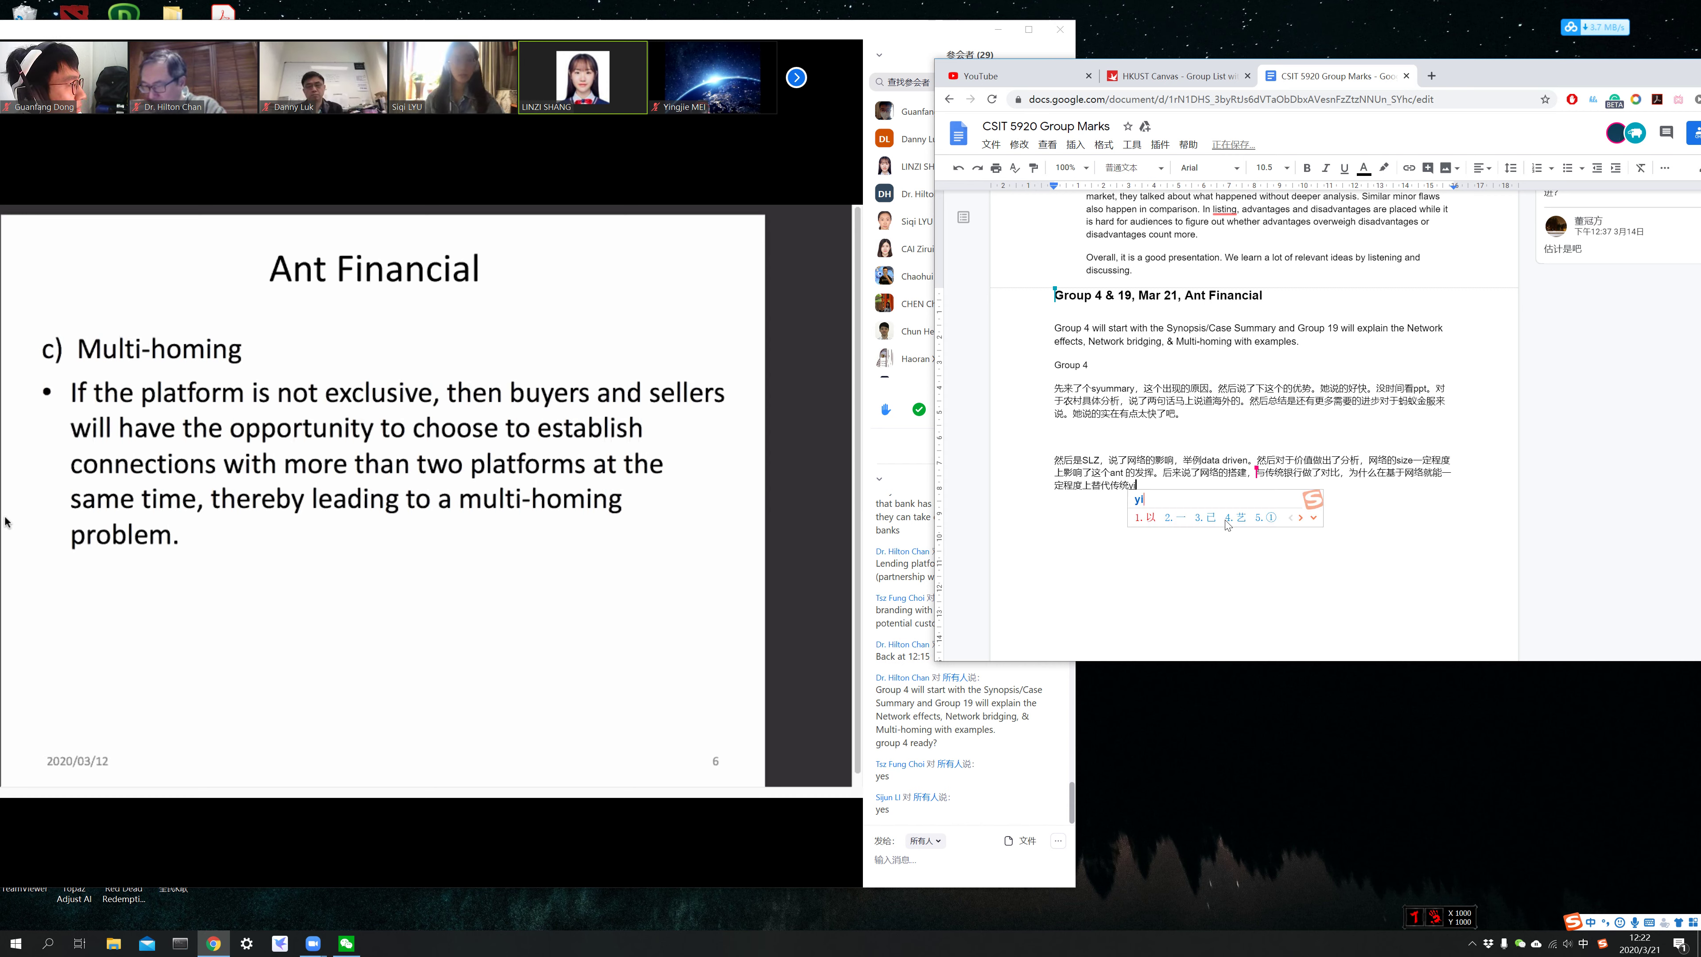
{"action": "type", "text": "jie's"}
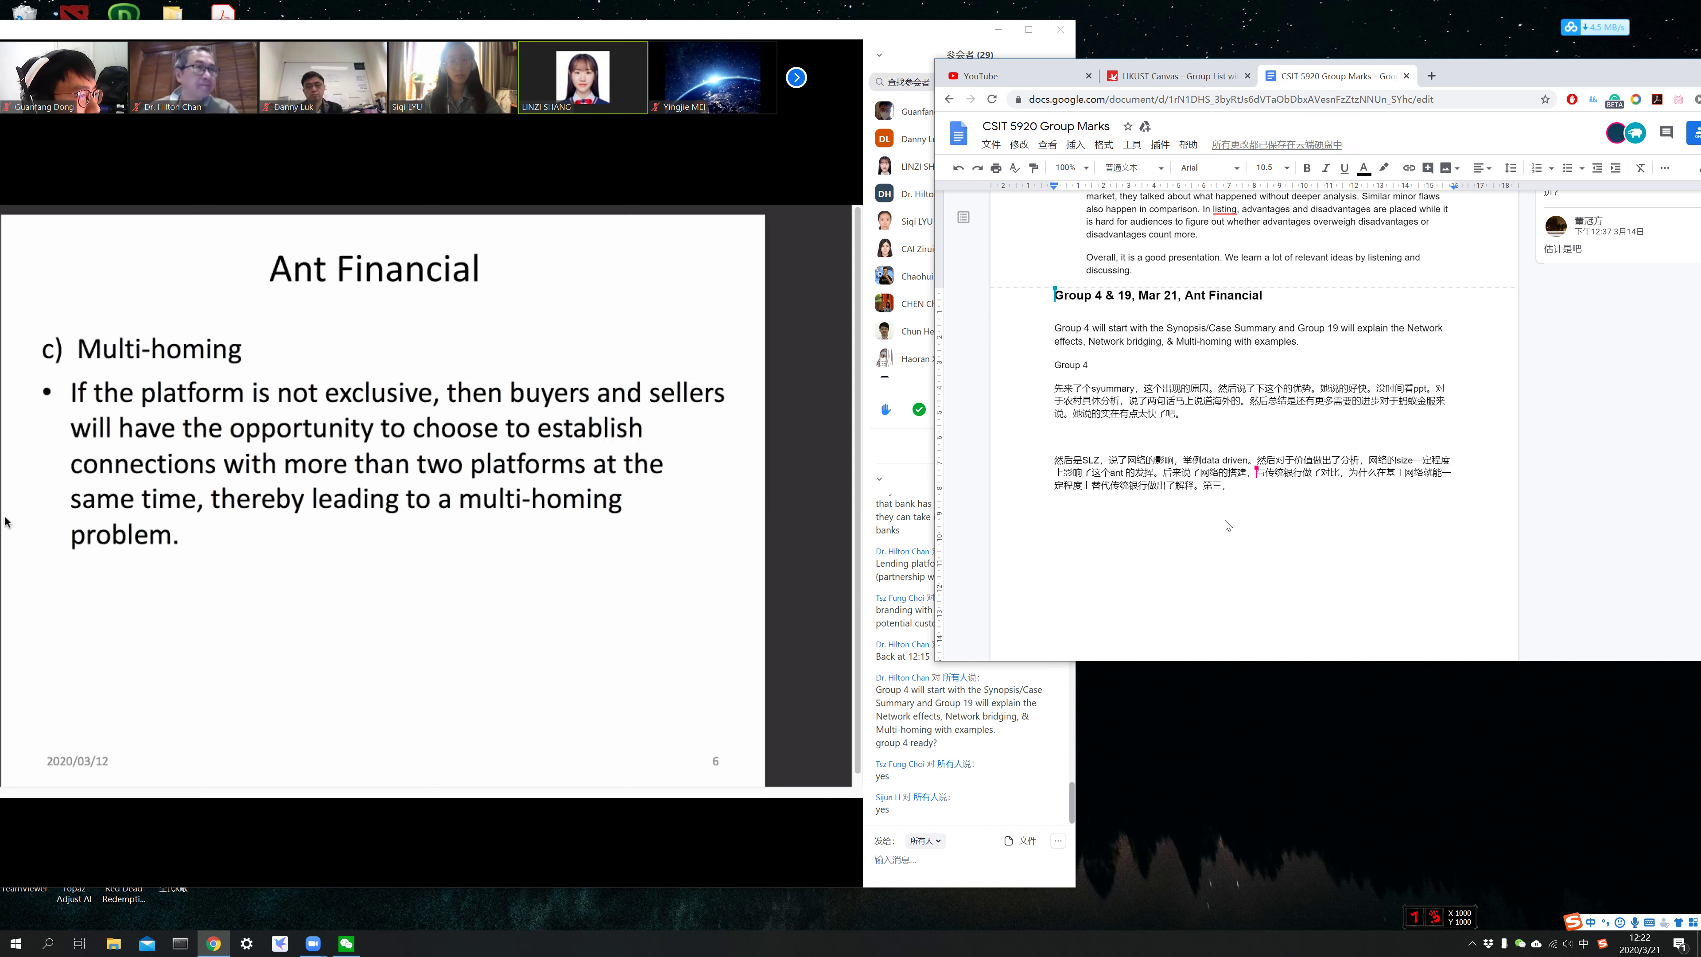
{"action": "type", "text": "这个"}
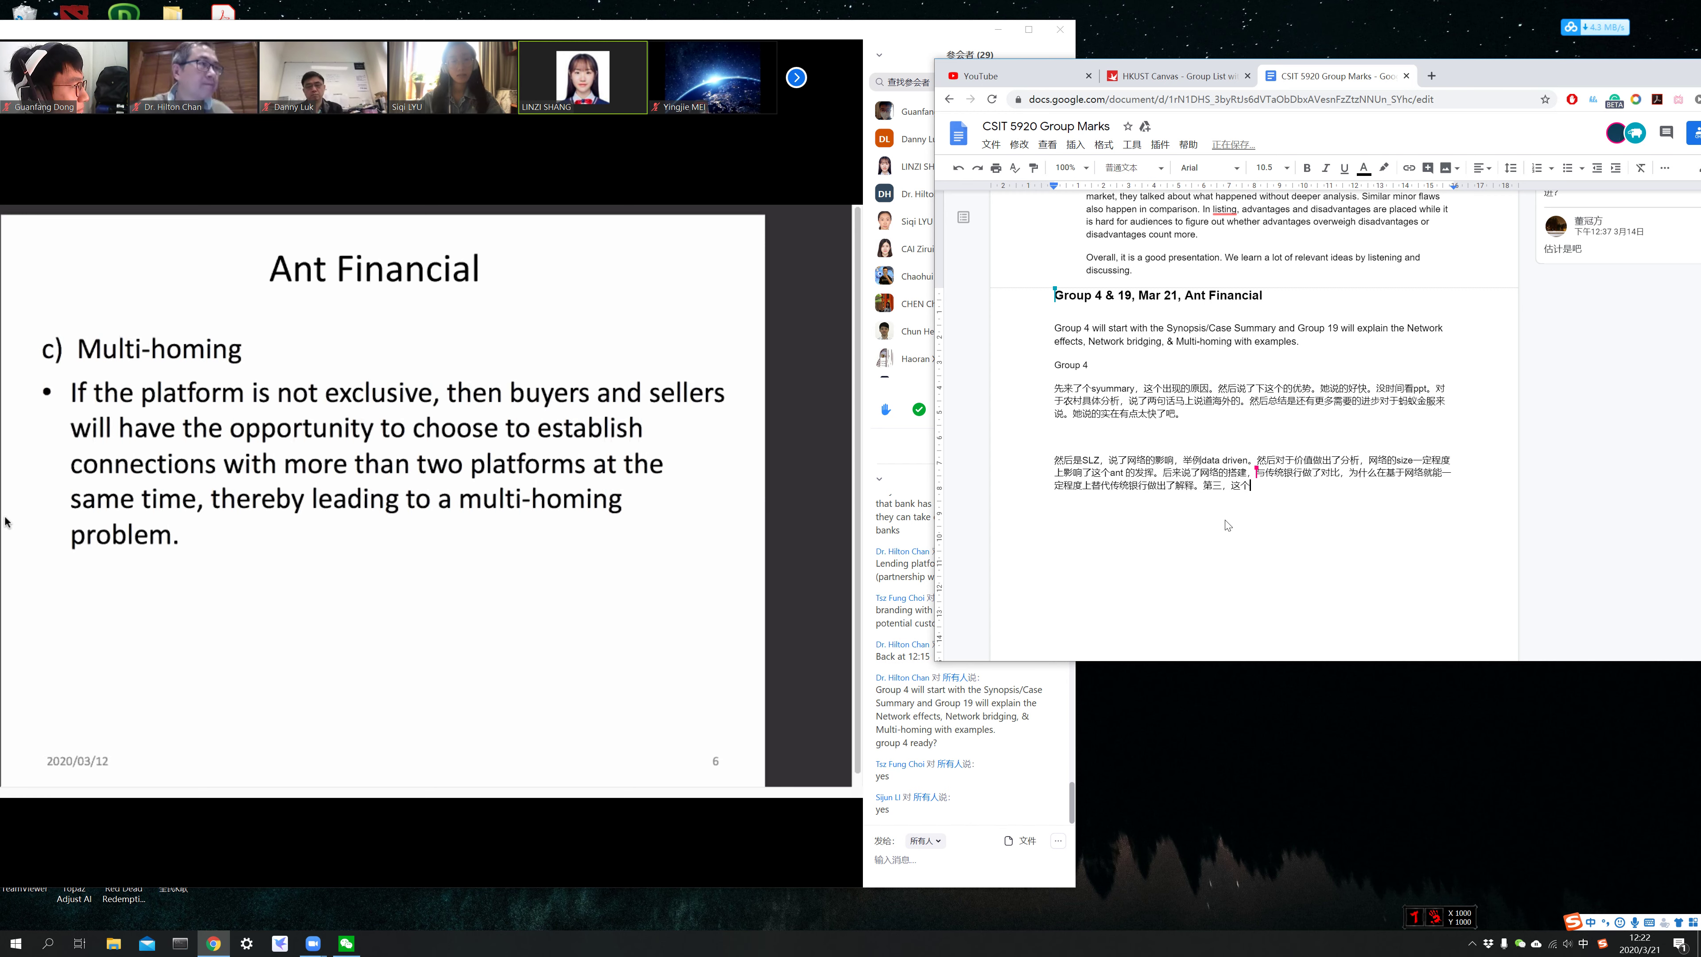
{"action": "type", "text": "平台提供了全方位的"}
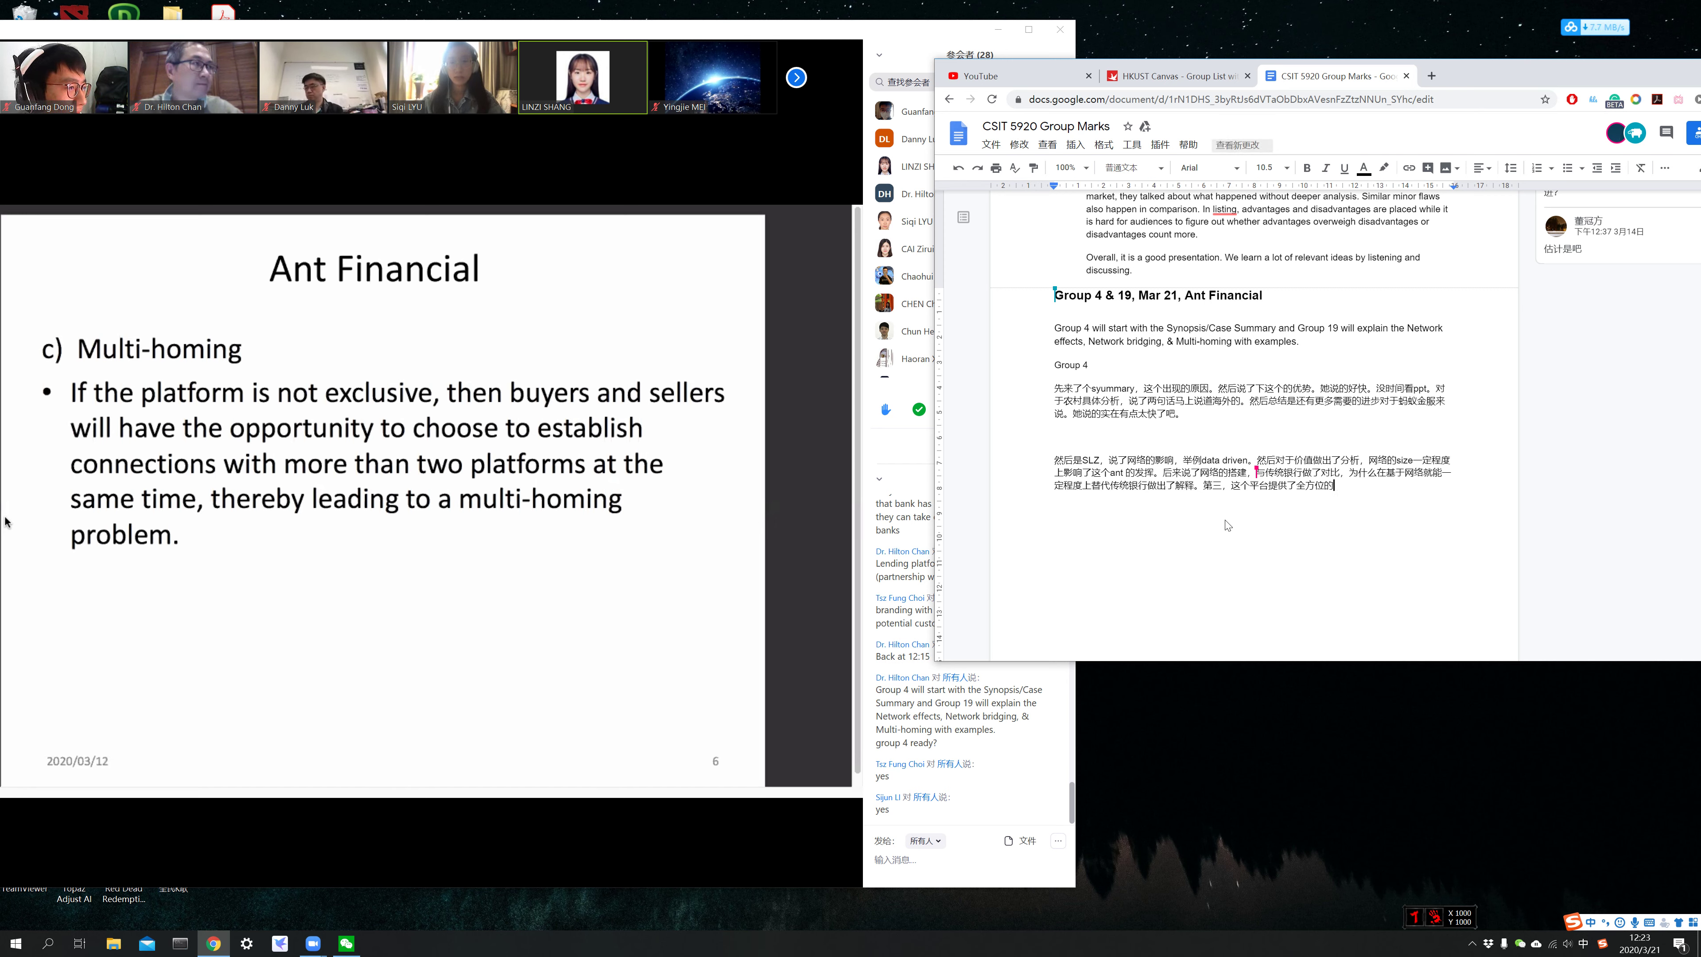
{"action": "type", "text": "maijia"}
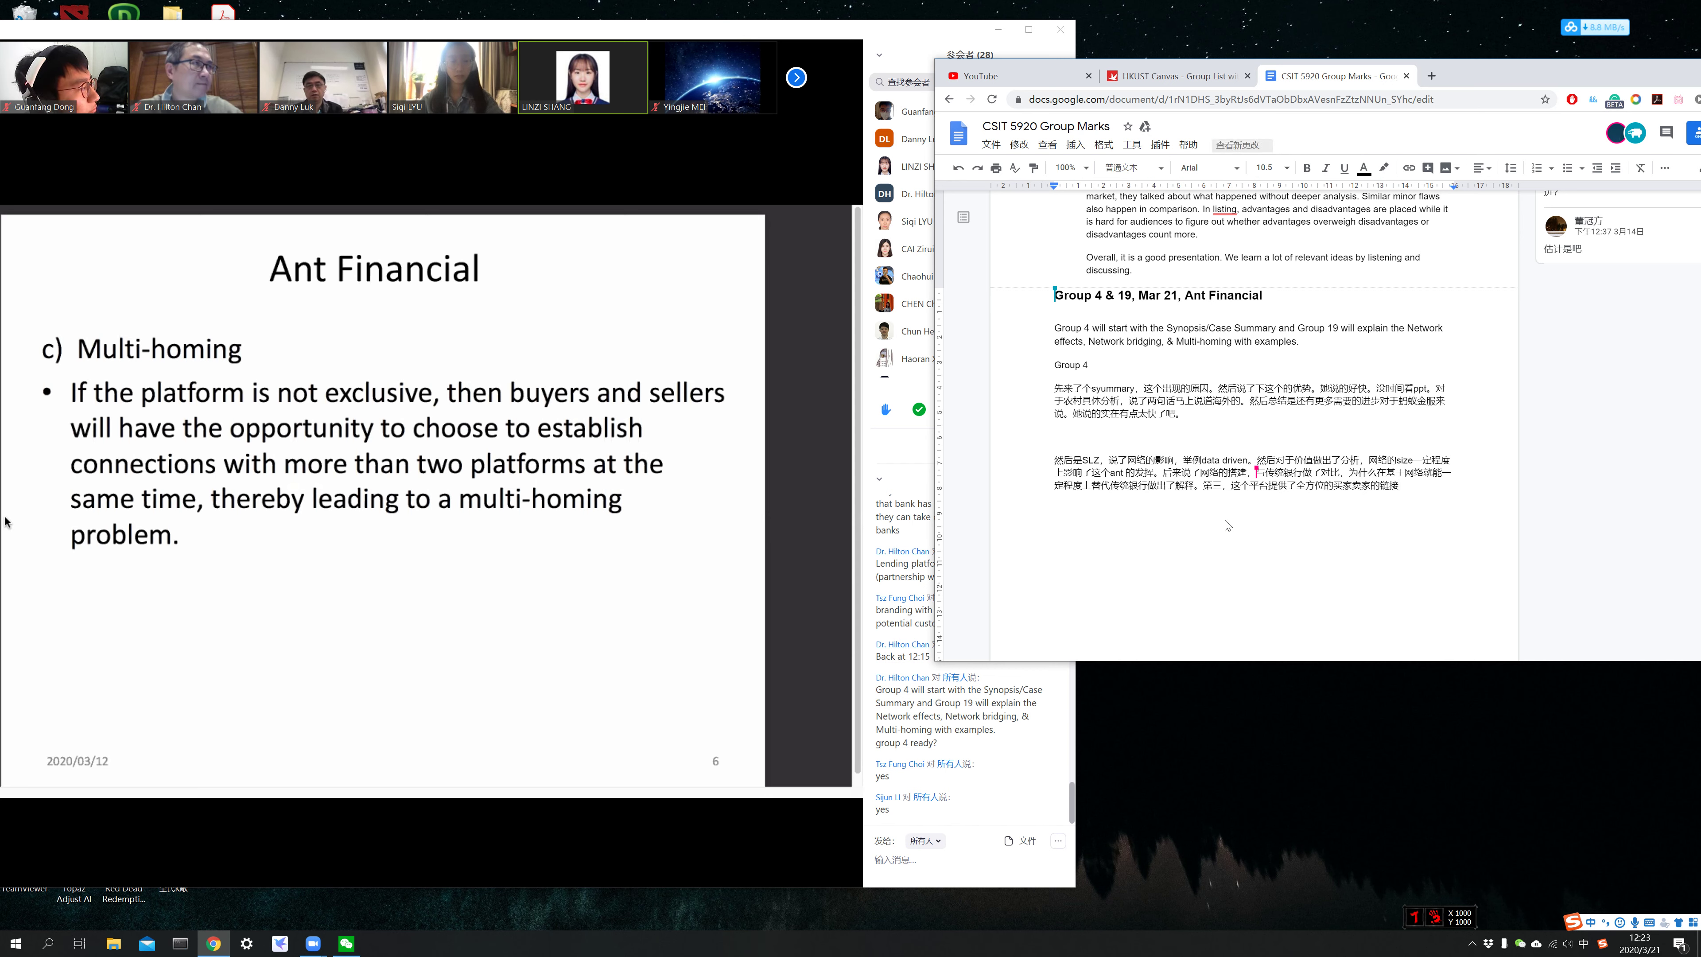
{"action": "mouse_move", "coordinate": [469, 247]}
{"action": "type", "text": "。"}
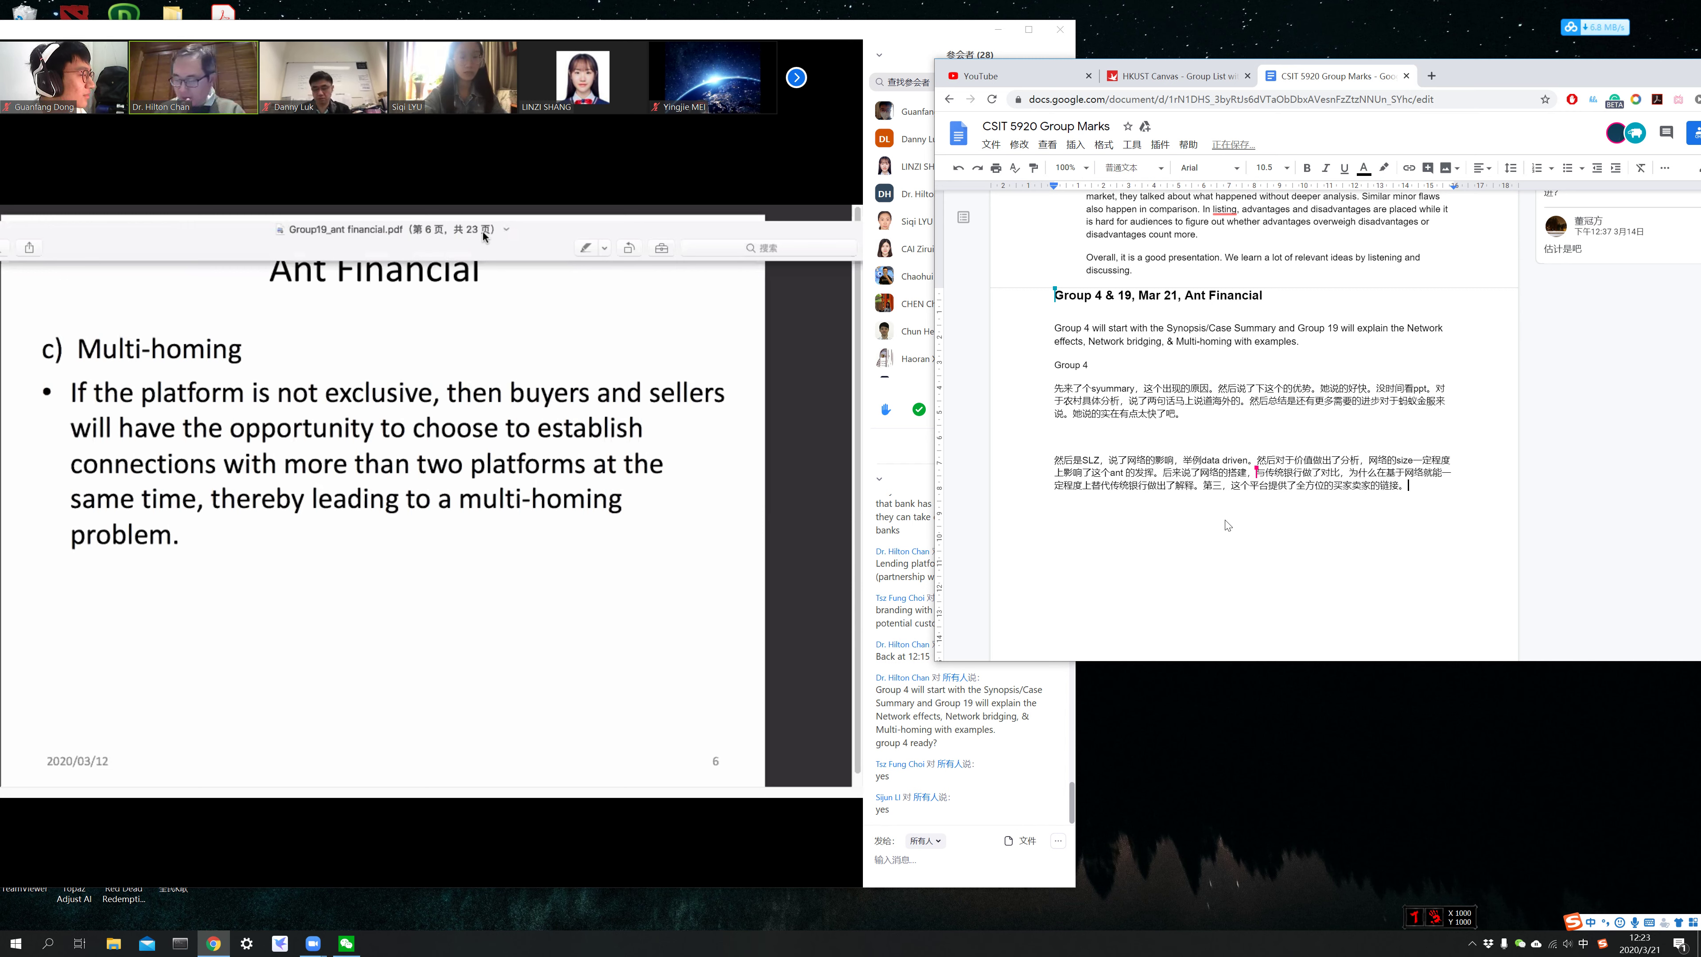
- Start a new line reading '就这' followed by a long row of question marks
{"action": "type", "text": "就这"}
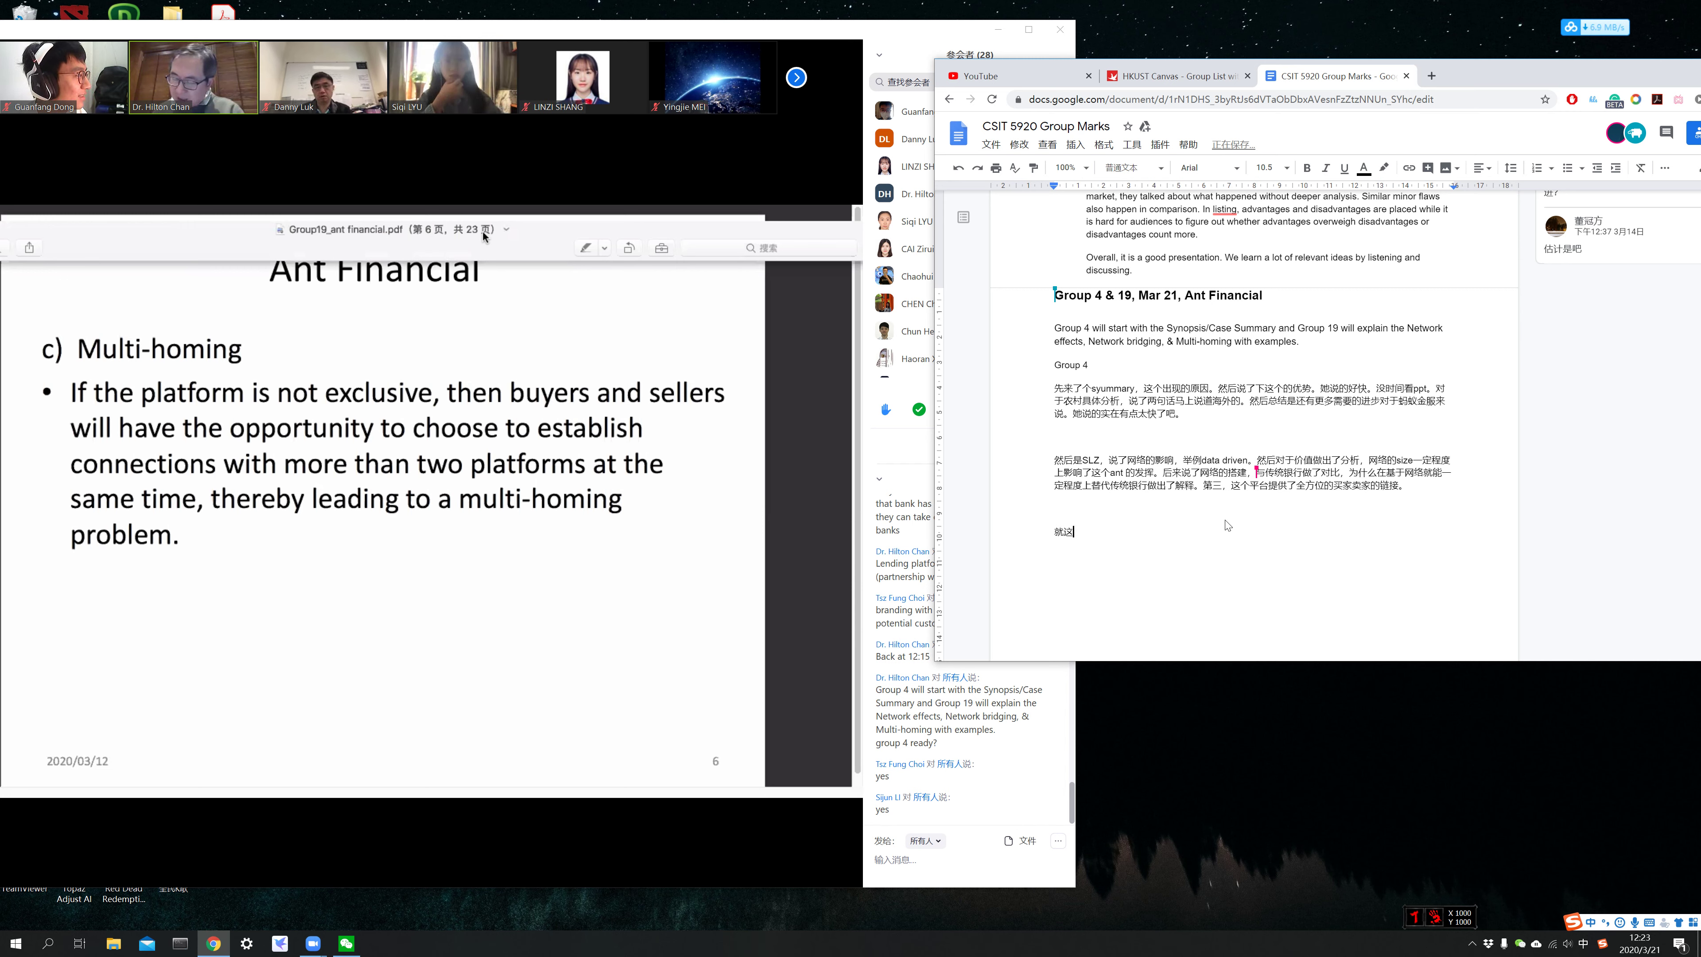
{"action": "type", "text": "？？？？？？？？？？？？？？？？？？"}
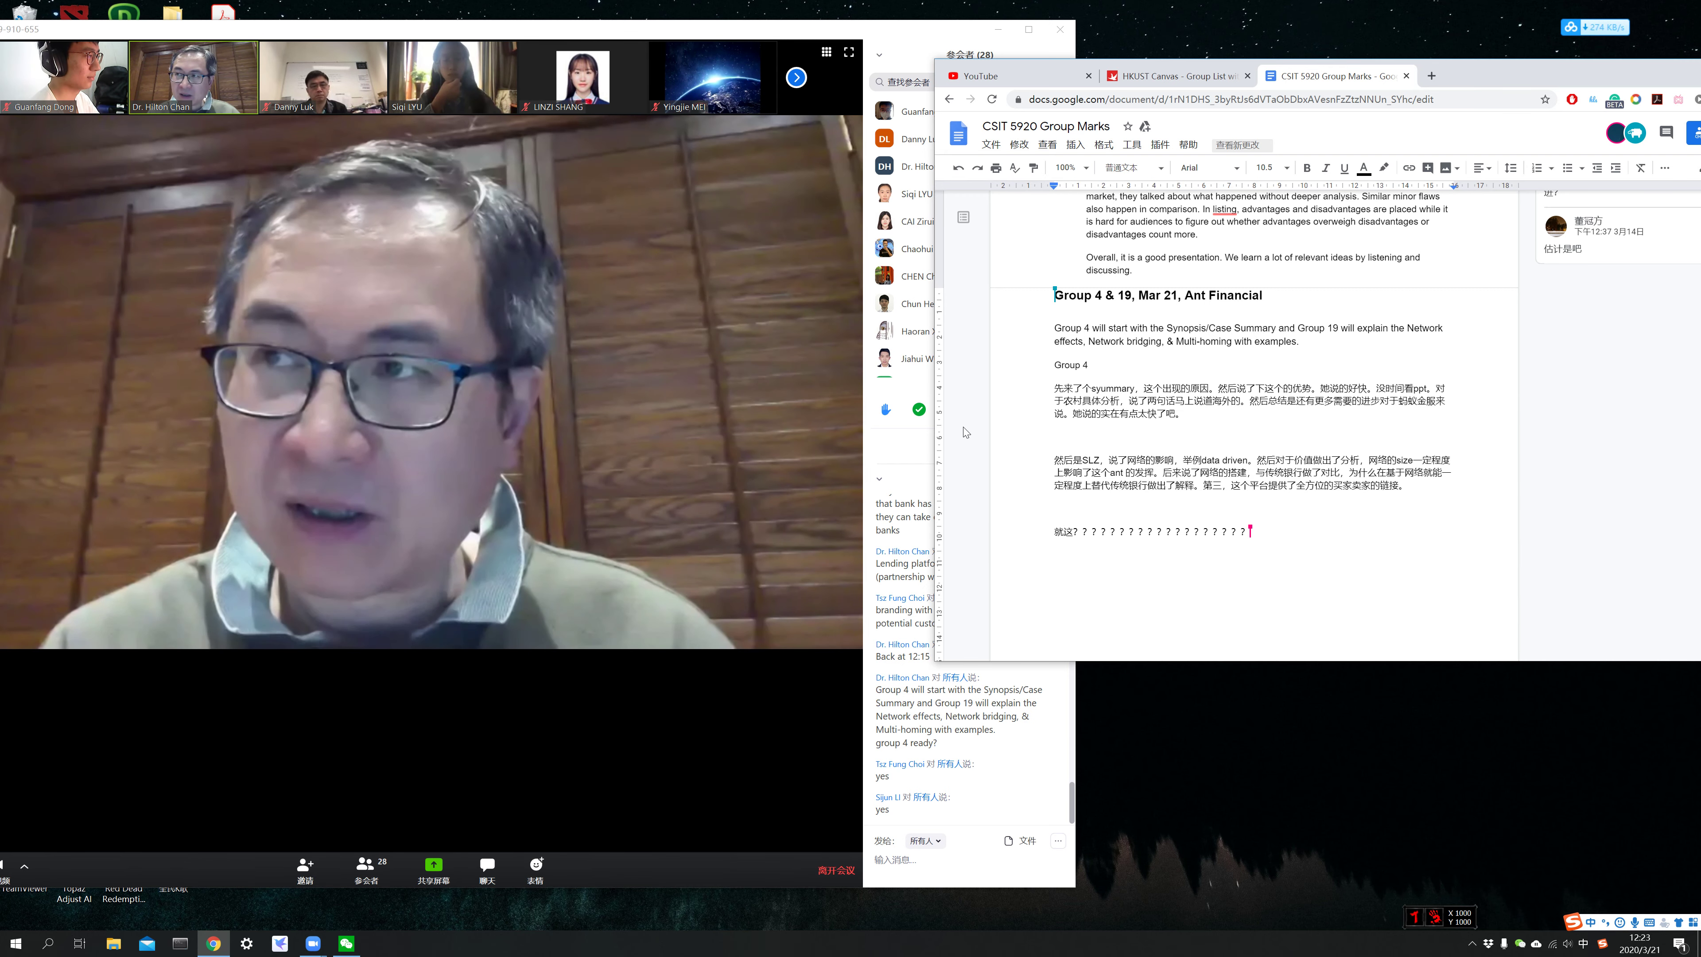
- Remark after the question marks that the third point wasn't heard clearly (没太听清)
{"action": "scroll", "scroll_direction": "up", "scroll_amount": 3}
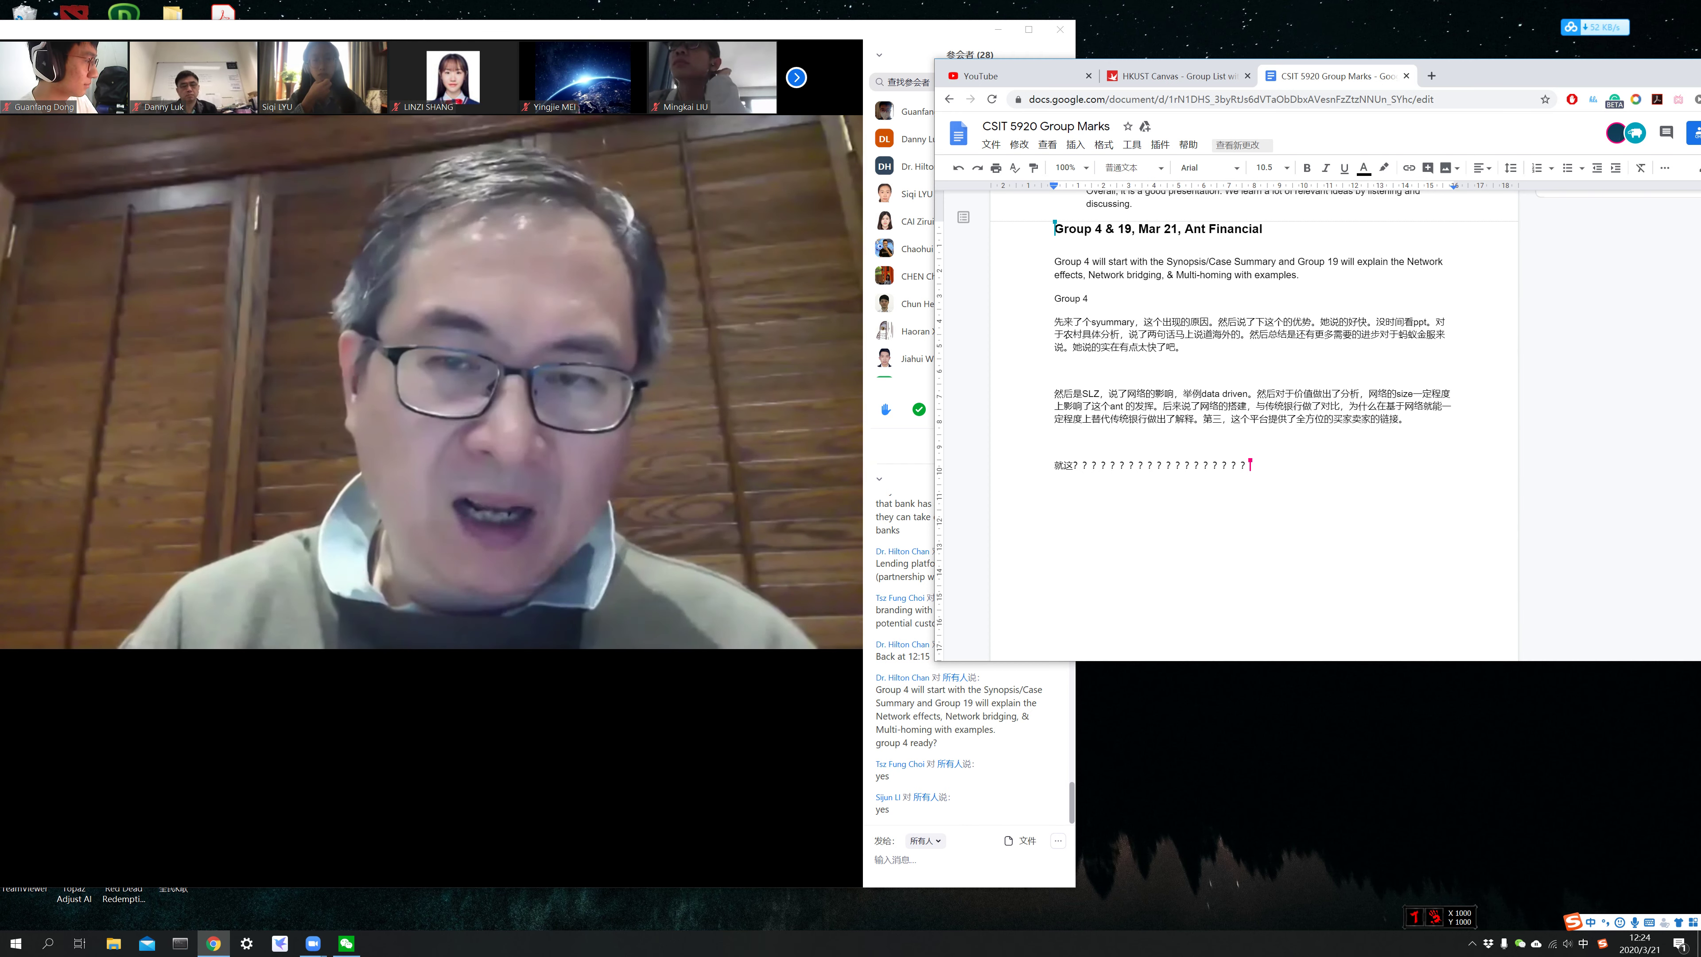
{"action": "type", "text": "第三个每台"}
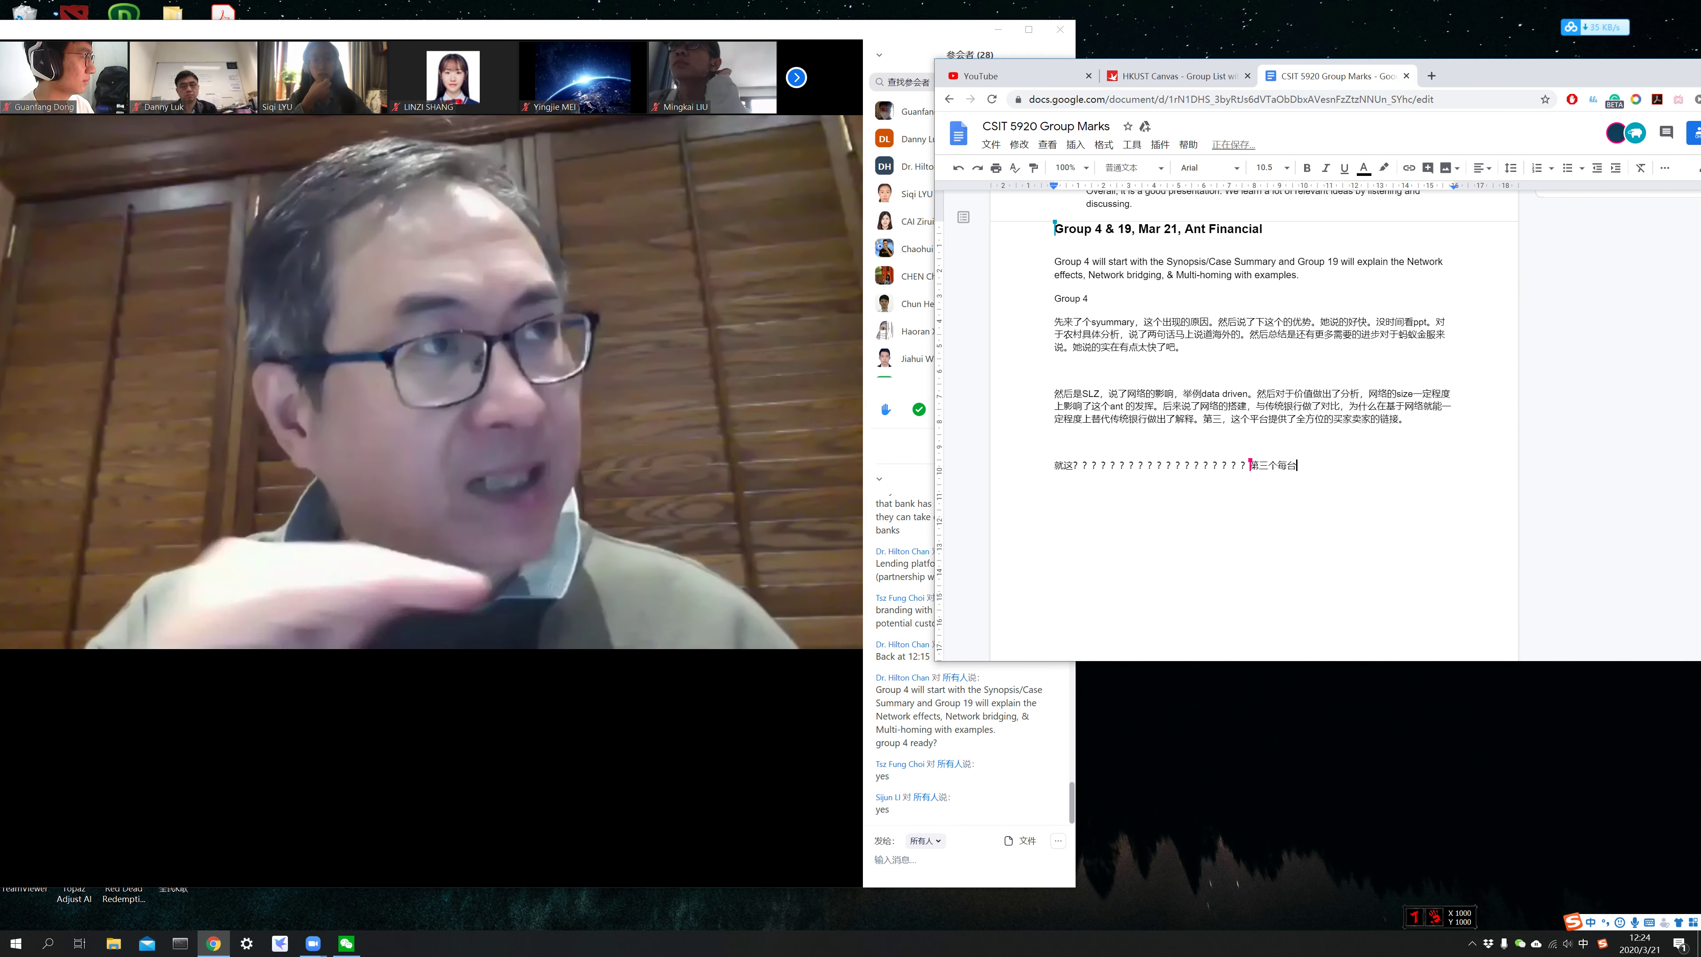
{"action": "type", "text": "meitai"}
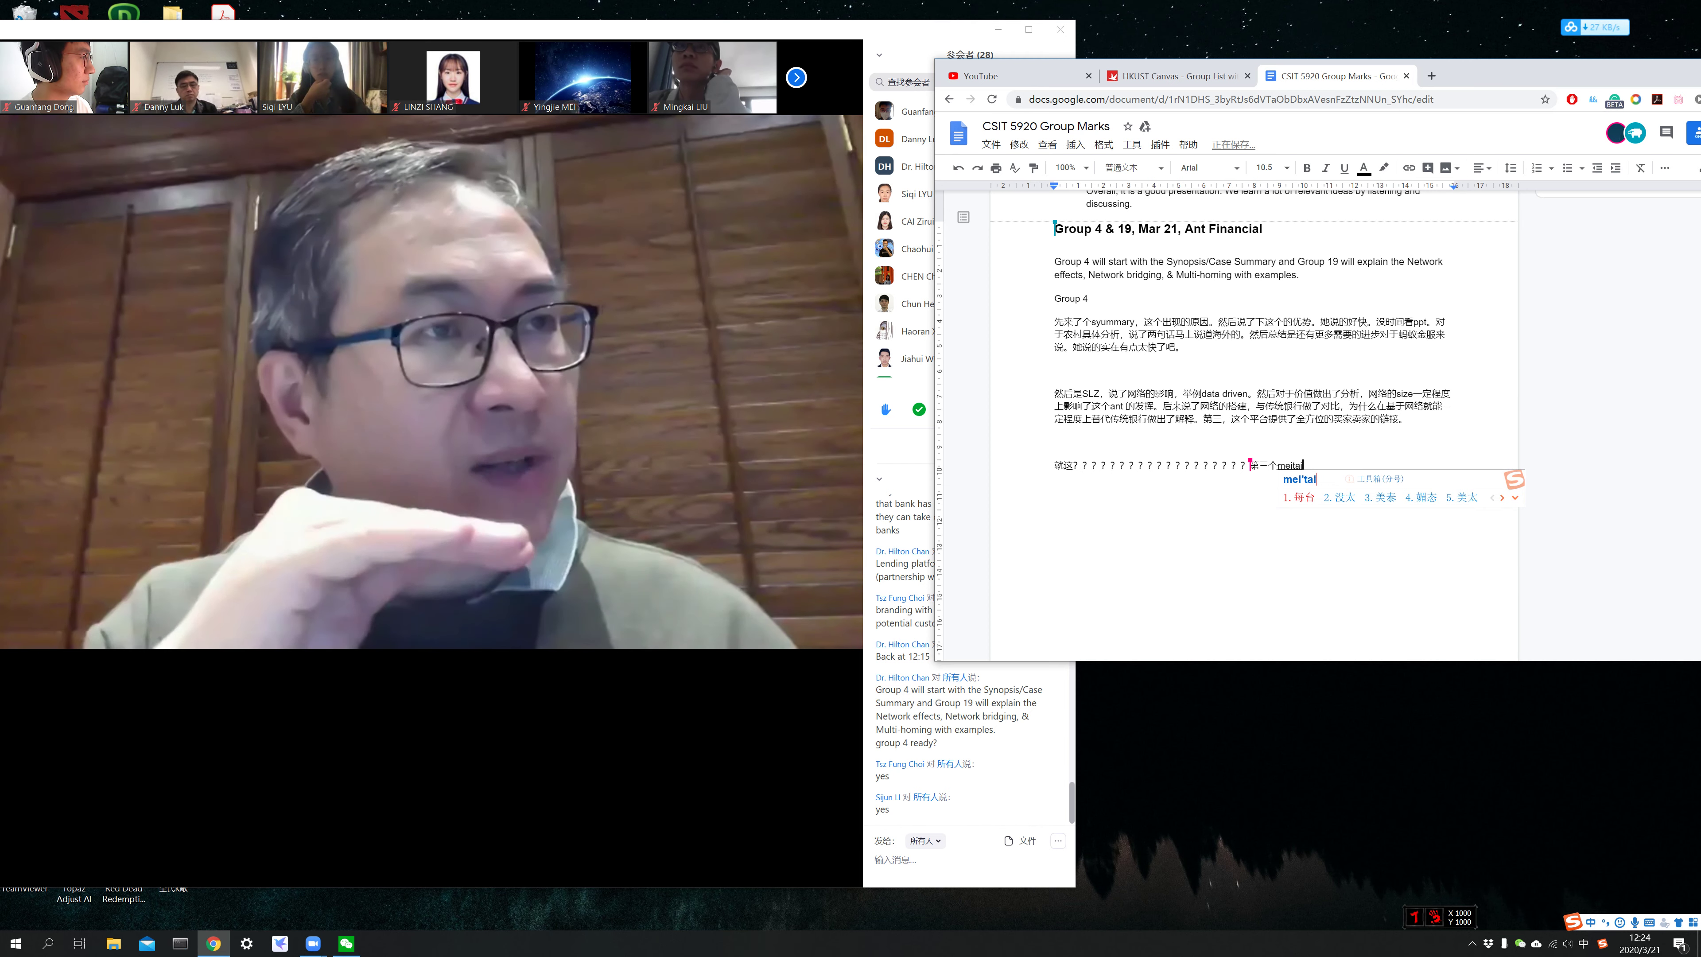
{"action": "type", "text": "tingq"}
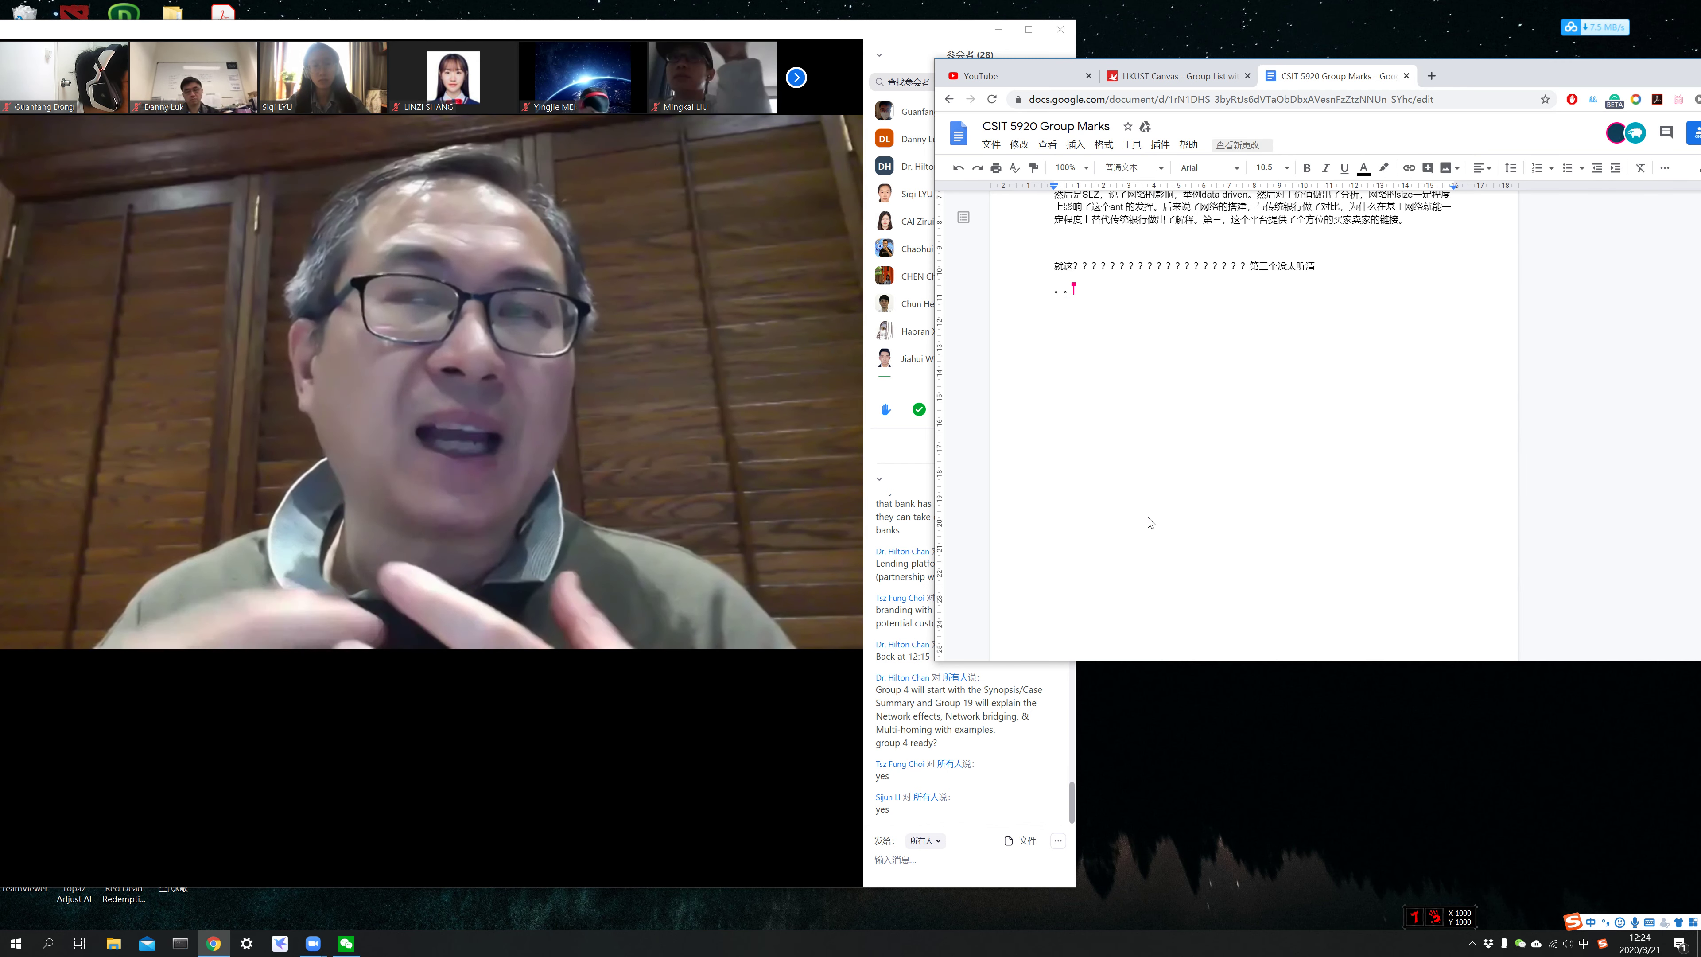
{"action": "mouse_move", "coordinate": [1264, 365]}
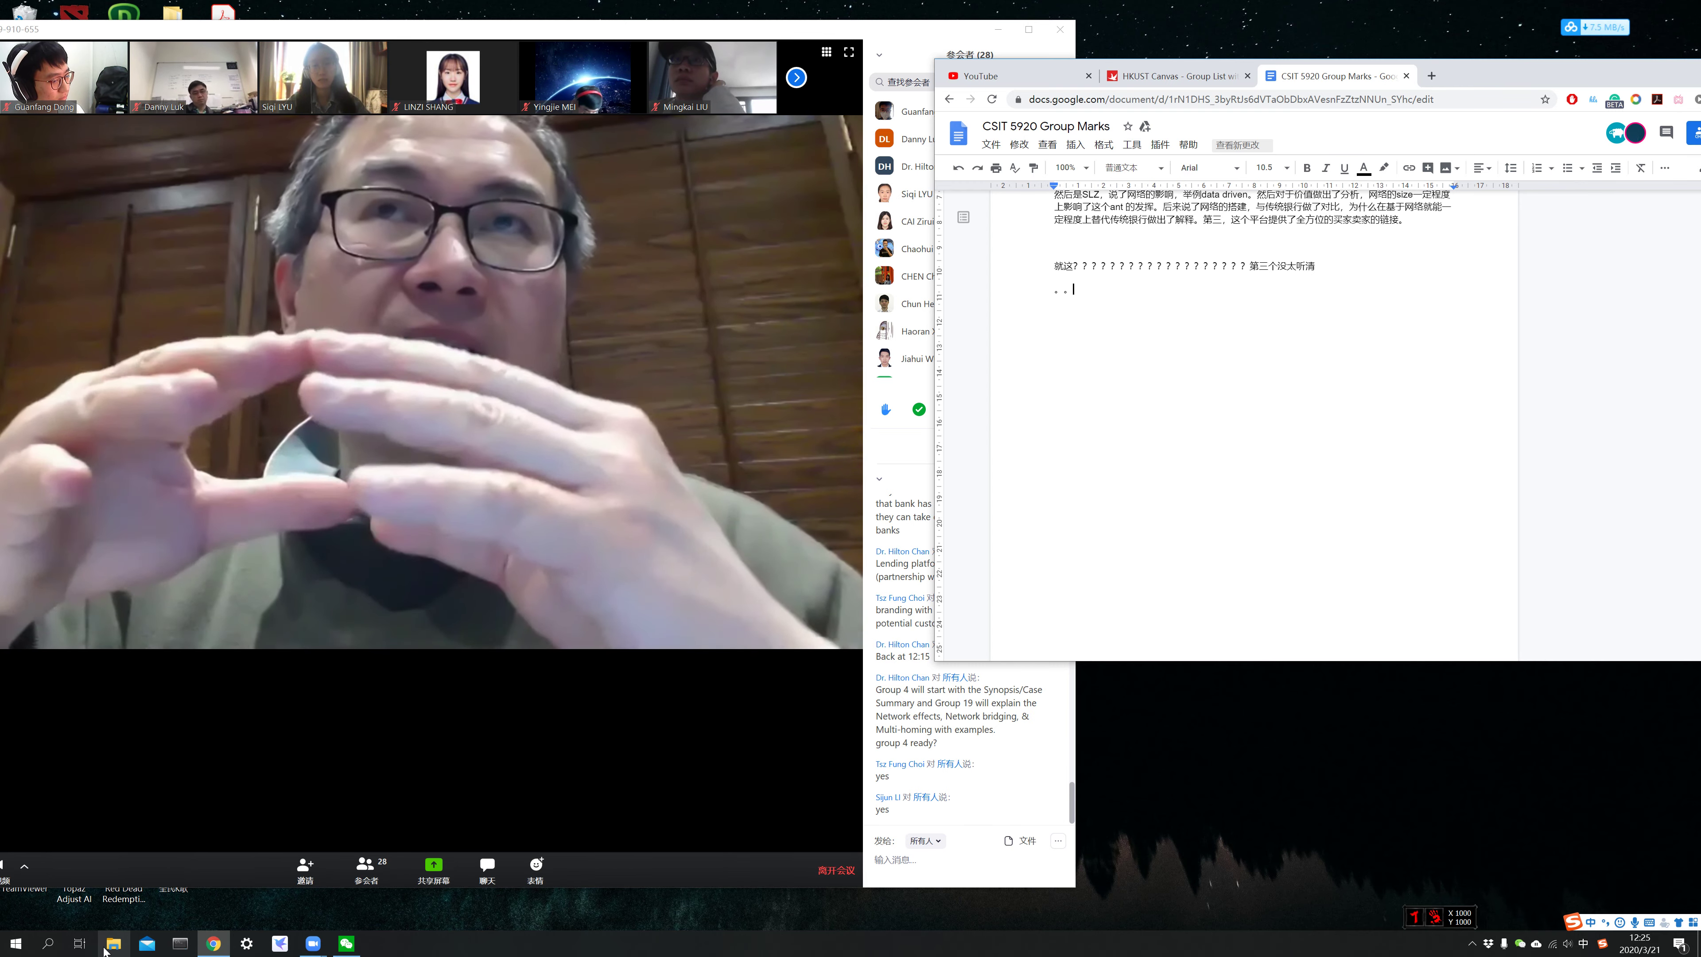
- In File Explorer, browse the drives and switch to the 数据集与下载 (H:) drive
{"action": "left_click", "coordinate": [113, 941]}
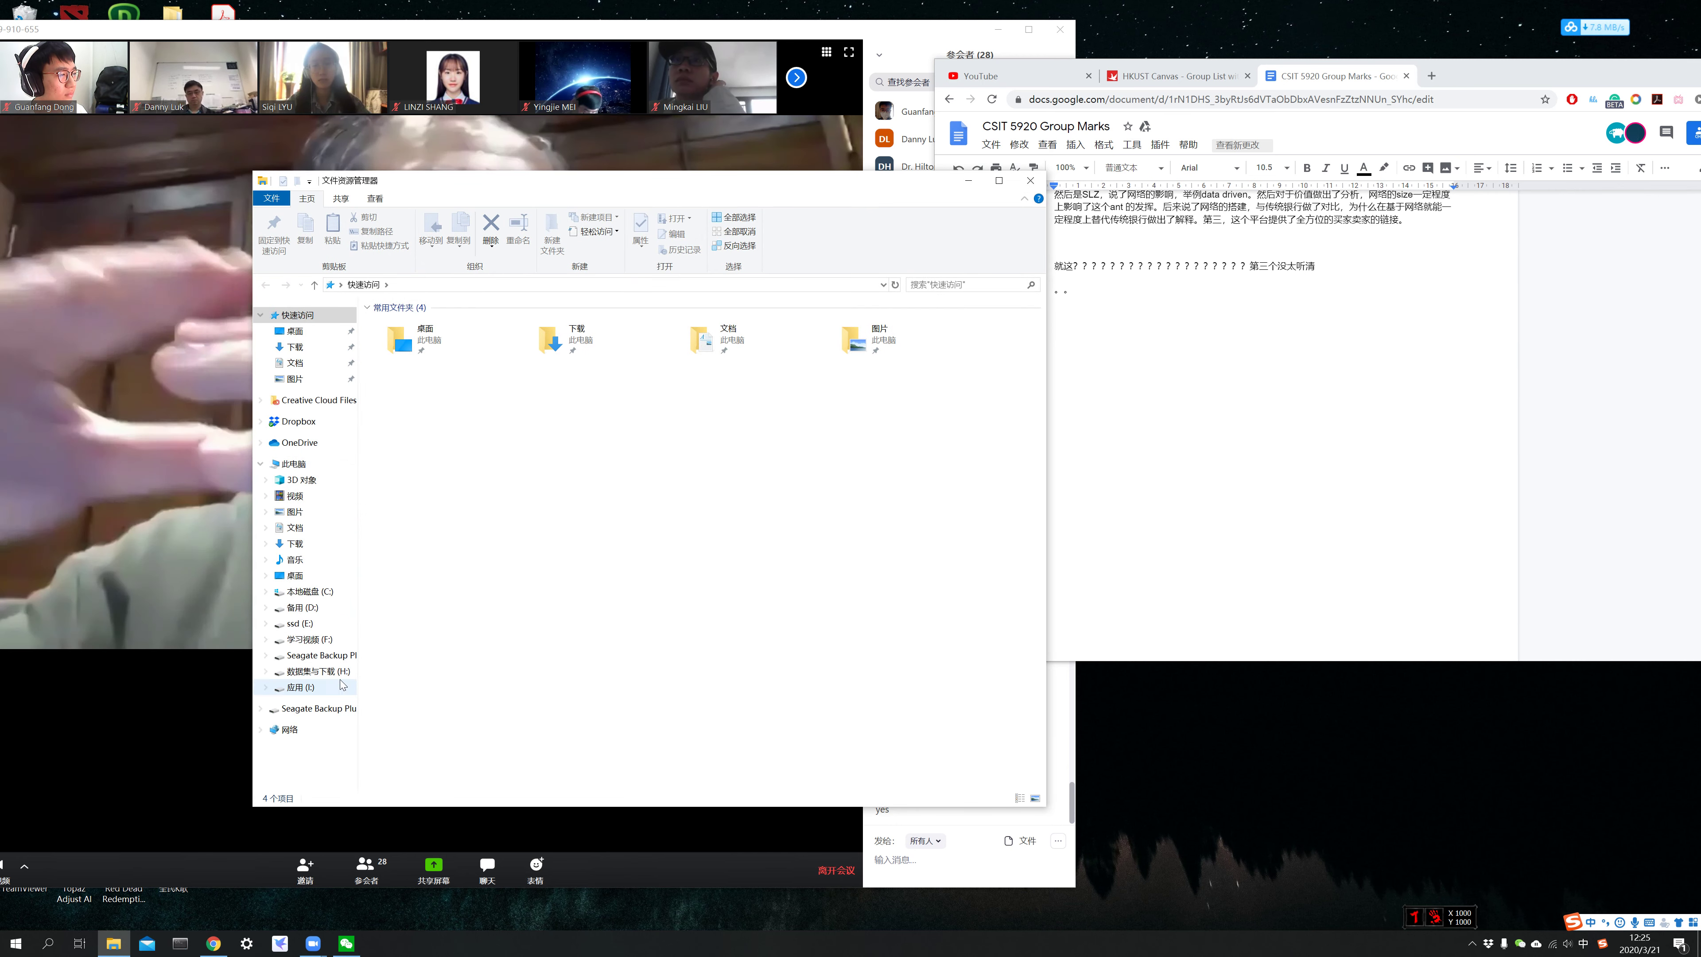
{"action": "left_click", "coordinate": [304, 687]}
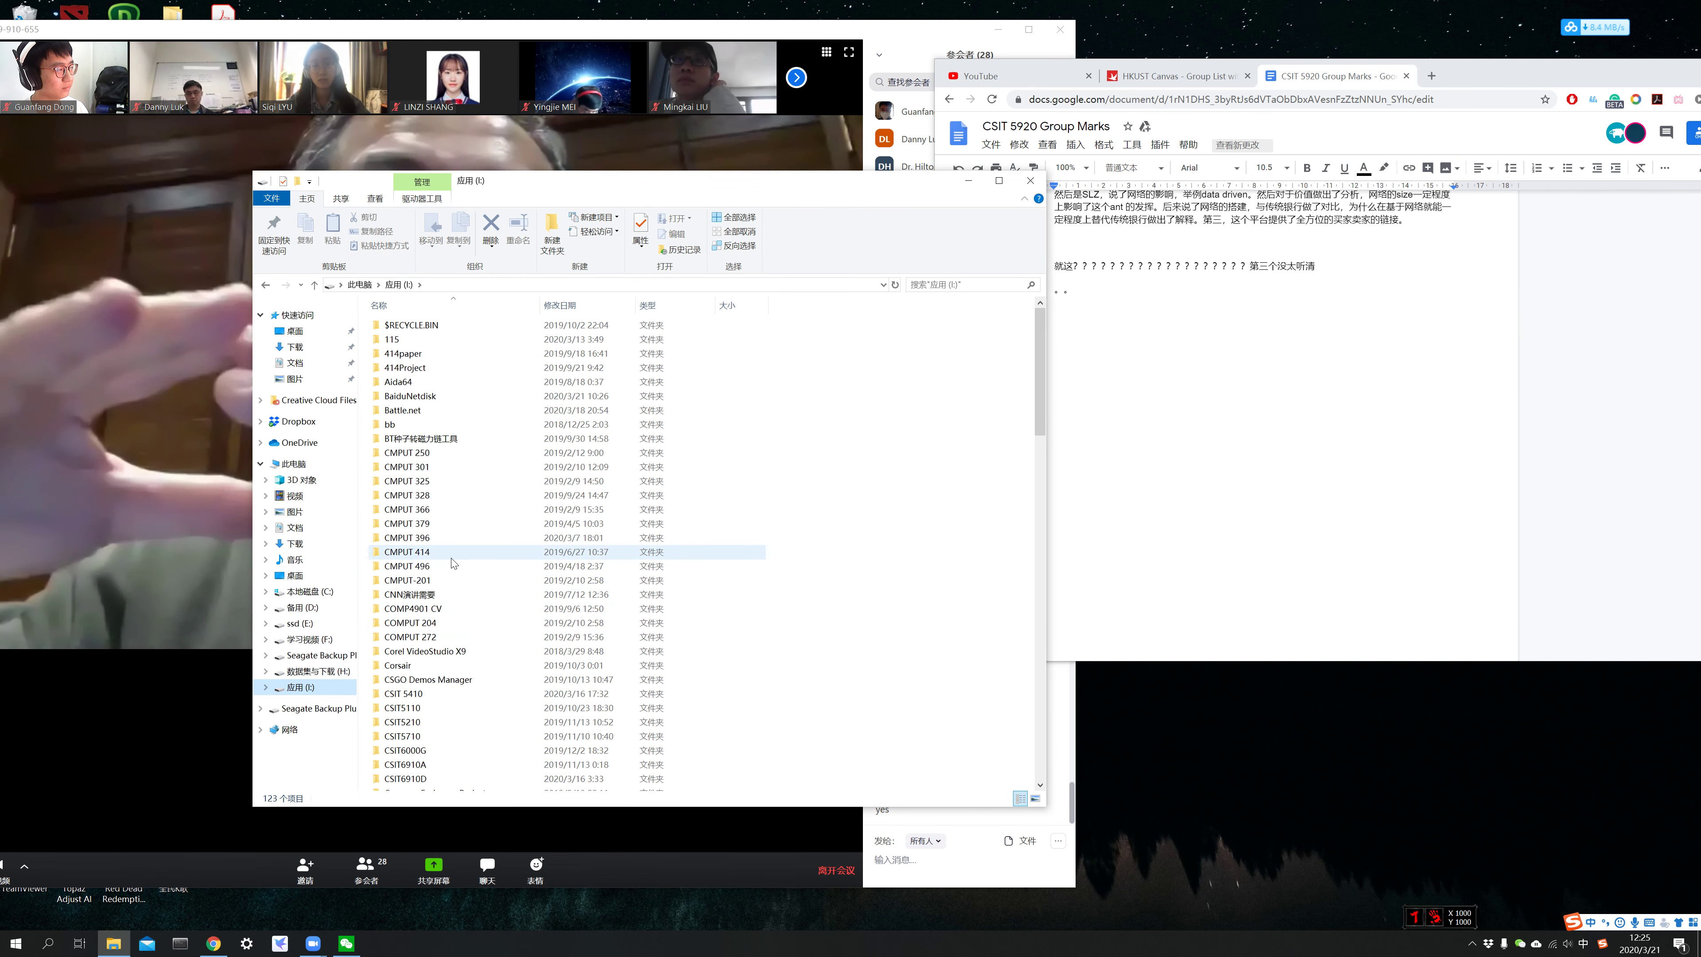
{"action": "scroll", "scroll_direction": "down", "scroll_amount": 3}
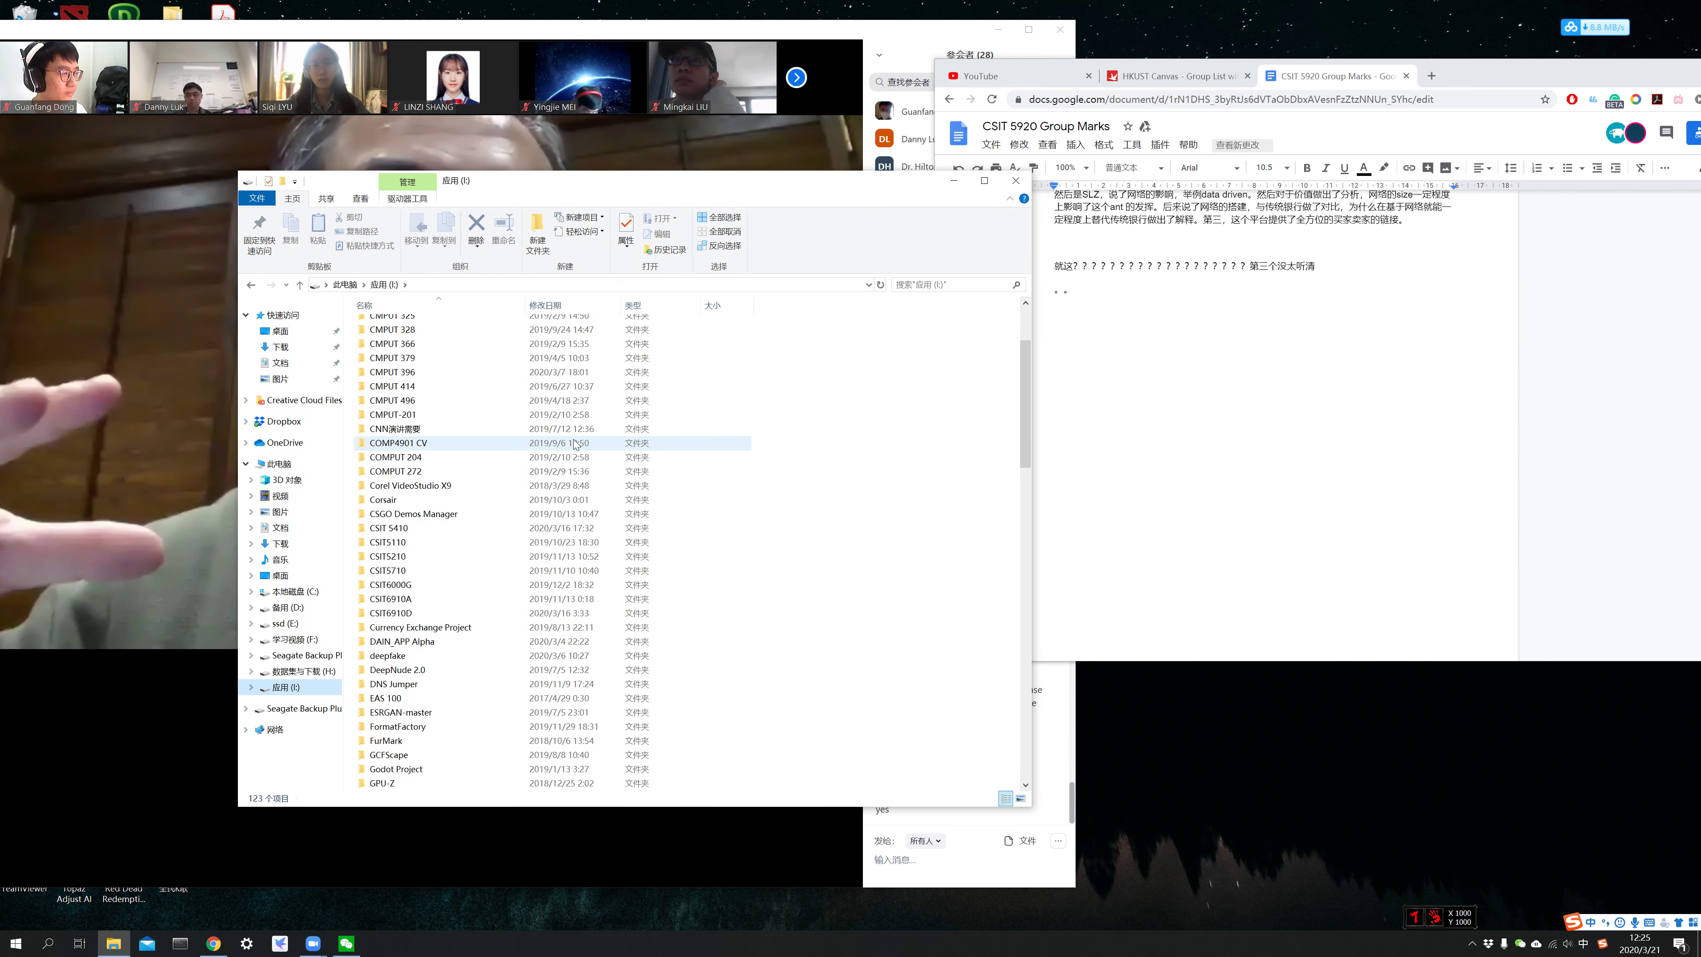
{"action": "scroll", "scroll_direction": "down", "scroll_amount": 3}
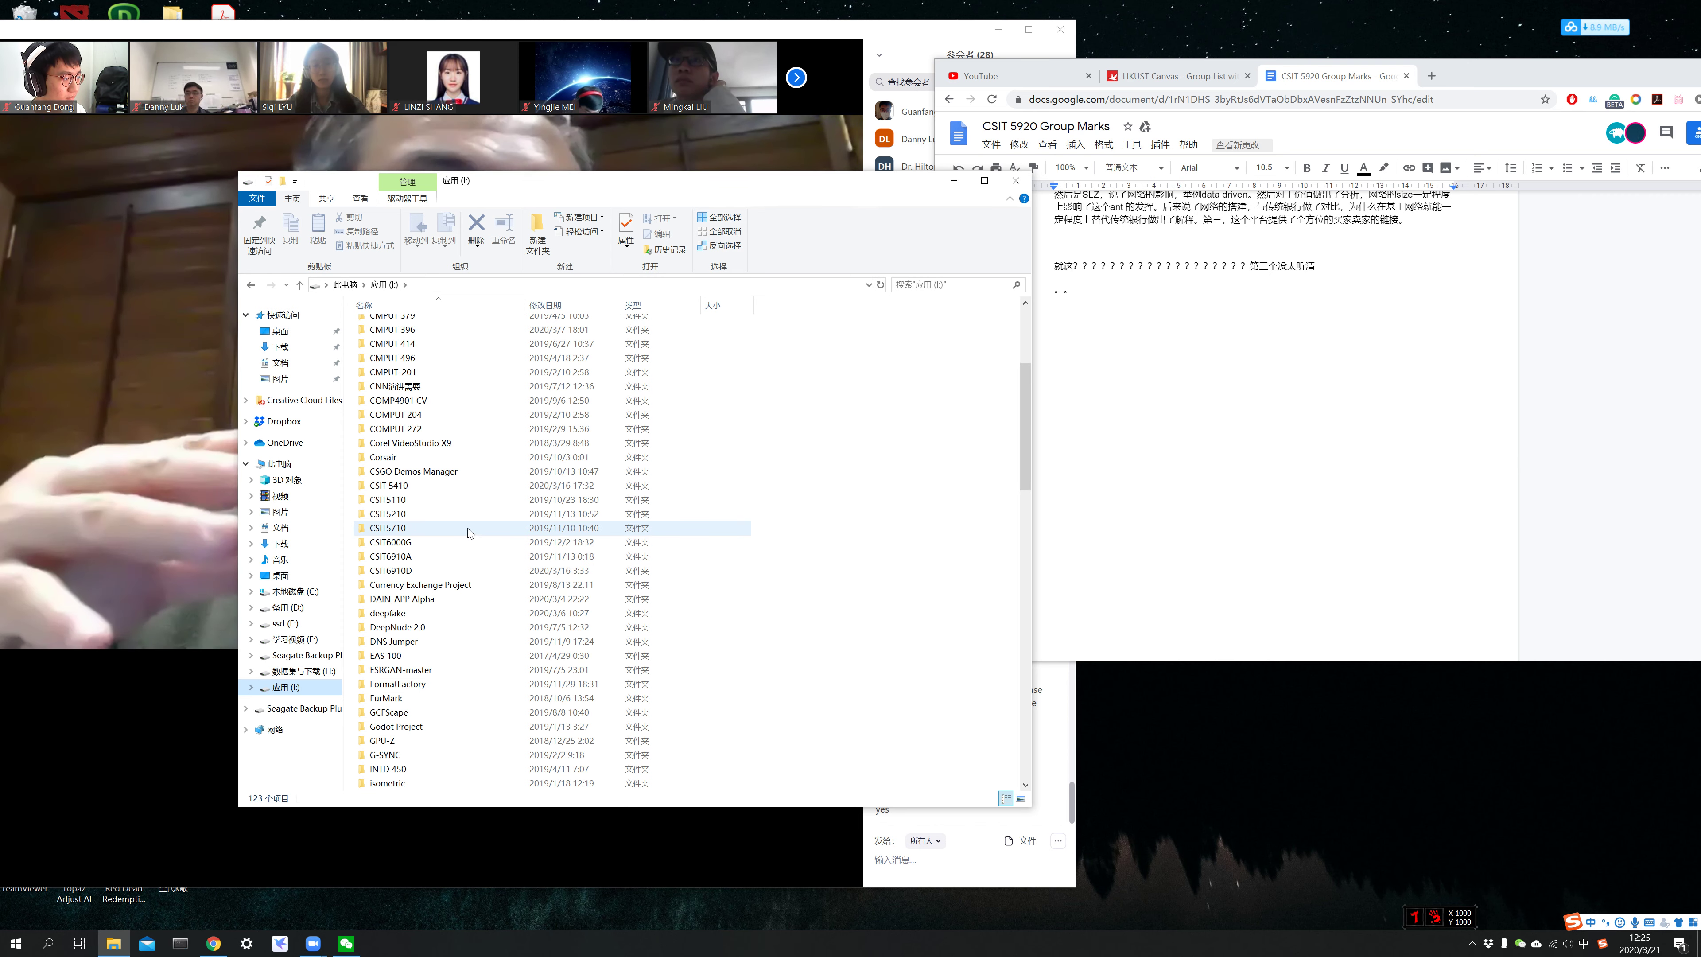
{"action": "scroll", "scroll_direction": "down", "scroll_amount": 3}
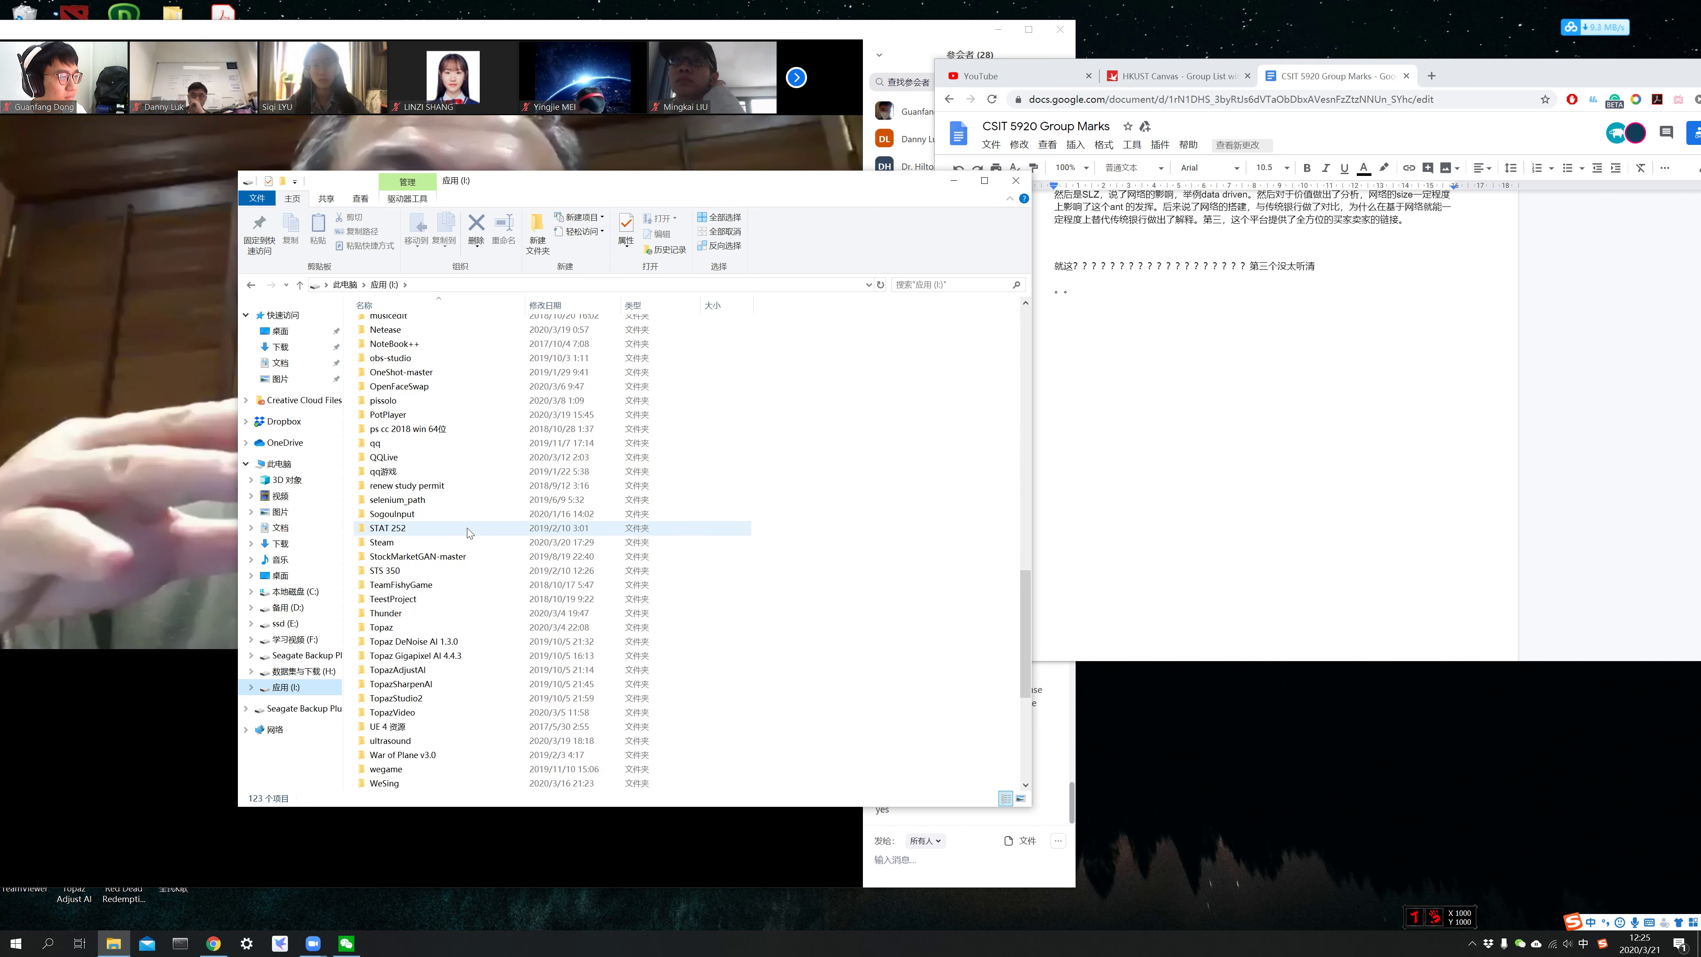
{"action": "left_click", "coordinate": [293, 669]}
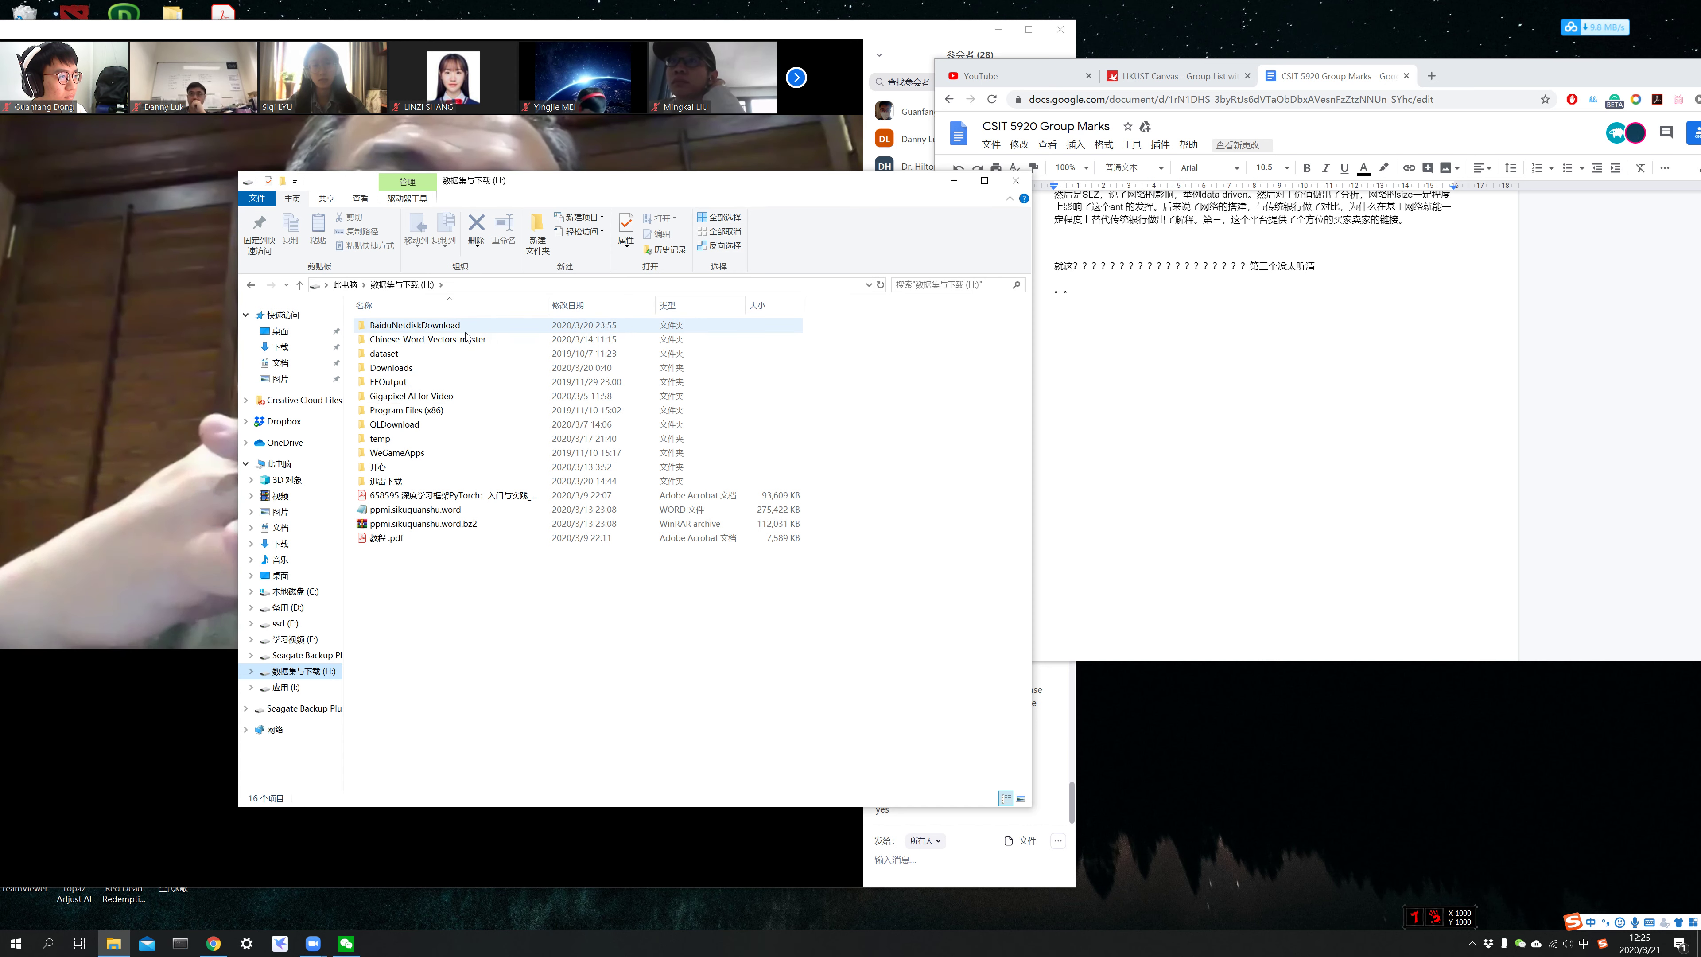
- Open BaiduNetdiskDownload and its Desktop folder holding the single MP4 recording
{"action": "double_click", "coordinate": [412, 324]}
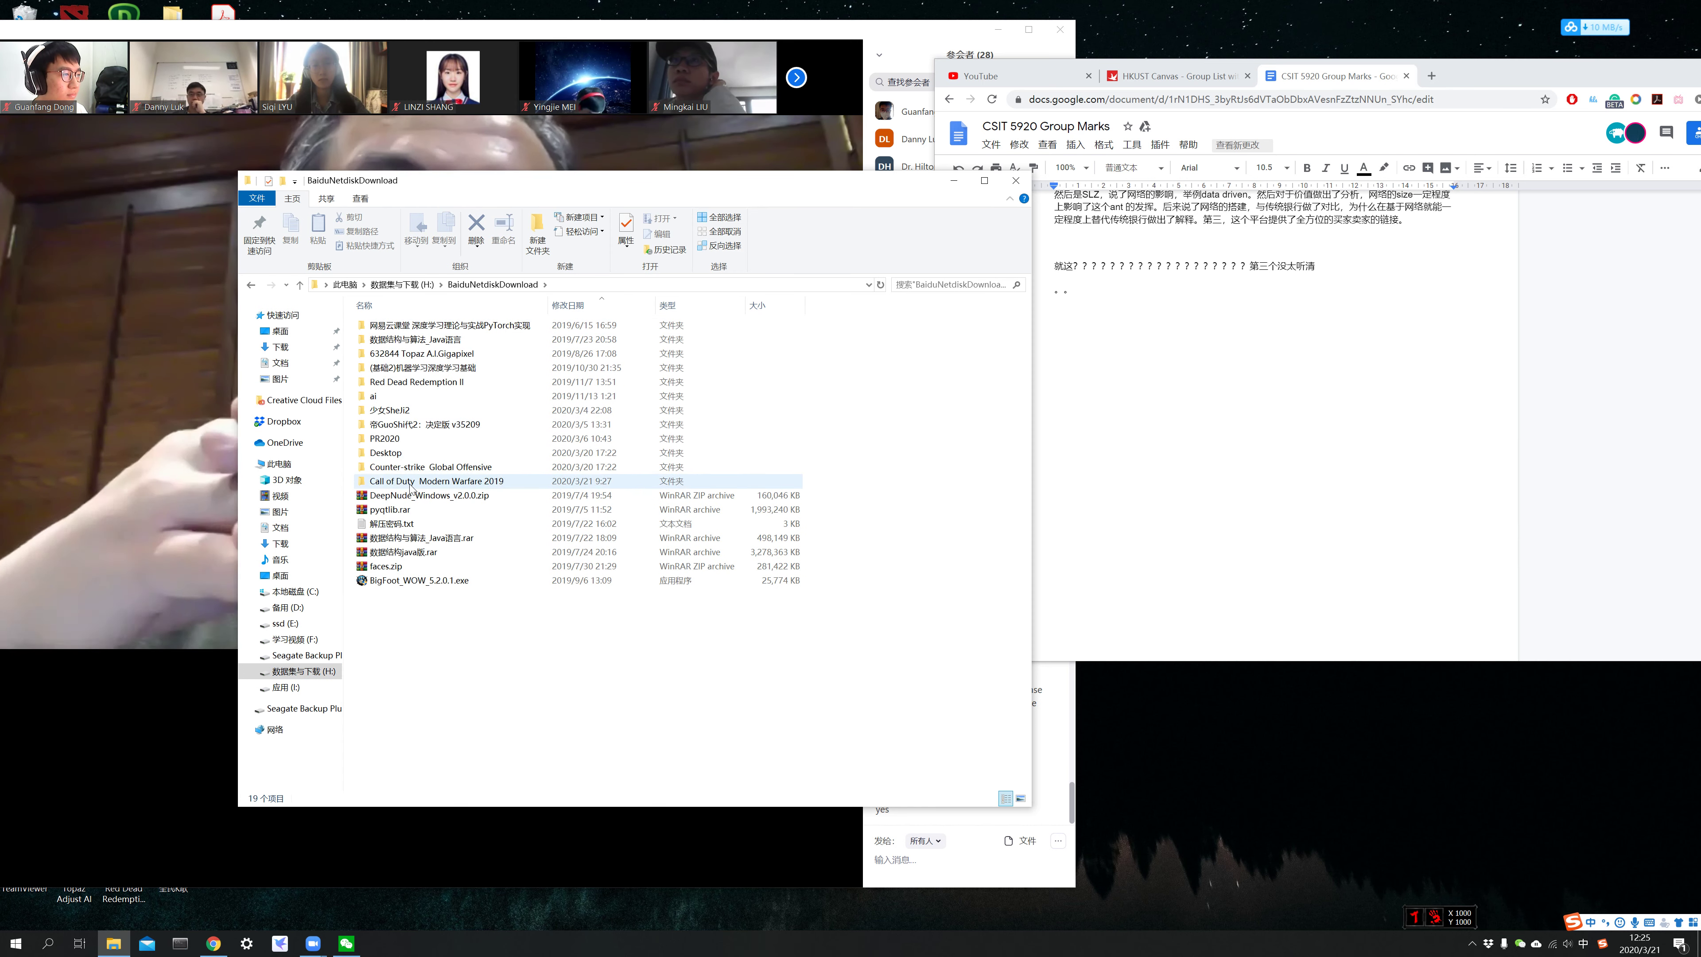
{"action": "double_click", "coordinate": [386, 453]}
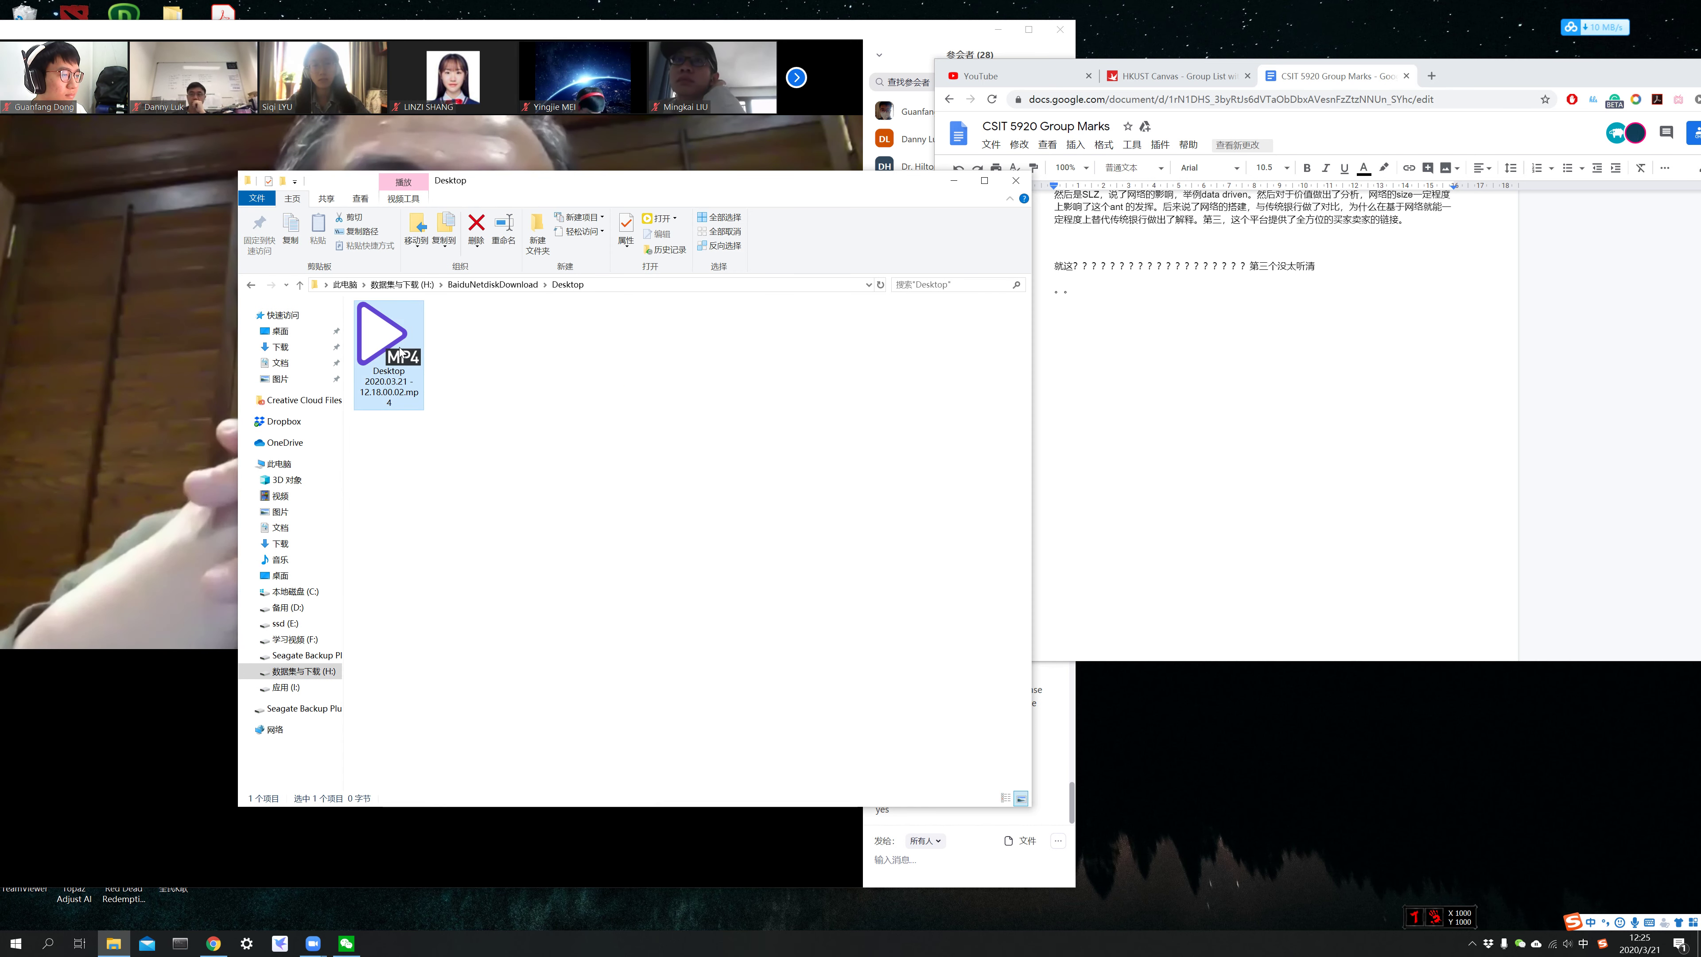